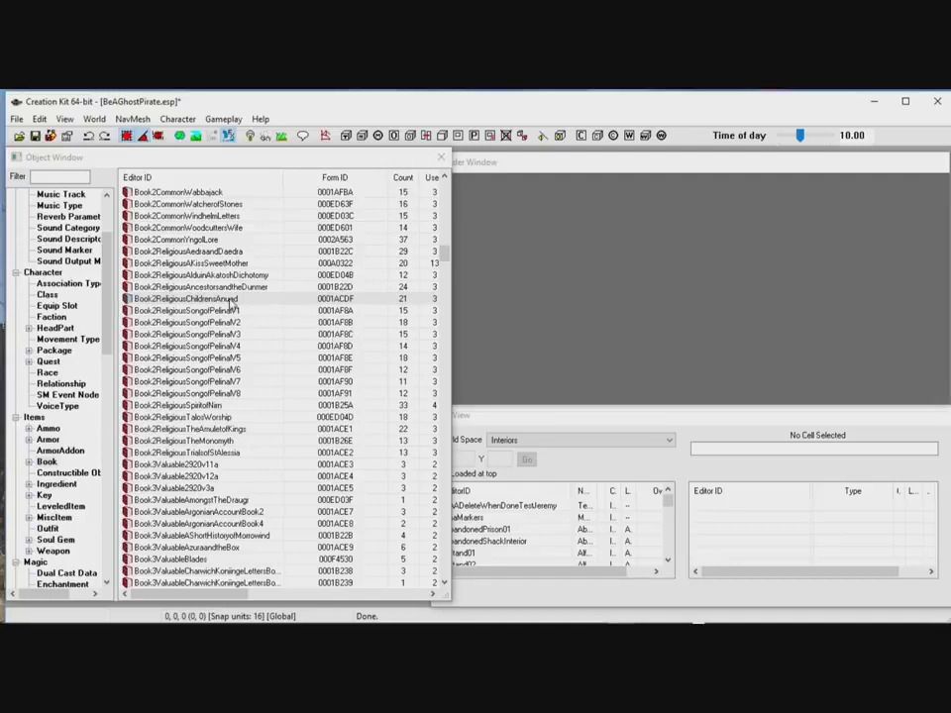
Duplicate Book2ReligiousChildrensAnuad and change the copy's Editor ID to SKQScriptBook
{"action": "right_click", "coordinate": [198, 299]}
{"action": "type", "text": "SKQScrip"}
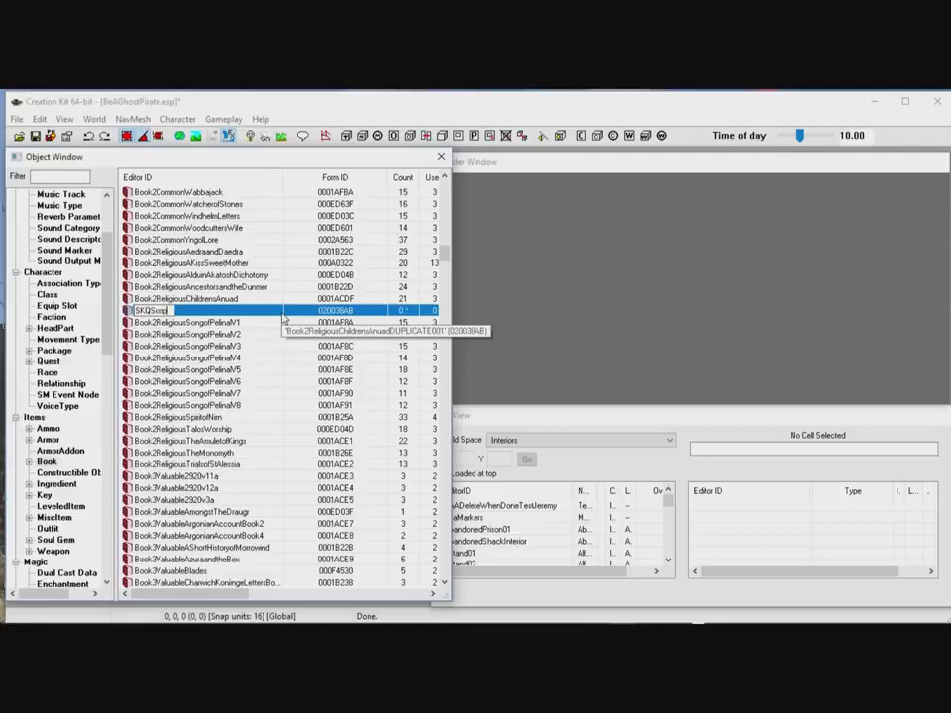
{"action": "type", "text": "tBook"}
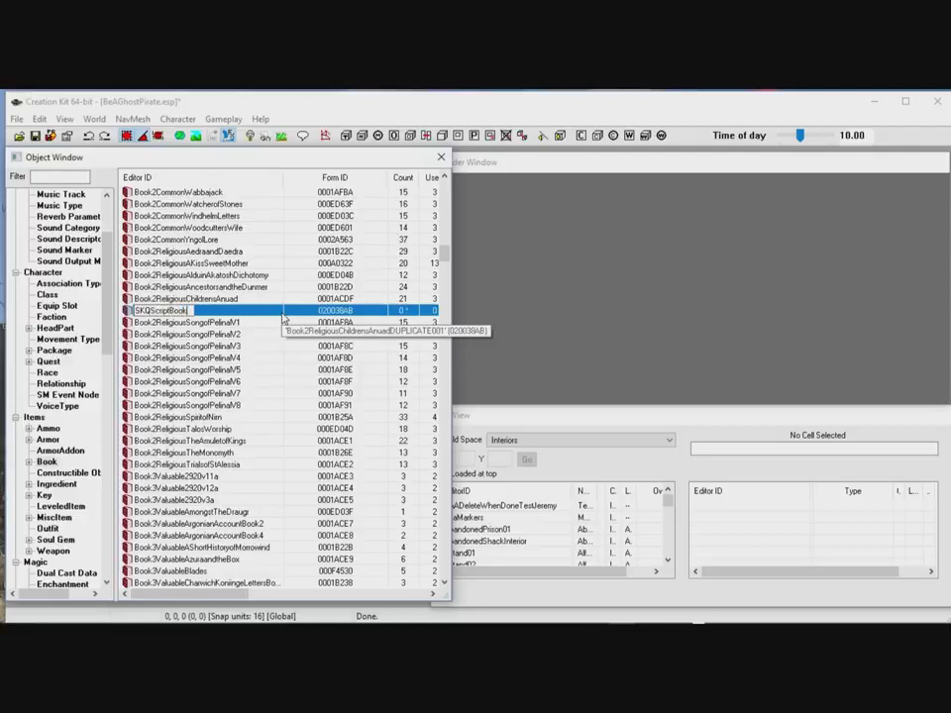
{"action": "key", "text": "Return"}
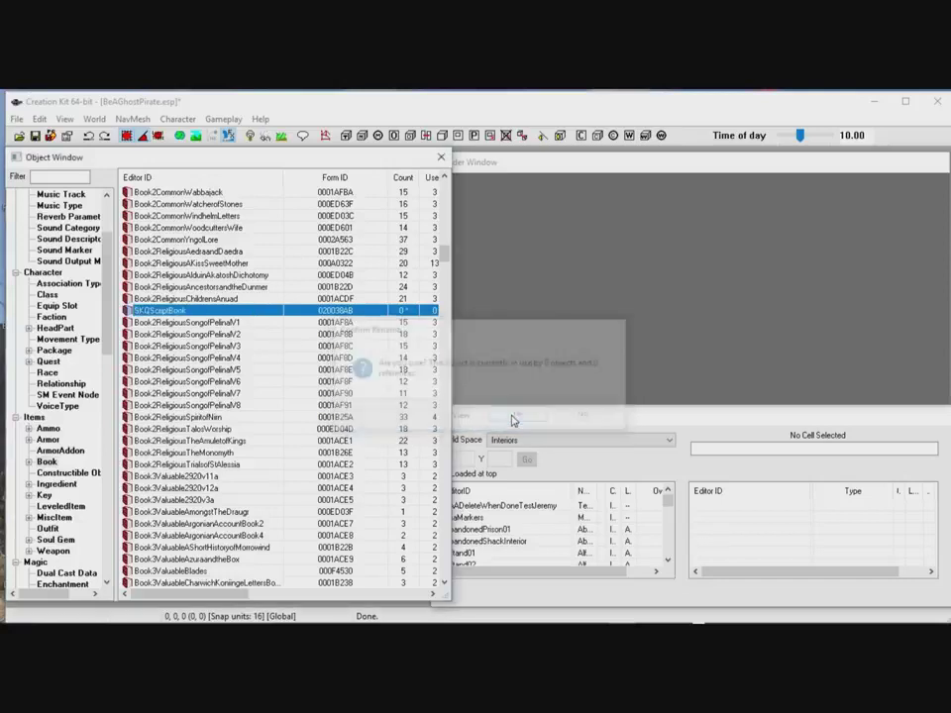
{"action": "left_click", "coordinate": [513, 418]}
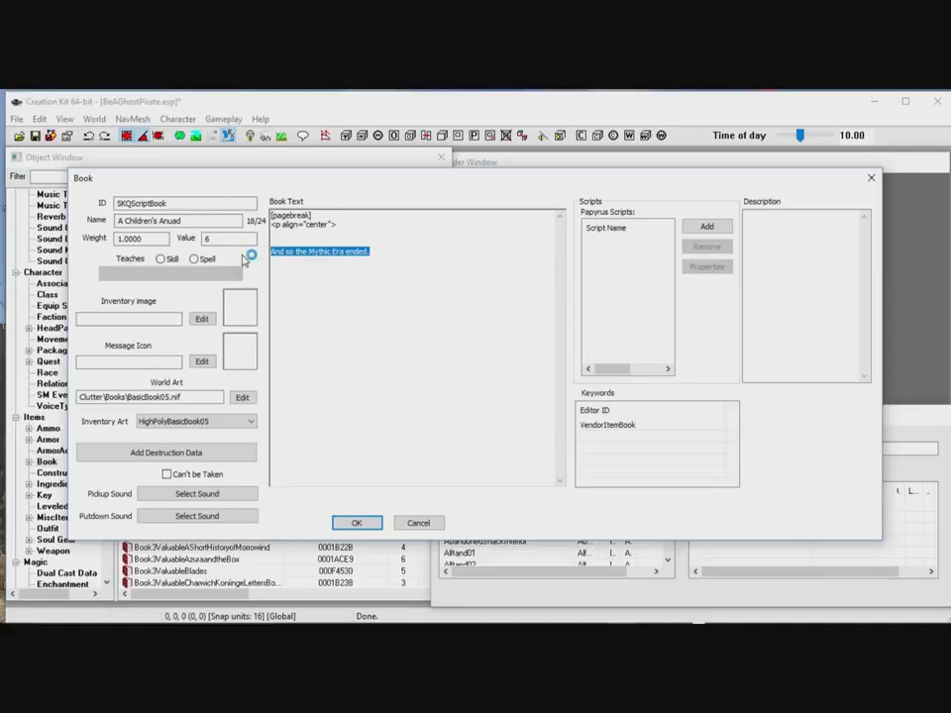
{"action": "mouse_move", "coordinate": [251, 253]}
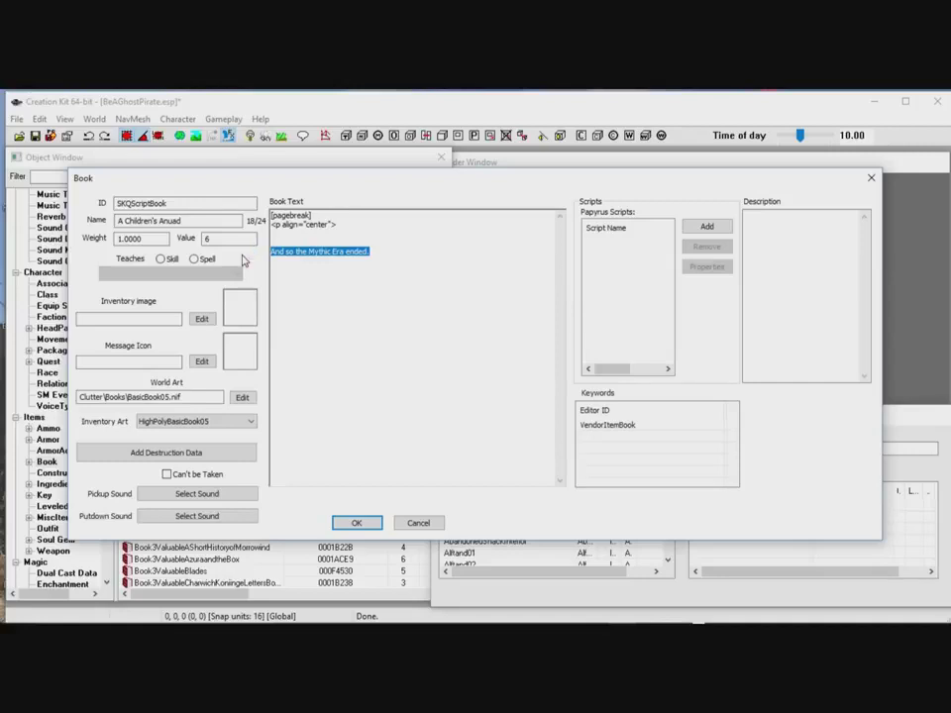
Overwrite the Book Text with 'hurruh our script has fired. Yippee'
{"action": "type", "text": "hurruh"}
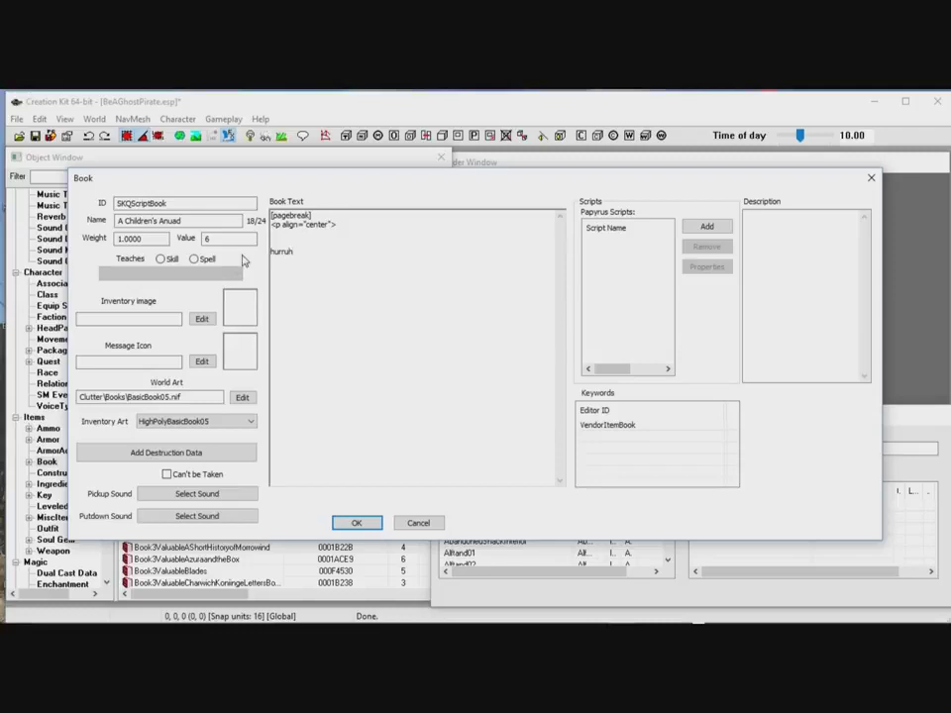
{"action": "type", "text": "our s"}
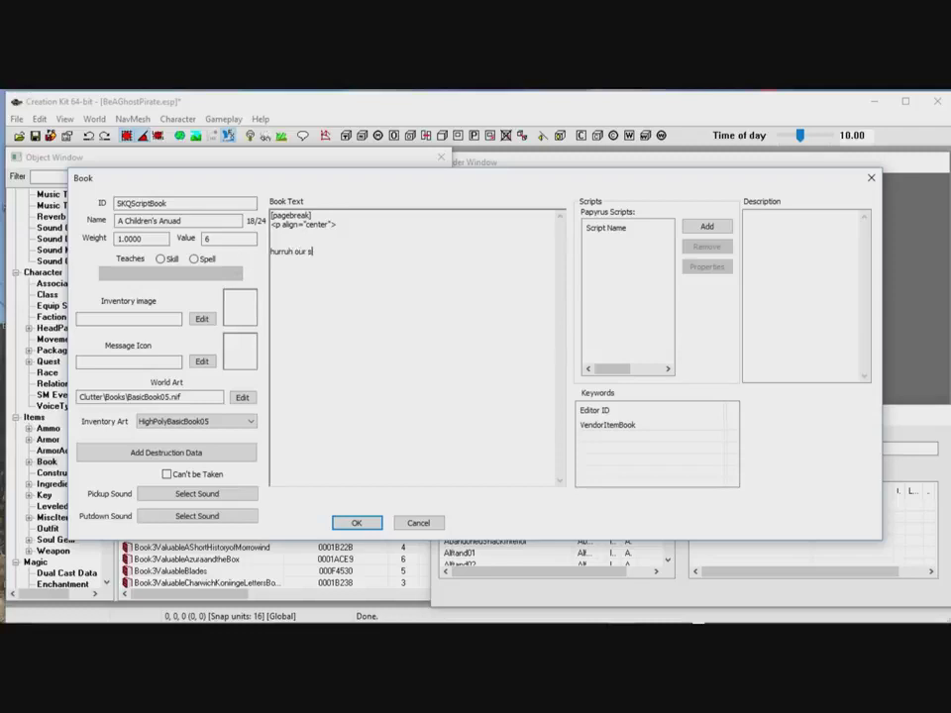
{"action": "type", "text": "cript"}
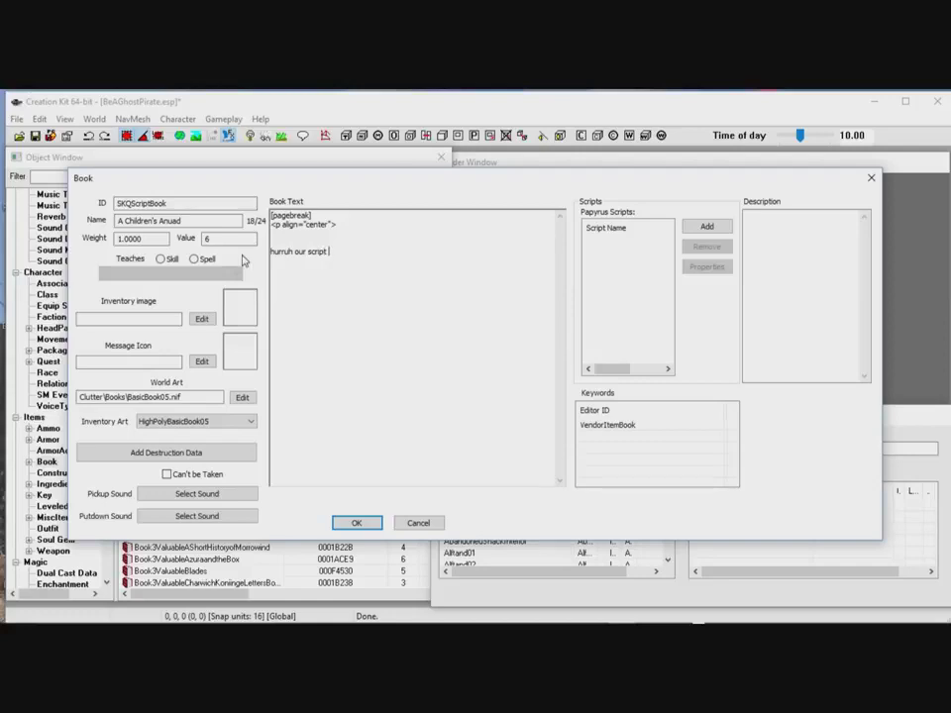
{"action": "type", "text": "has fired. Yippee"}
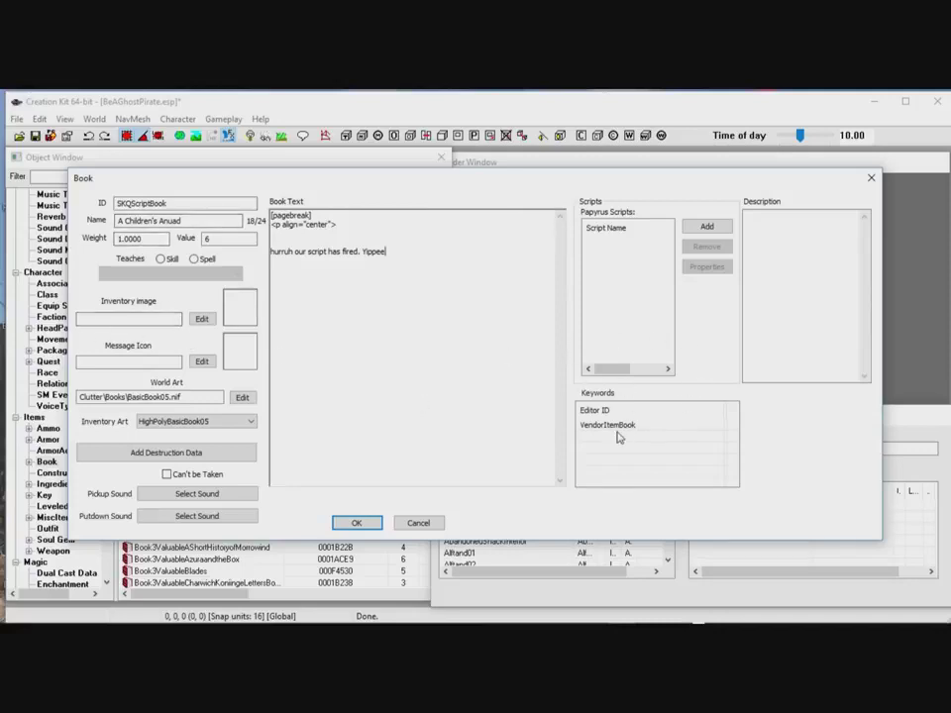
{"action": "mouse_move", "coordinate": [667, 453]}
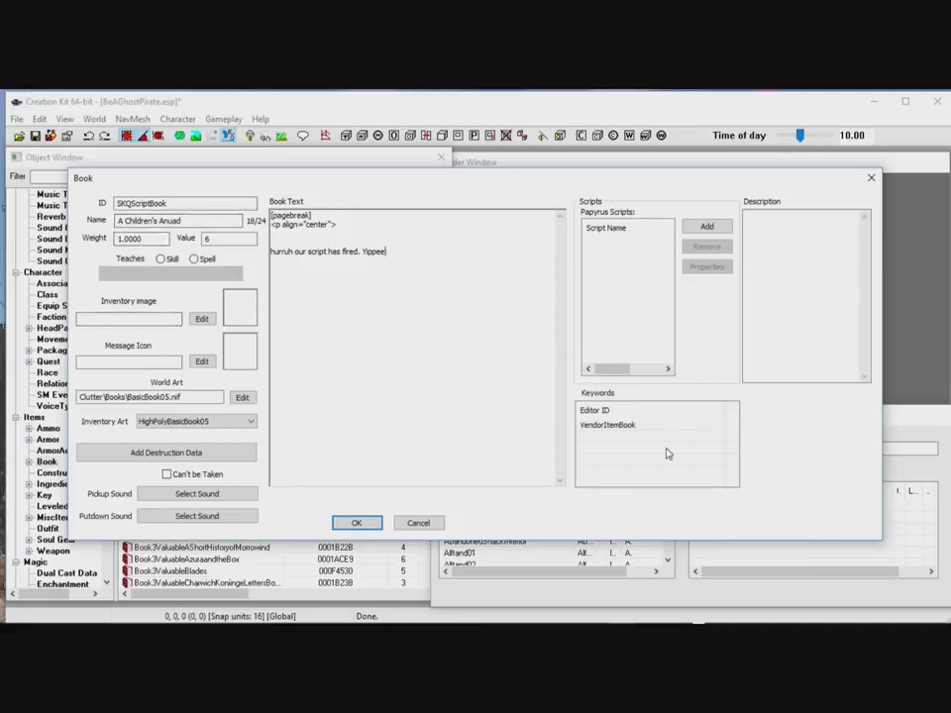
{"action": "mouse_move", "coordinate": [662, 294]}
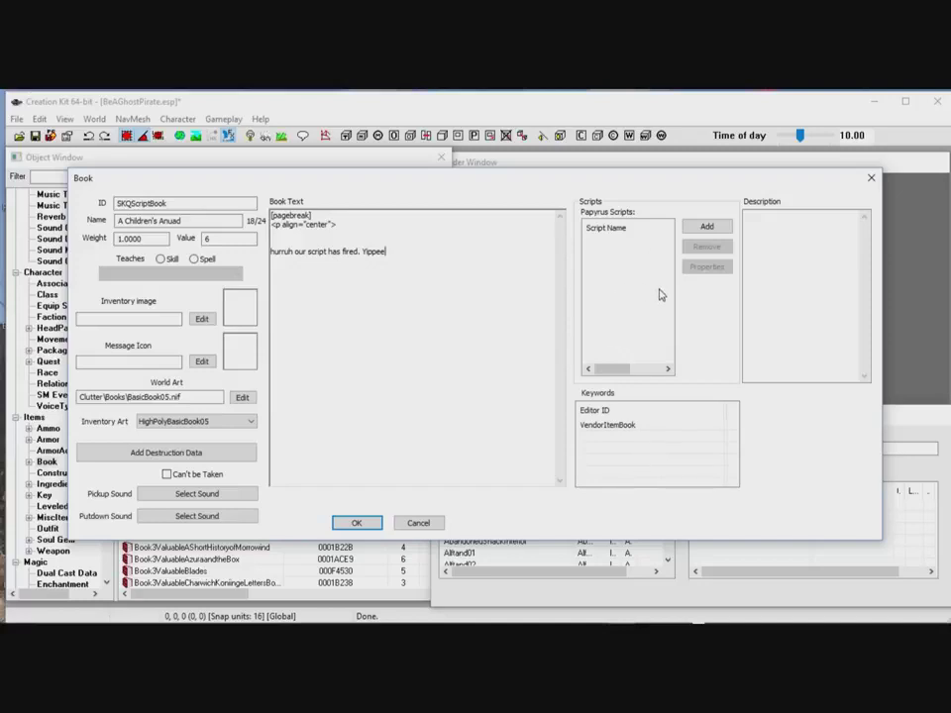
{"action": "mouse_move", "coordinate": [582, 285]}
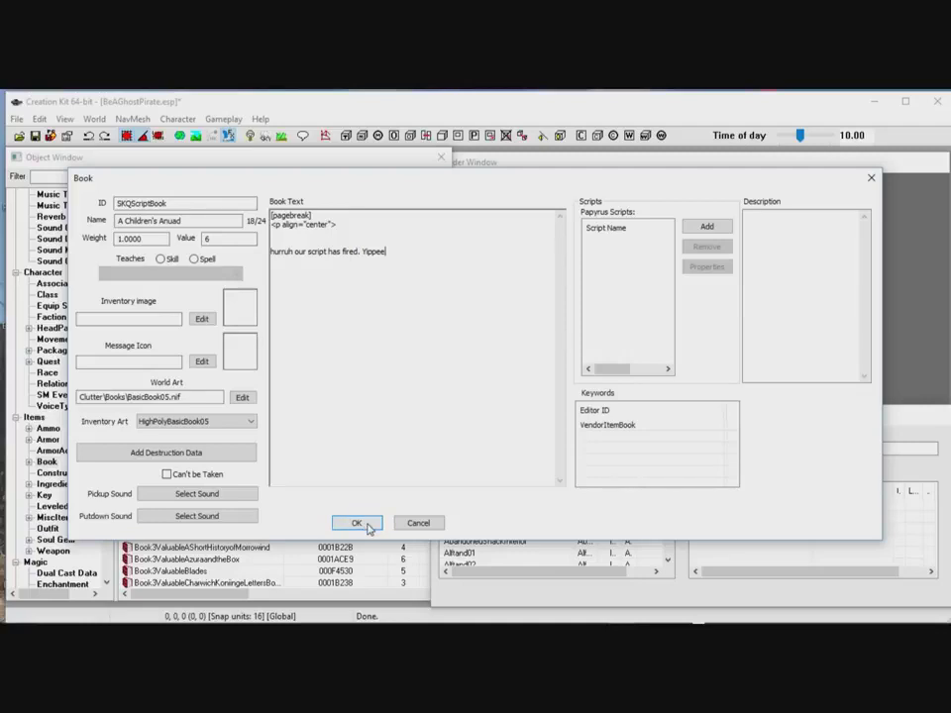
Accept the new text, filter objects by SKQ, save the plugin and reopen SKQScriptBook
{"action": "left_click", "coordinate": [356, 523]}
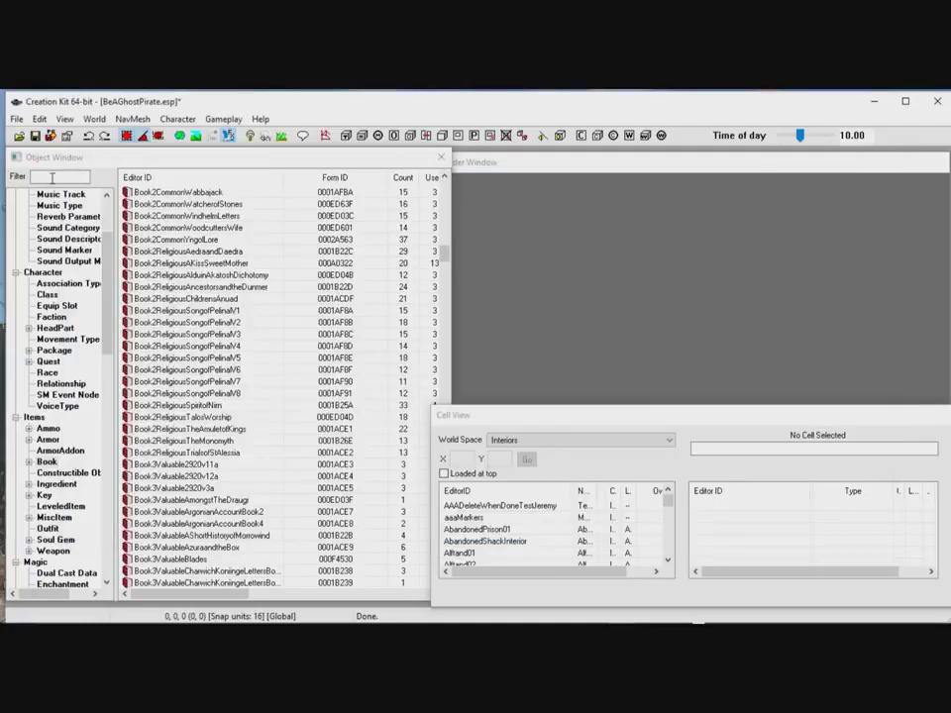
{"action": "type", "text": "SKU"}
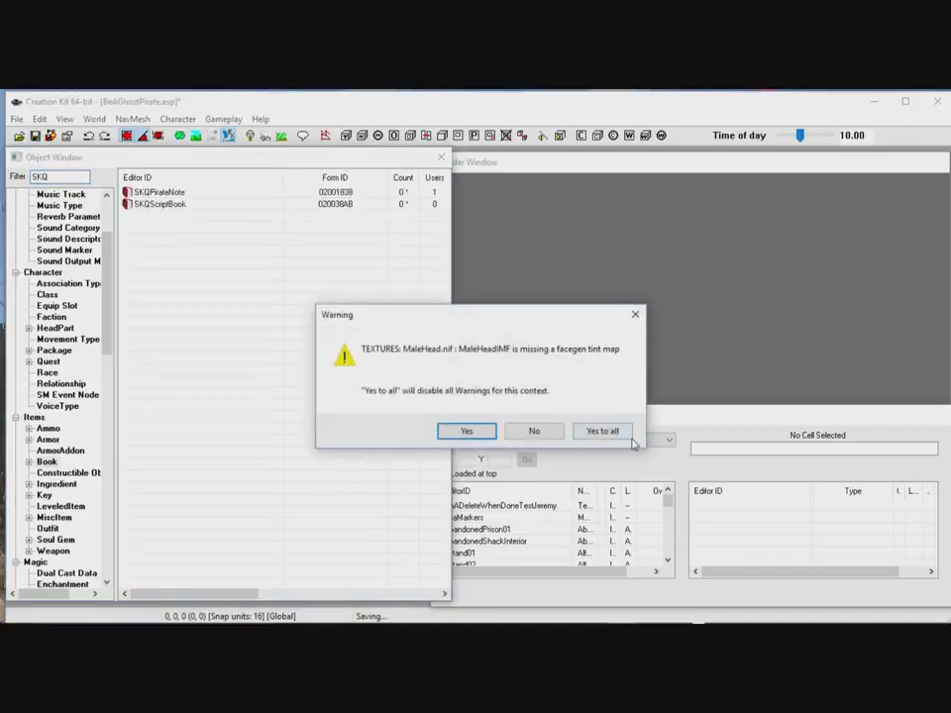
{"action": "left_click", "coordinate": [602, 431]}
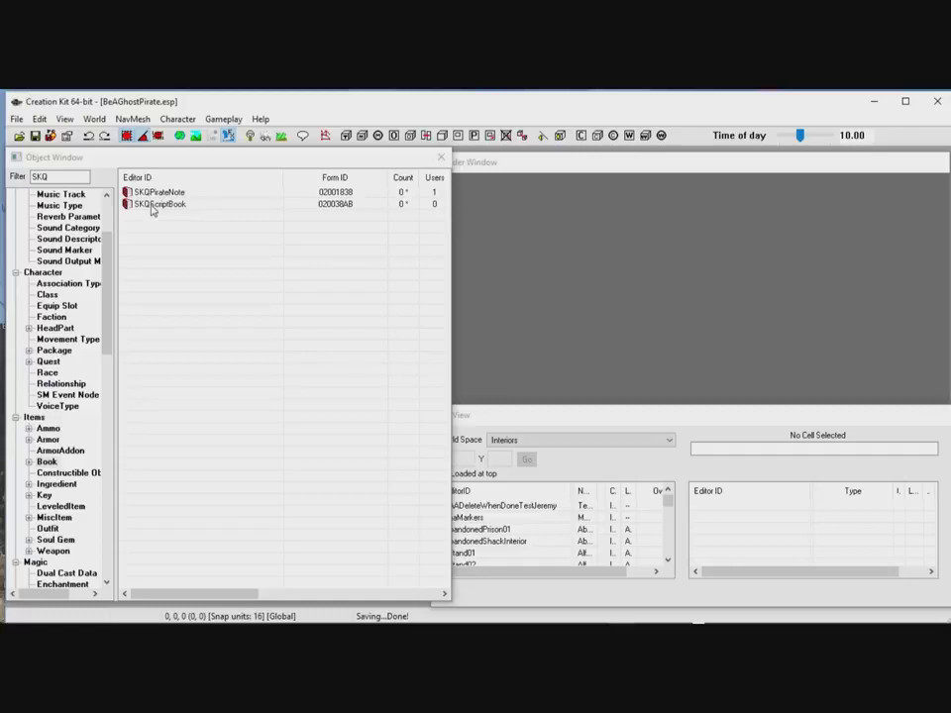
{"action": "left_click", "coordinate": [163, 204]}
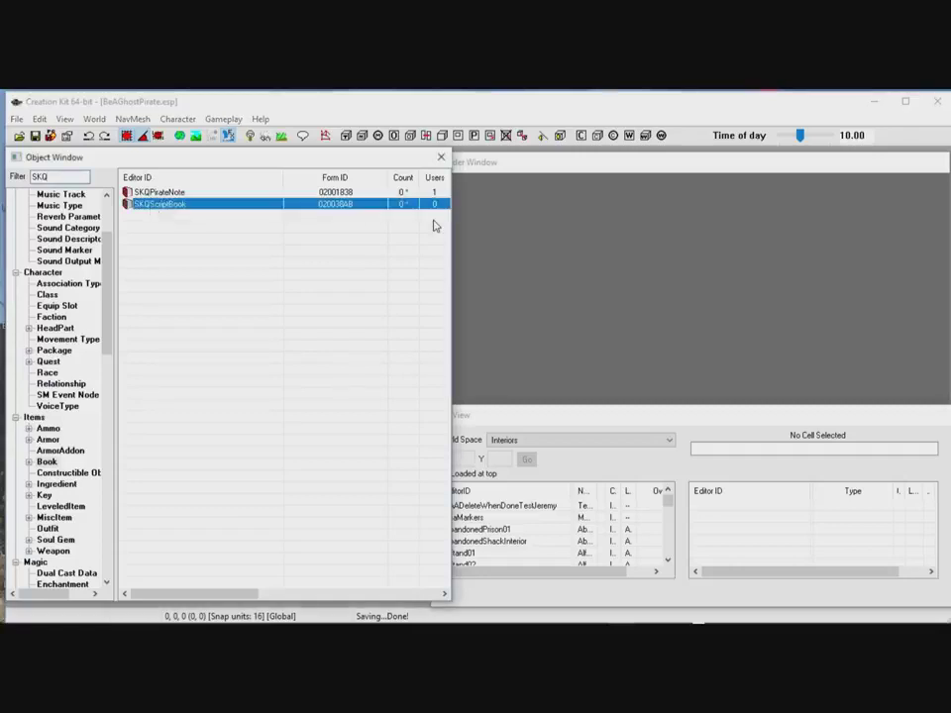
{"action": "double_click", "coordinate": [161, 204]}
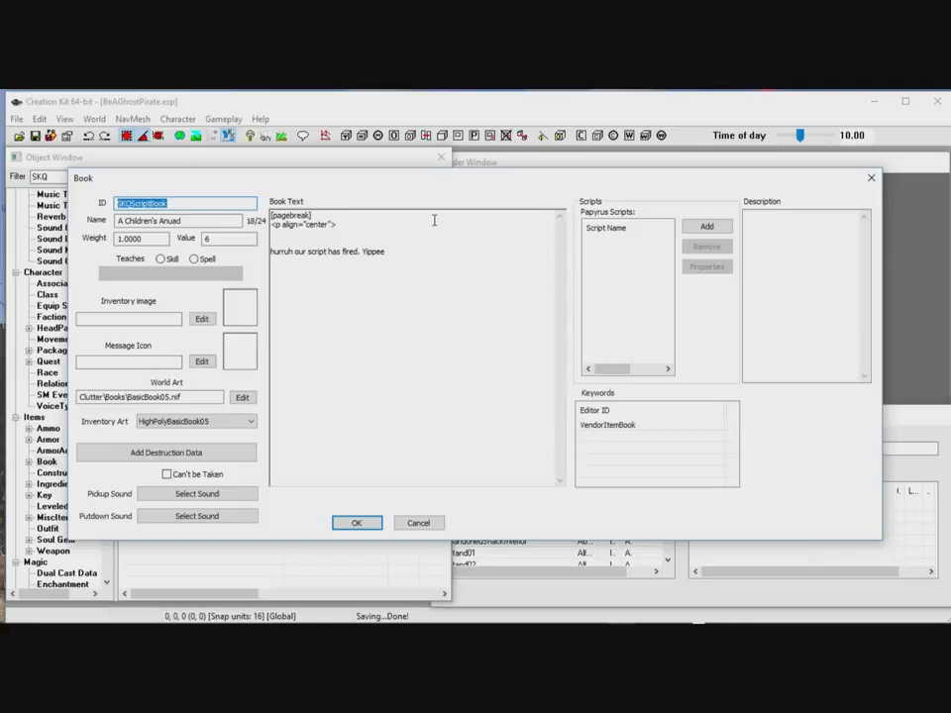
{"action": "mouse_move", "coordinate": [631, 250]}
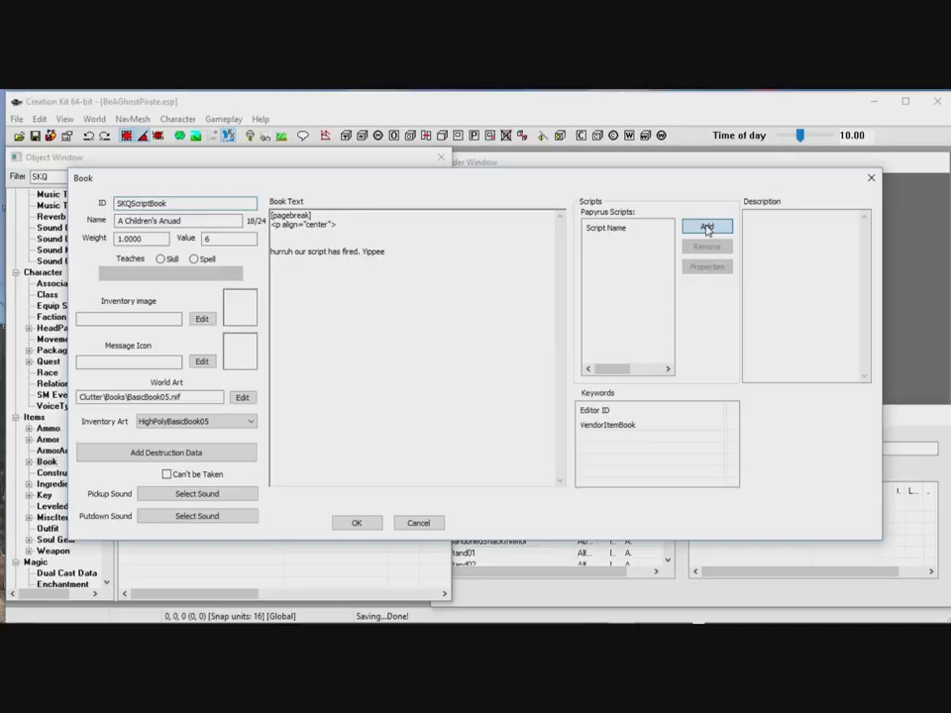
{"action": "left_click", "coordinate": [706, 226]}
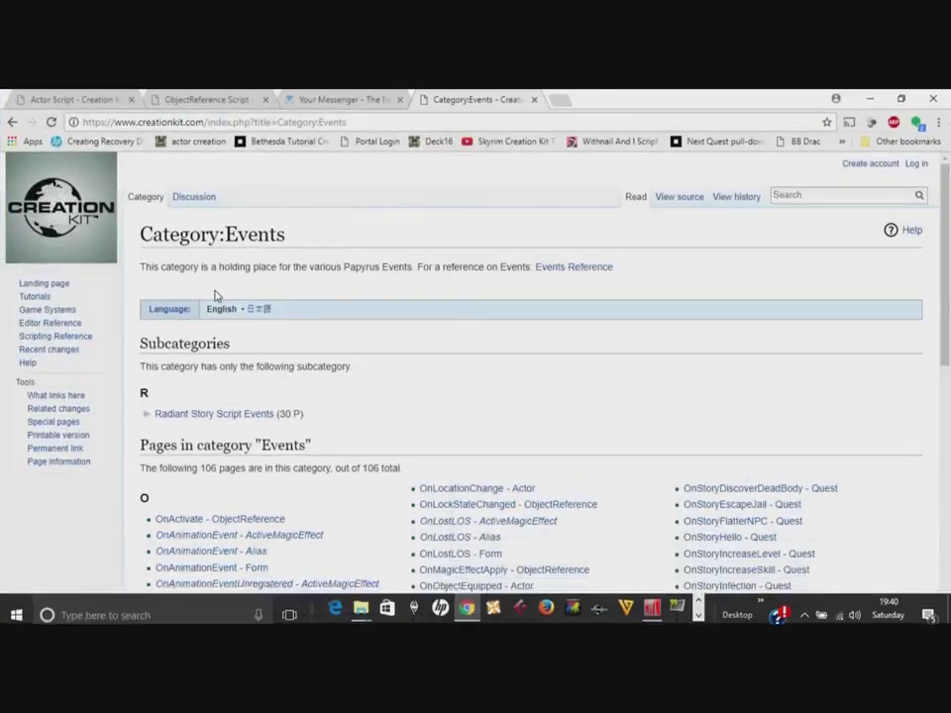
{"action": "scroll", "scroll_direction": "down", "scroll_amount": 3}
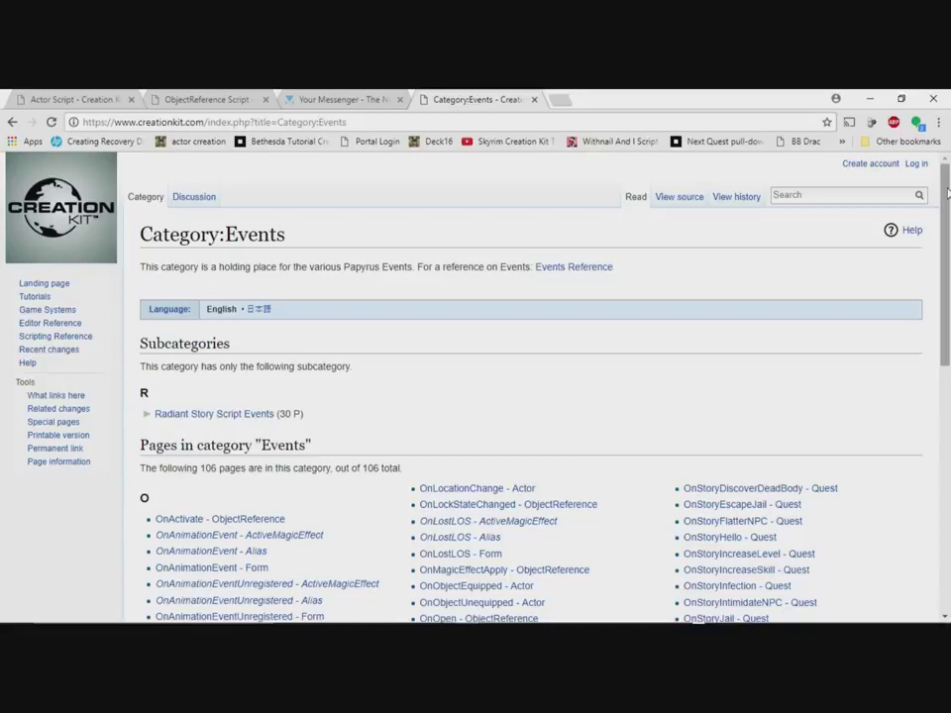
{"action": "scroll", "scroll_direction": "down", "scroll_amount": 3}
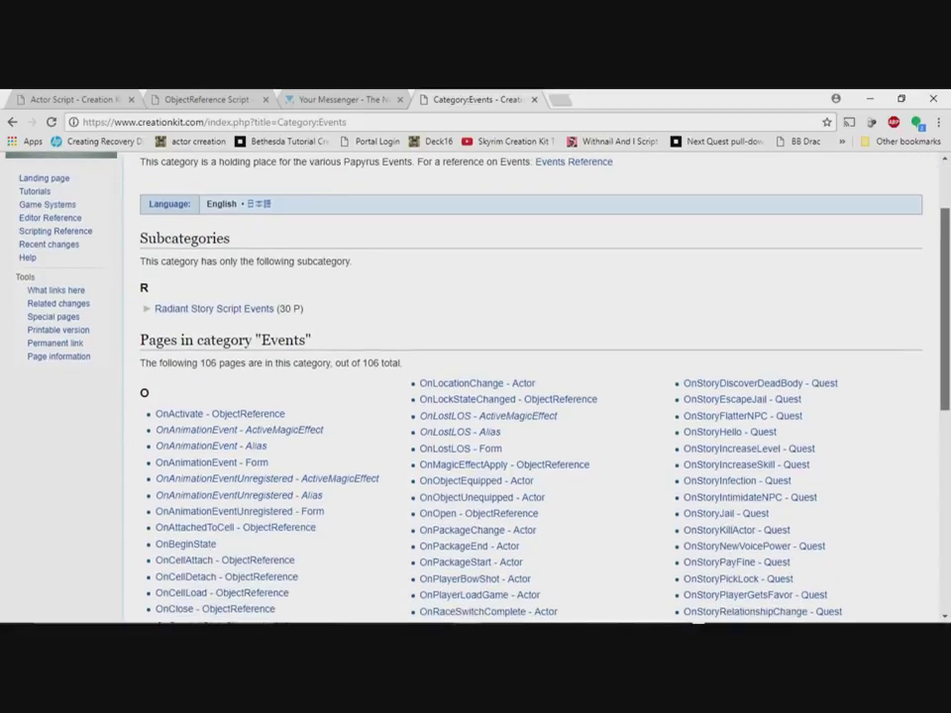
{"action": "scroll", "scroll_direction": "up", "scroll_amount": 3}
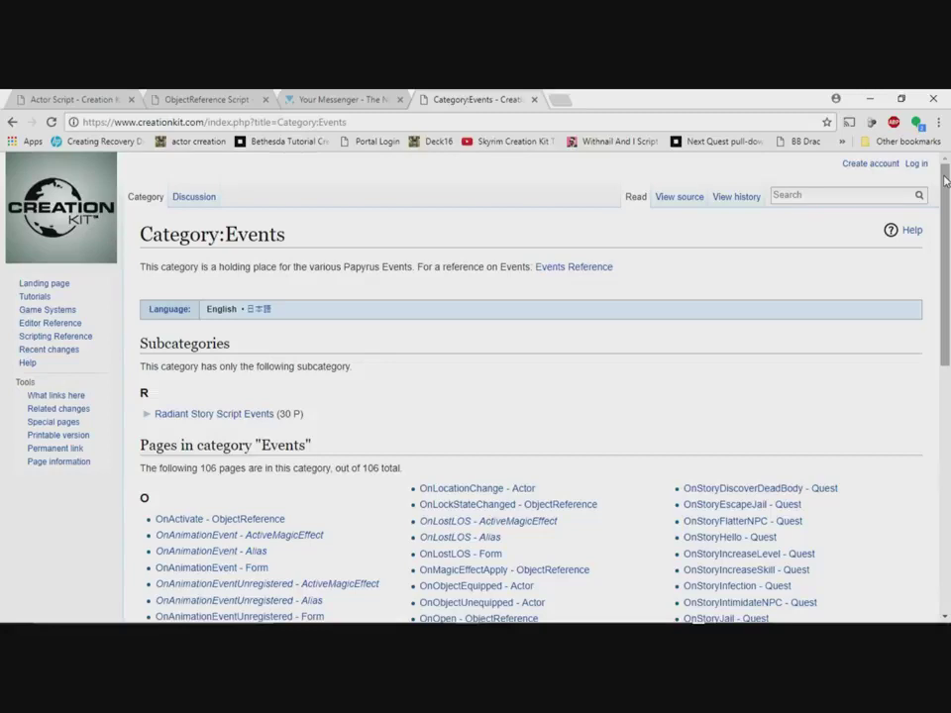
Scroll the Actor Script wiki page to the Bool checks like IsDead, IsGuard and IsInCombat
{"action": "left_click", "coordinate": [69, 99]}
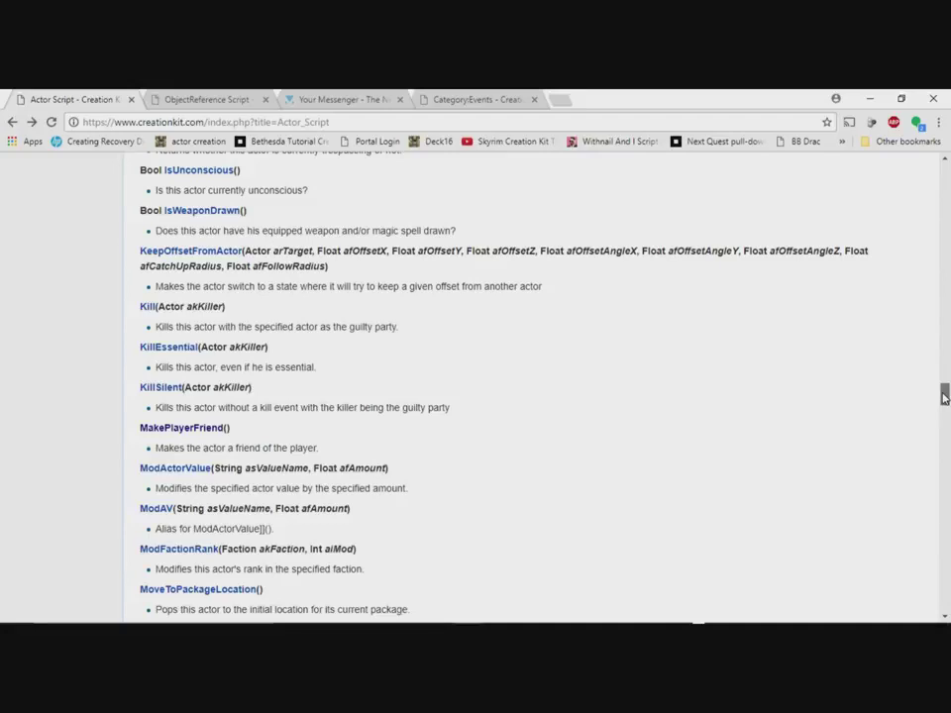
{"action": "scroll", "scroll_direction": "up", "scroll_amount": 3}
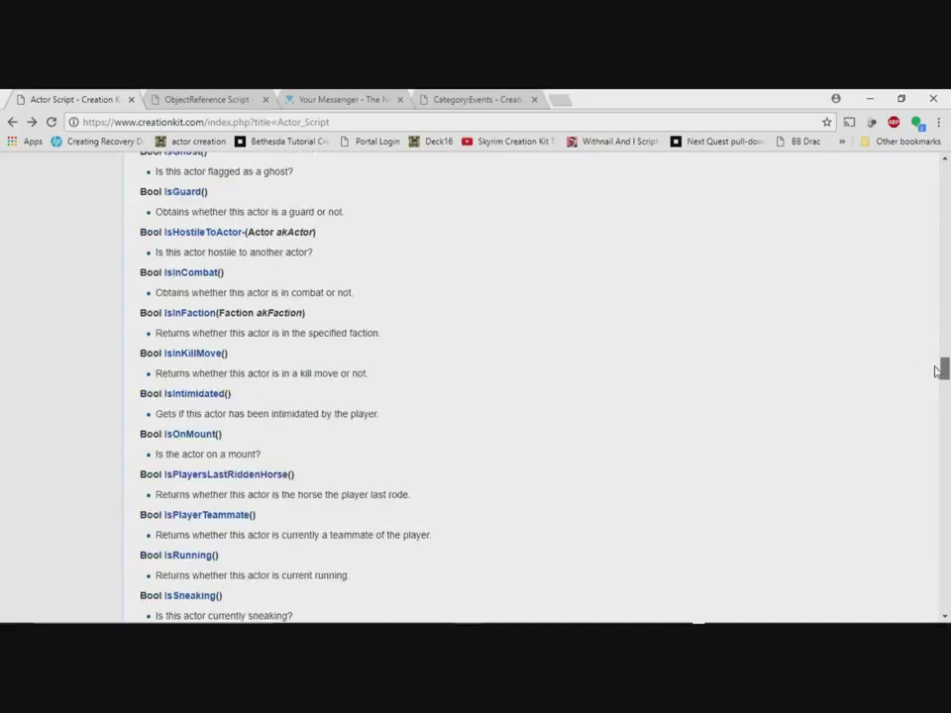
{"action": "scroll", "scroll_direction": "up", "scroll_amount": 3}
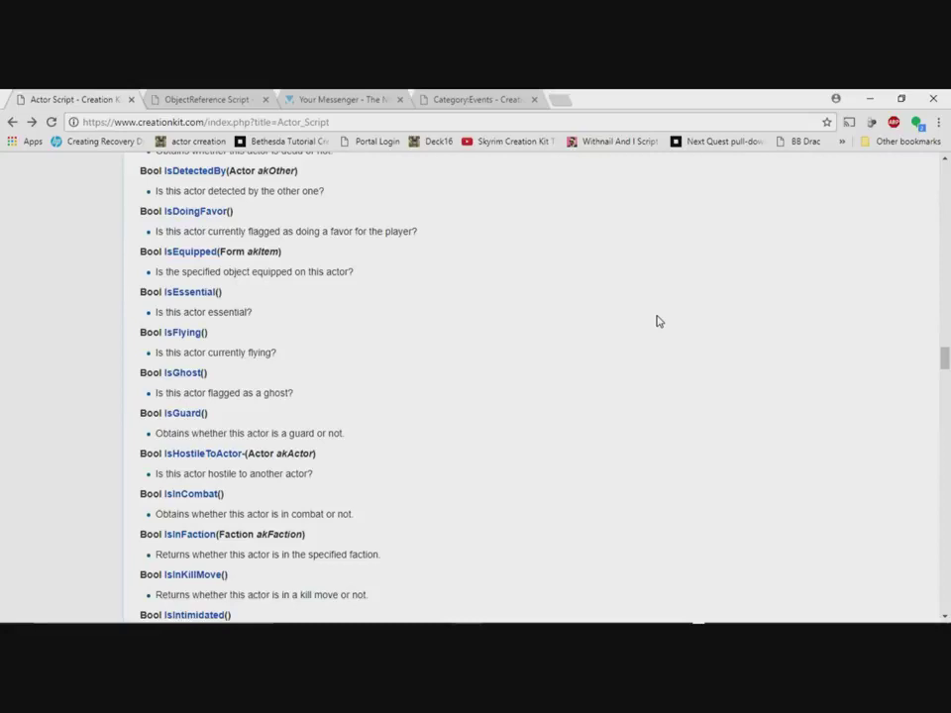
{"action": "mouse_move", "coordinate": [281, 301]}
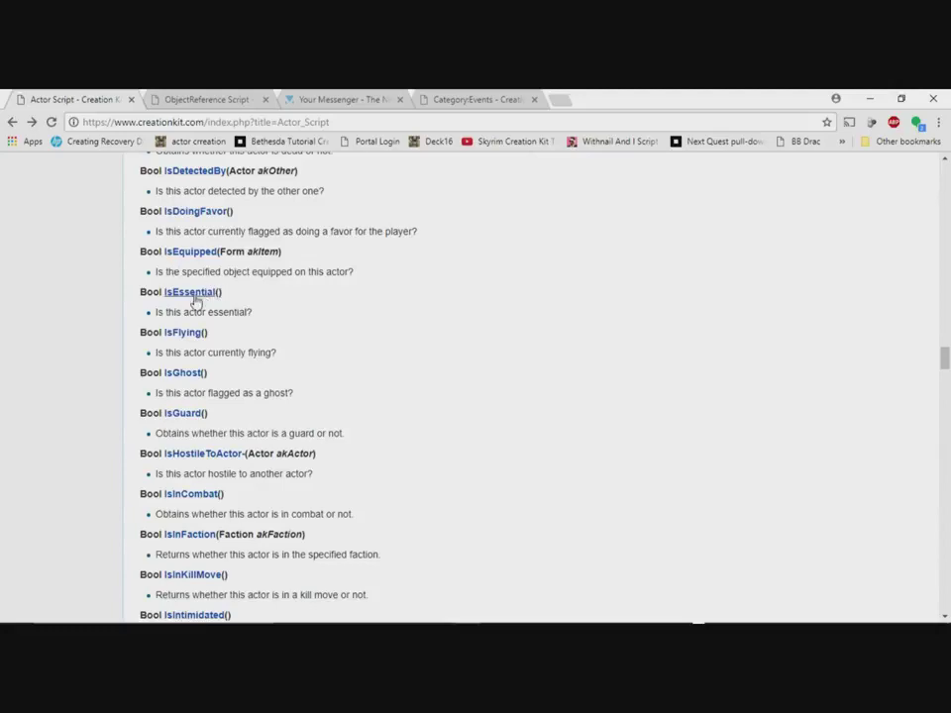
{"action": "mouse_move", "coordinate": [247, 226]}
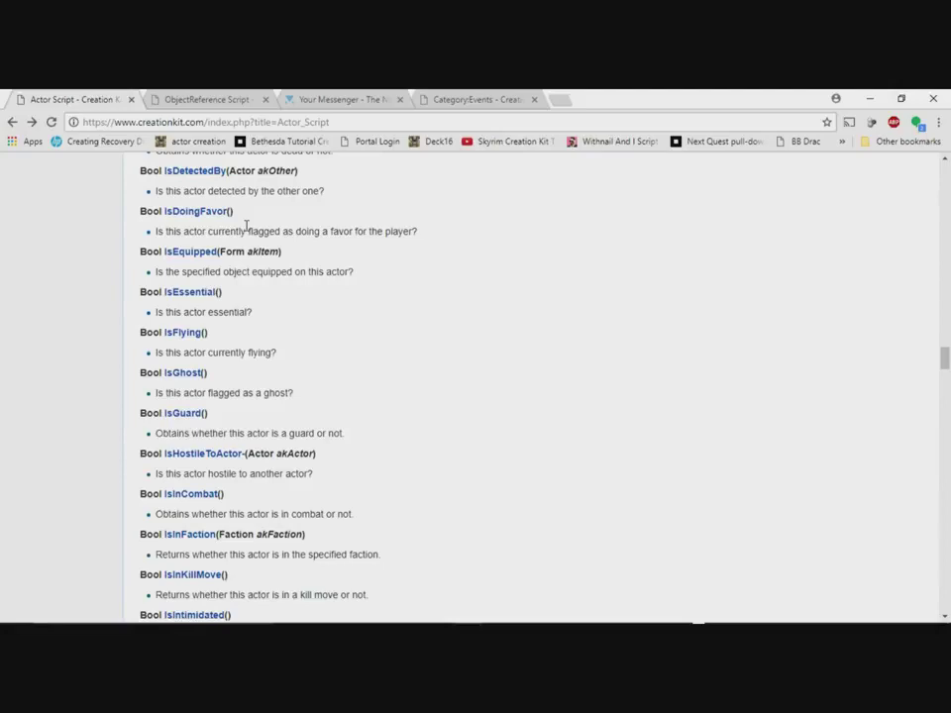
{"action": "scroll", "scroll_direction": "up", "scroll_amount": 3}
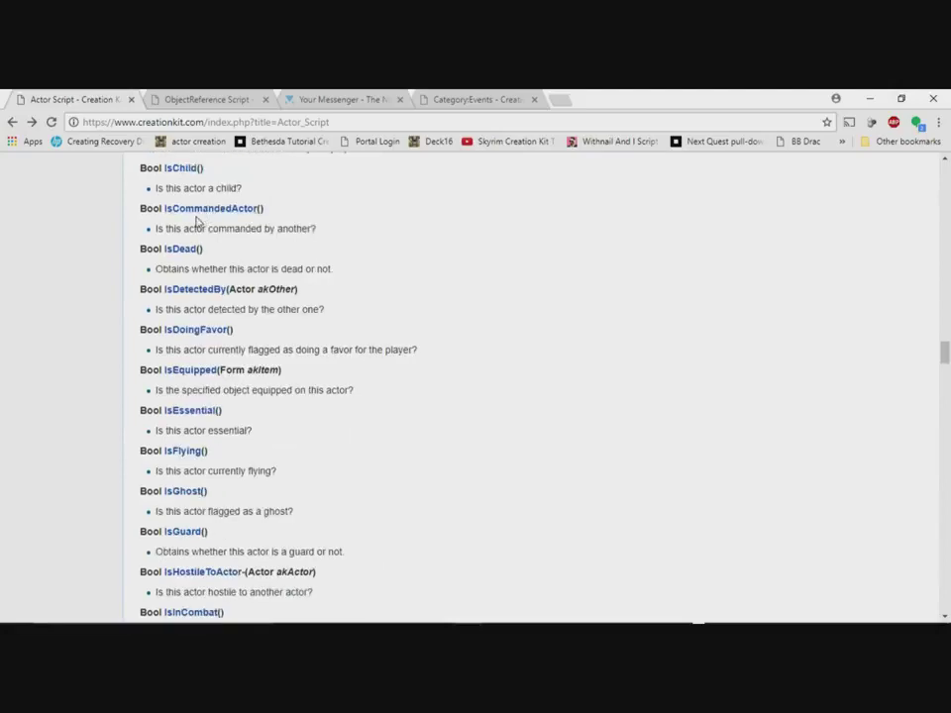
{"action": "mouse_move", "coordinate": [214, 208]}
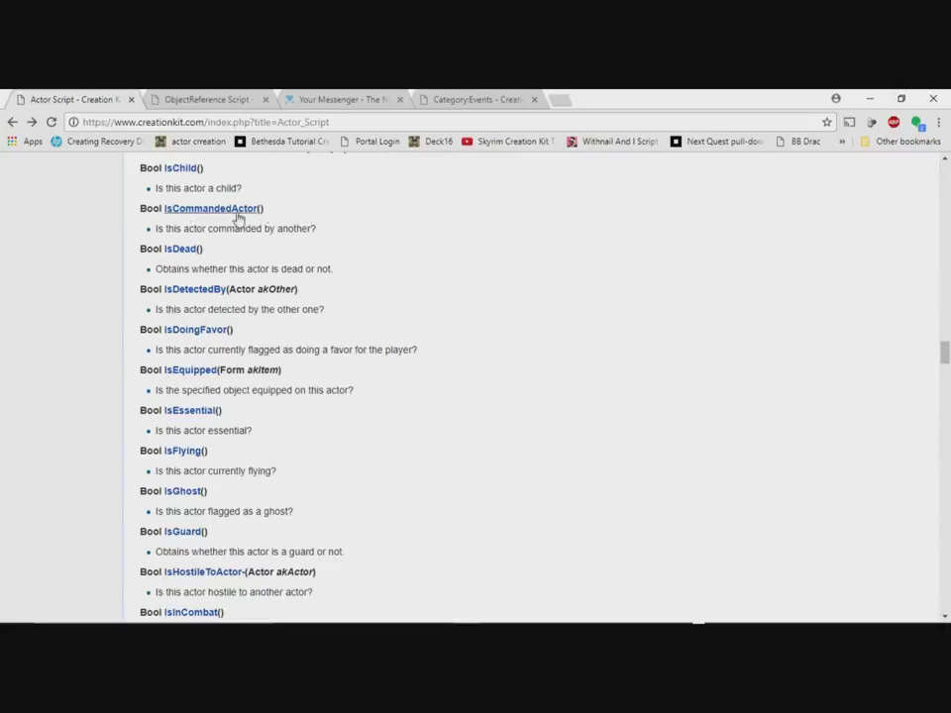
{"action": "mouse_move", "coordinate": [906, 398]}
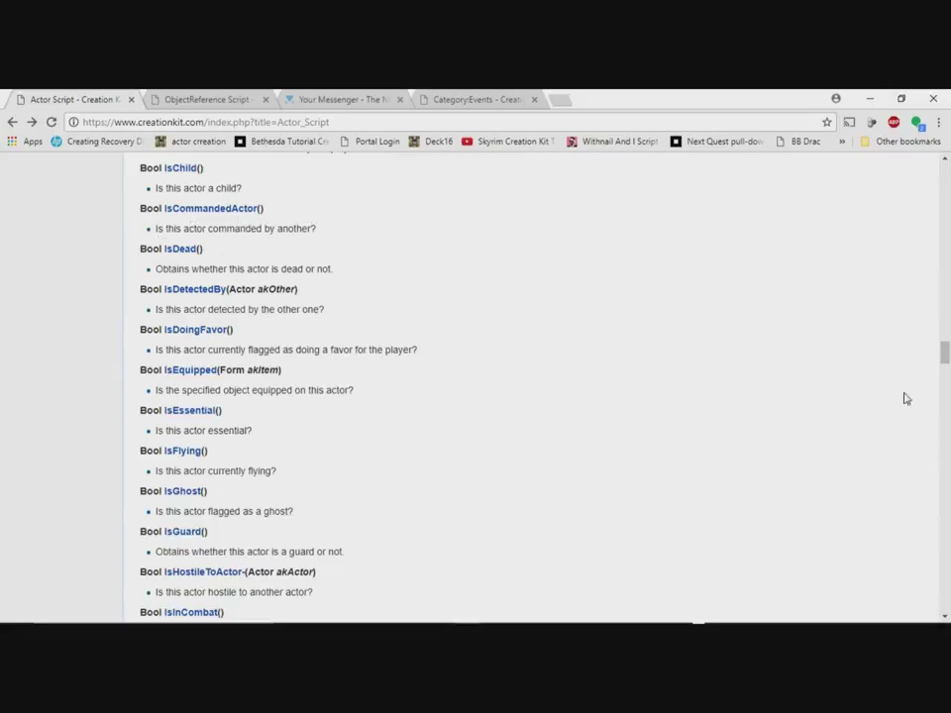
{"action": "scroll", "scroll_direction": "down", "scroll_amount": 3}
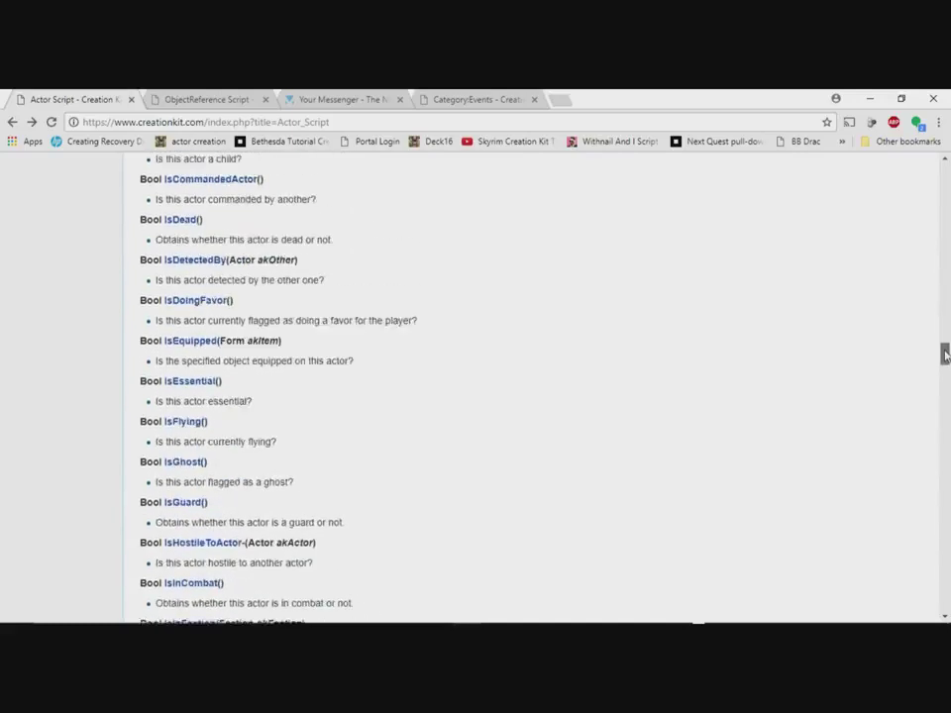
{"action": "scroll", "scroll_direction": "up", "scroll_amount": 3}
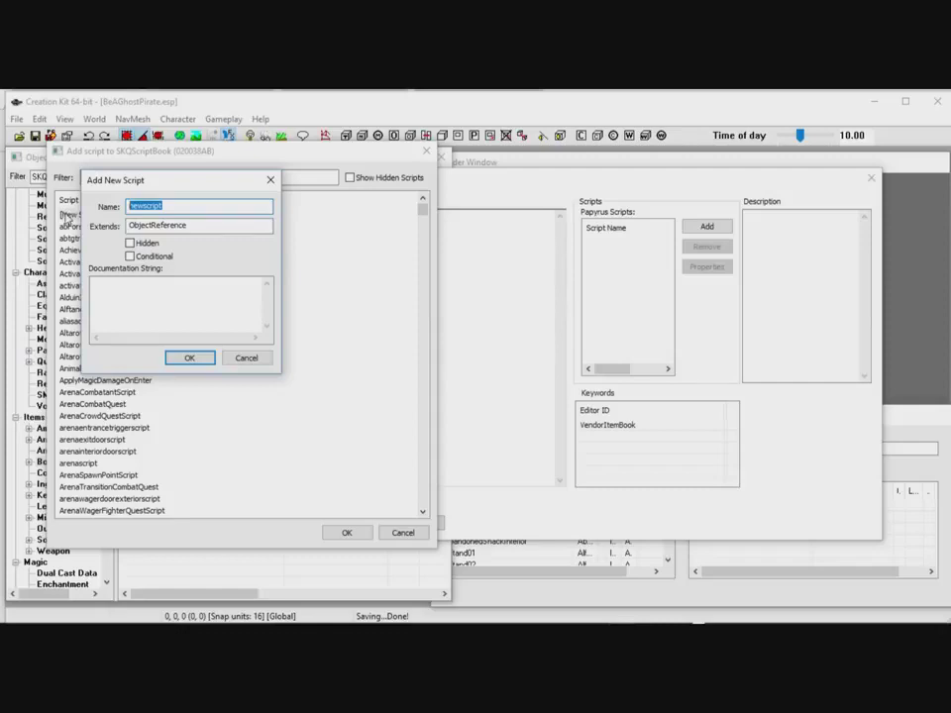
Attach a new ObjectReference script named SKQBookScript to SKQScriptBook's Scripts list
{"action": "type", "text": "SKQ"}
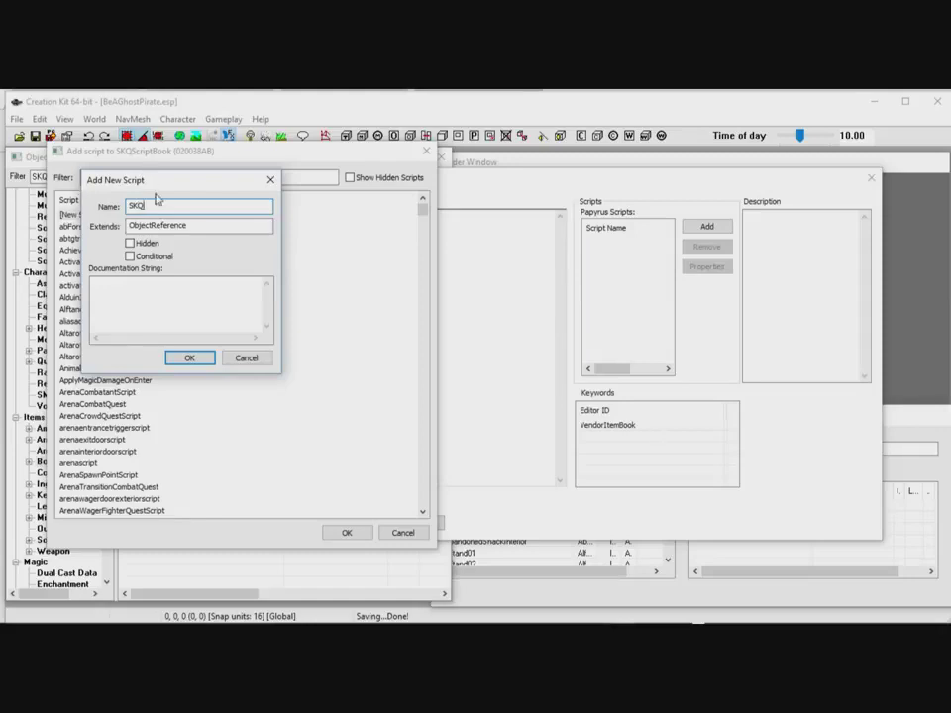
{"action": "mouse_move", "coordinate": [148, 206]}
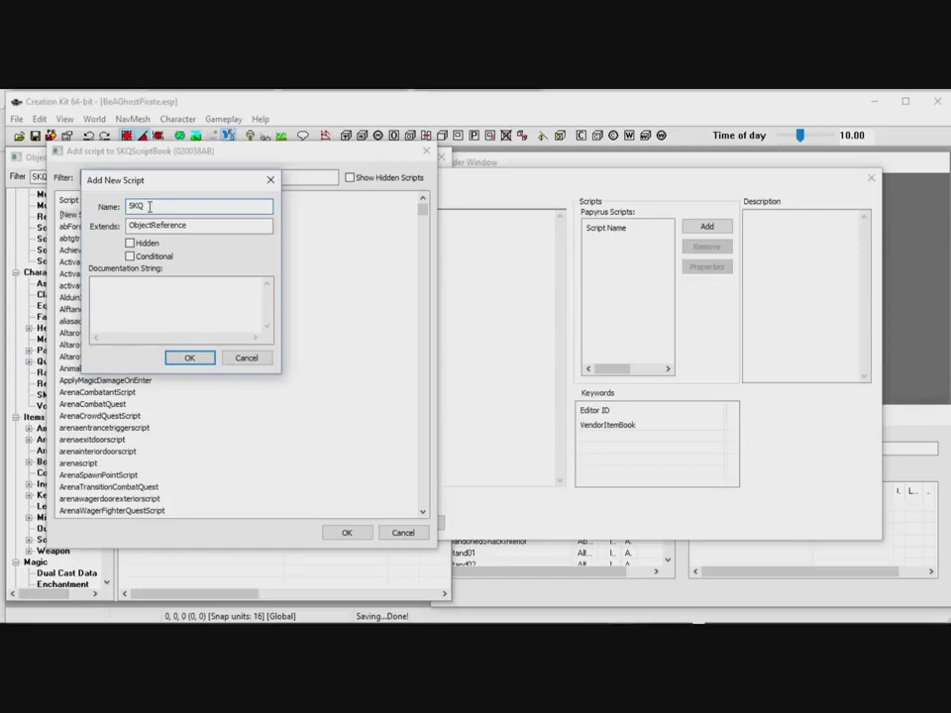
{"action": "type", "text": "Bo"}
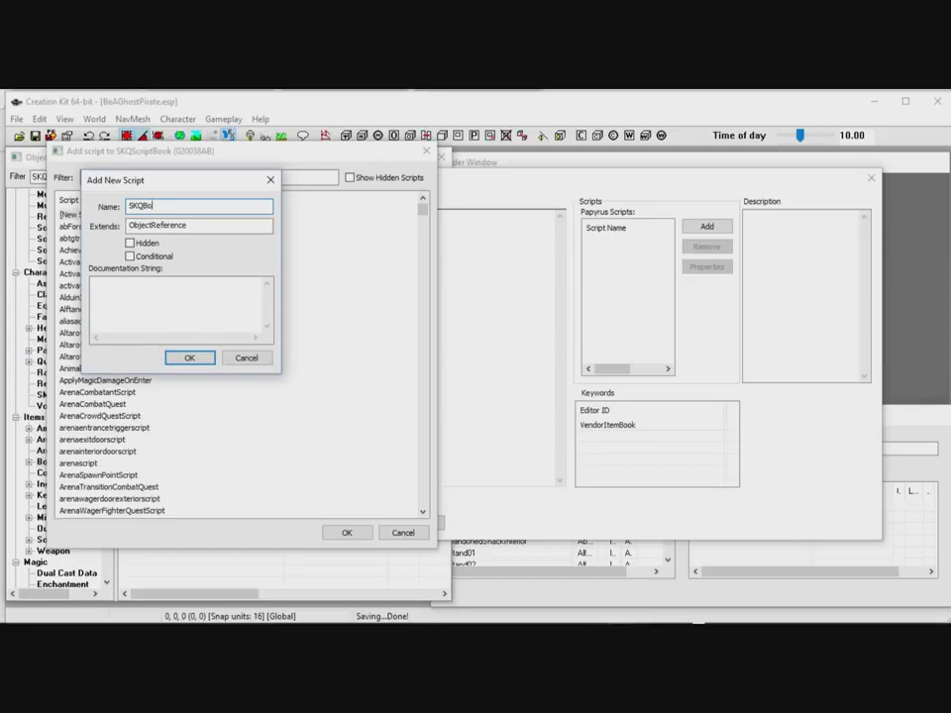
{"action": "type", "text": "okScr"}
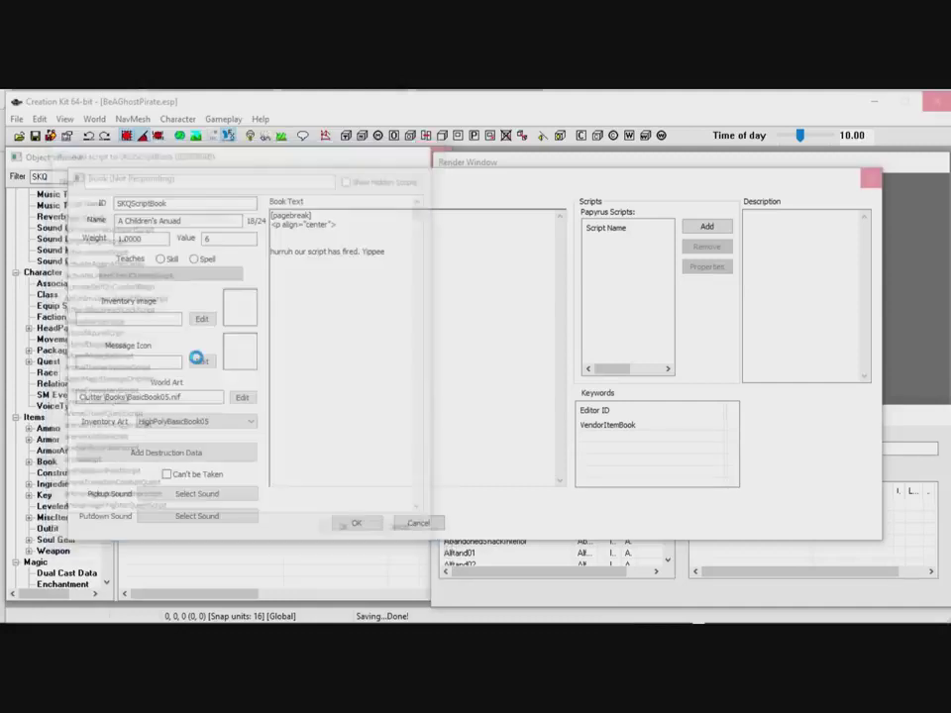
{"action": "left_click", "coordinate": [706, 225]}
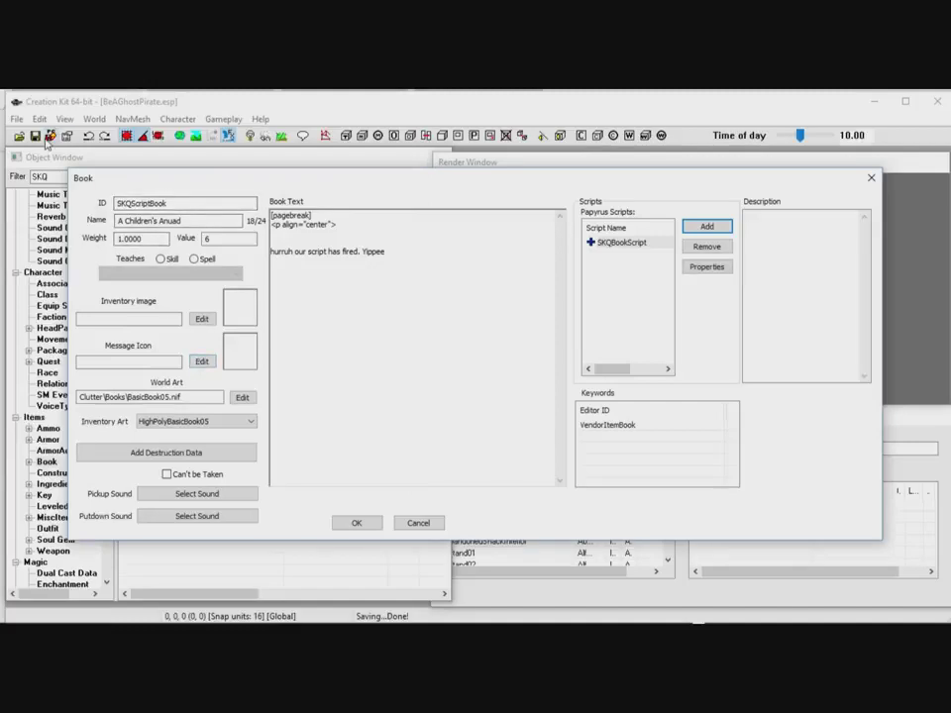
{"action": "left_click", "coordinate": [16, 119]}
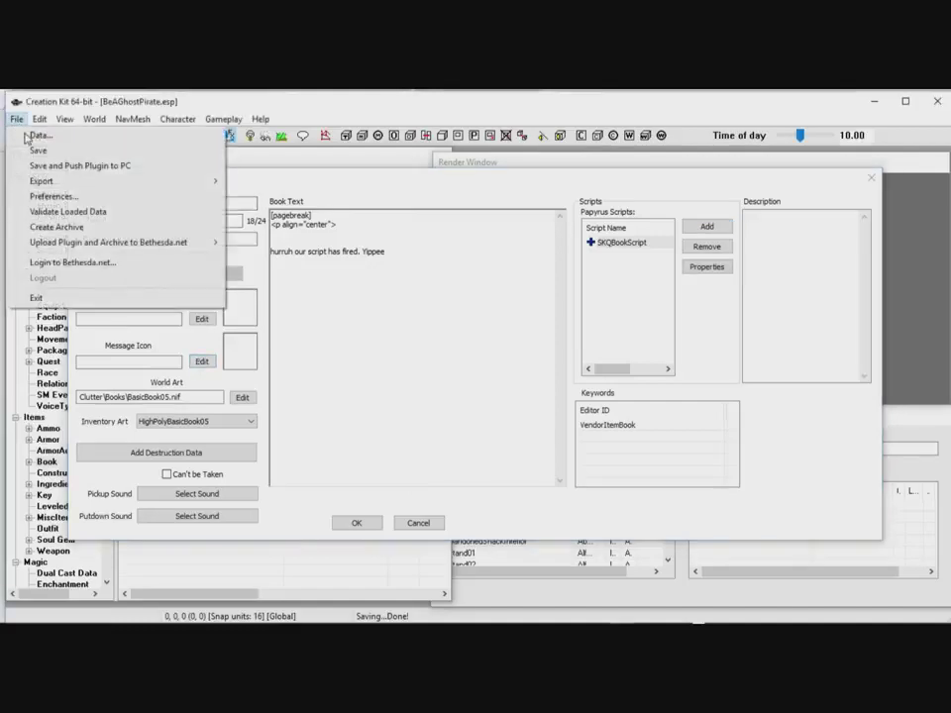
{"action": "mouse_move", "coordinate": [107, 242]}
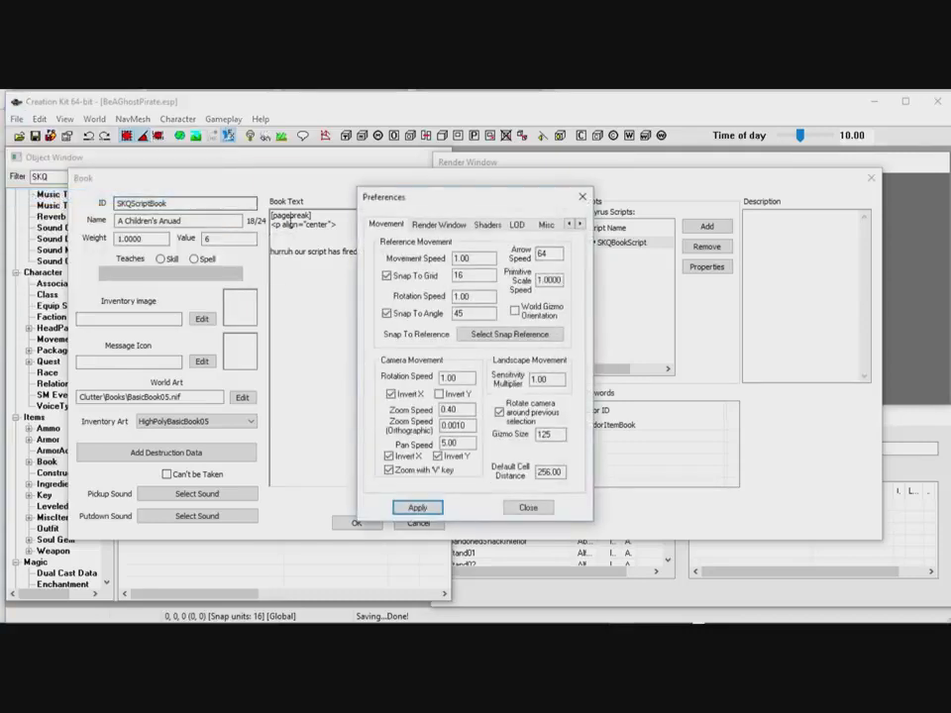
{"action": "left_click", "coordinate": [581, 224]}
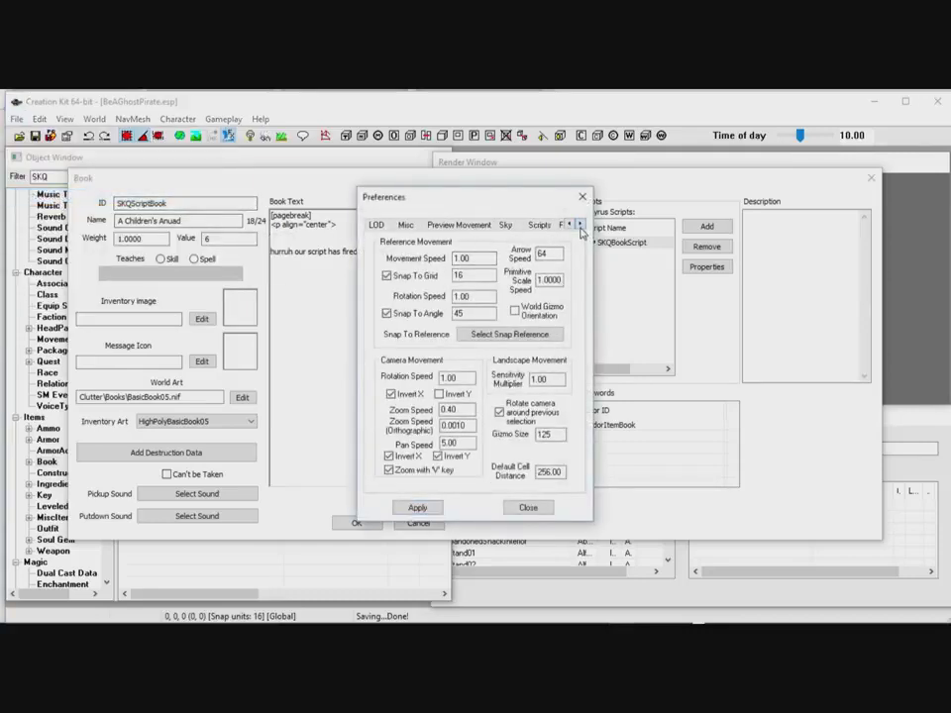
{"action": "left_click", "coordinate": [509, 224]}
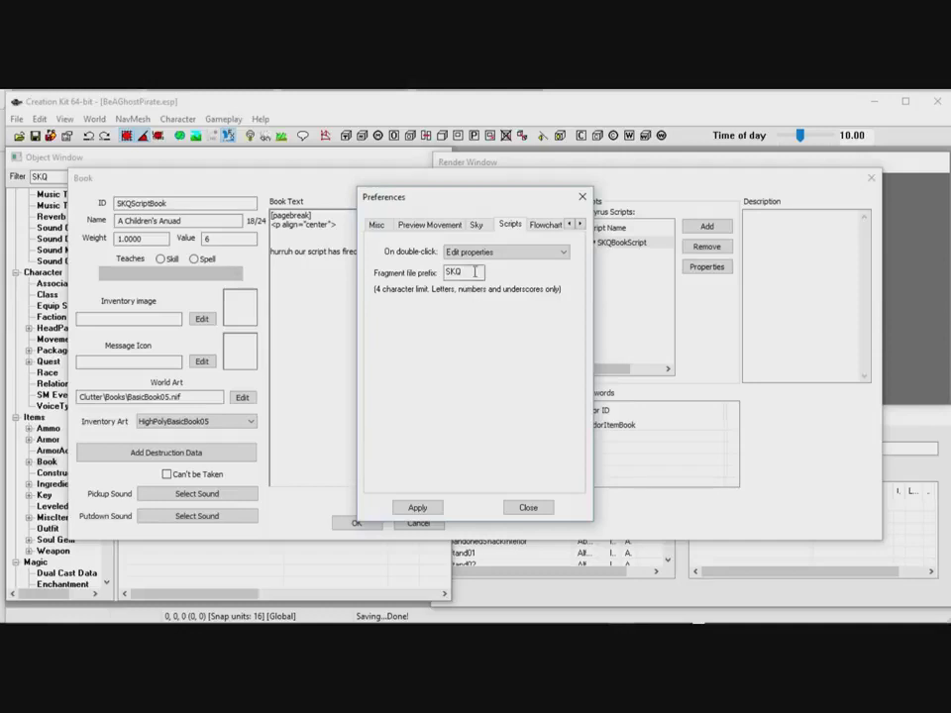
{"action": "mouse_move", "coordinate": [528, 507]}
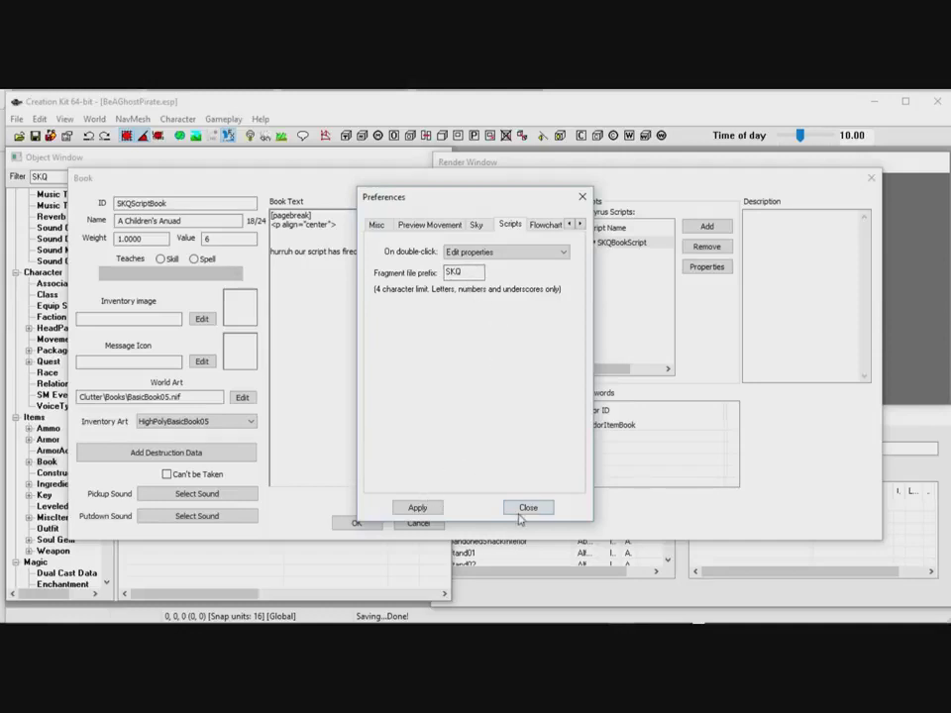
{"action": "left_click", "coordinate": [528, 507]}
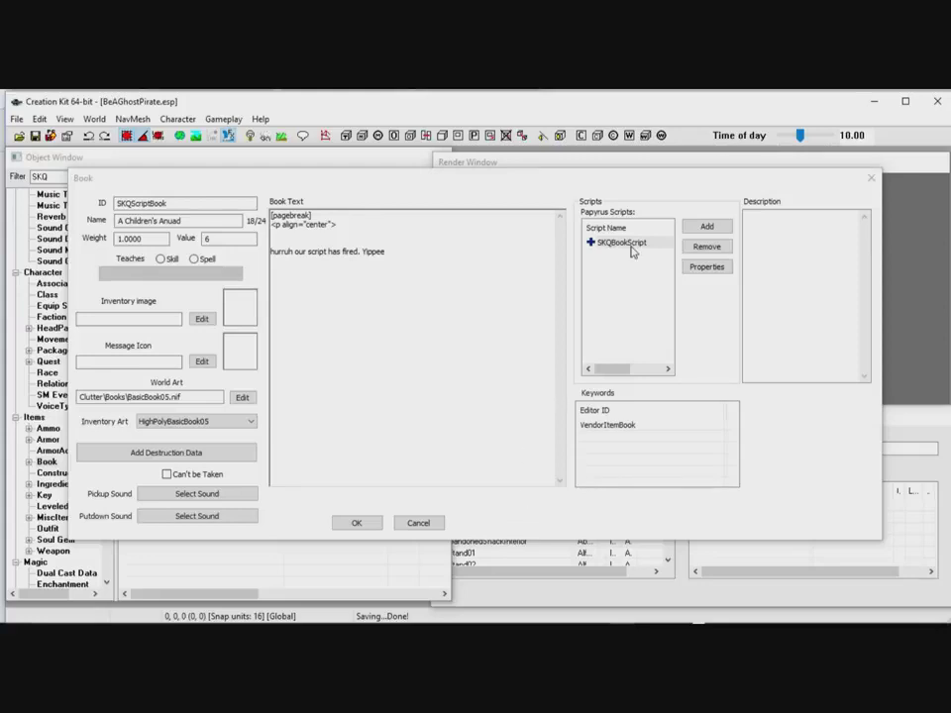
Confirm SKQBookScript has no properties, then open its source in the script editor
{"action": "left_click", "coordinate": [621, 242]}
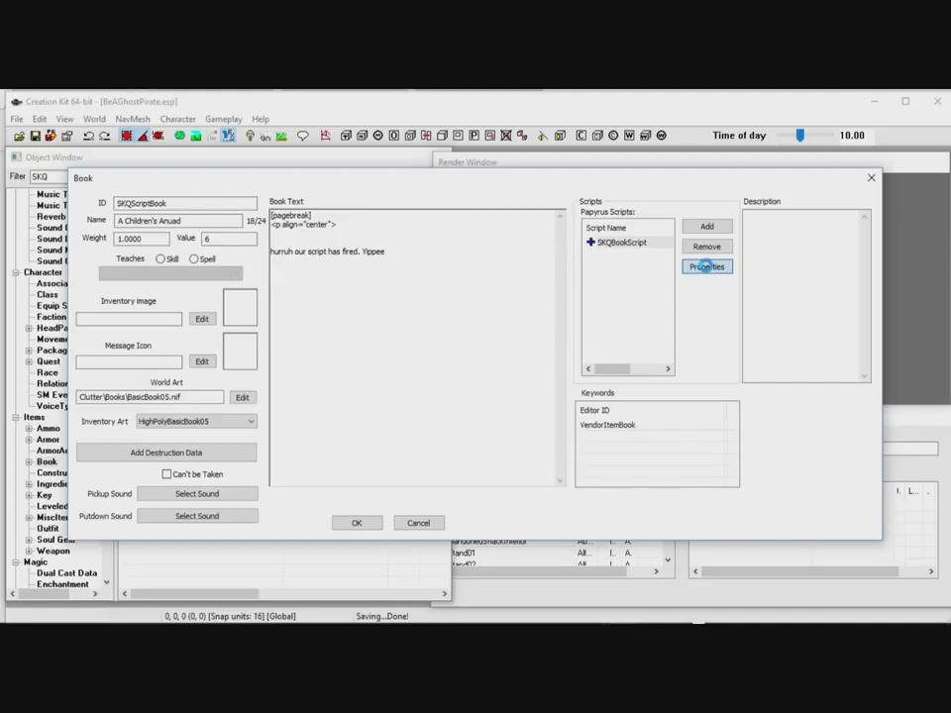
{"action": "left_click", "coordinate": [706, 266]}
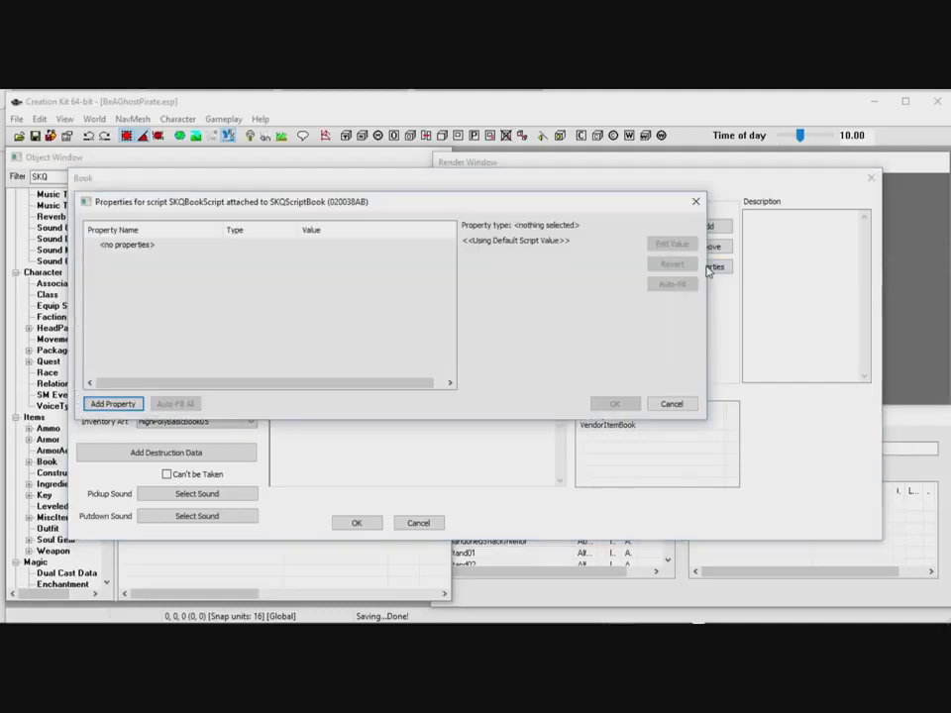
{"action": "mouse_move", "coordinate": [444, 334]}
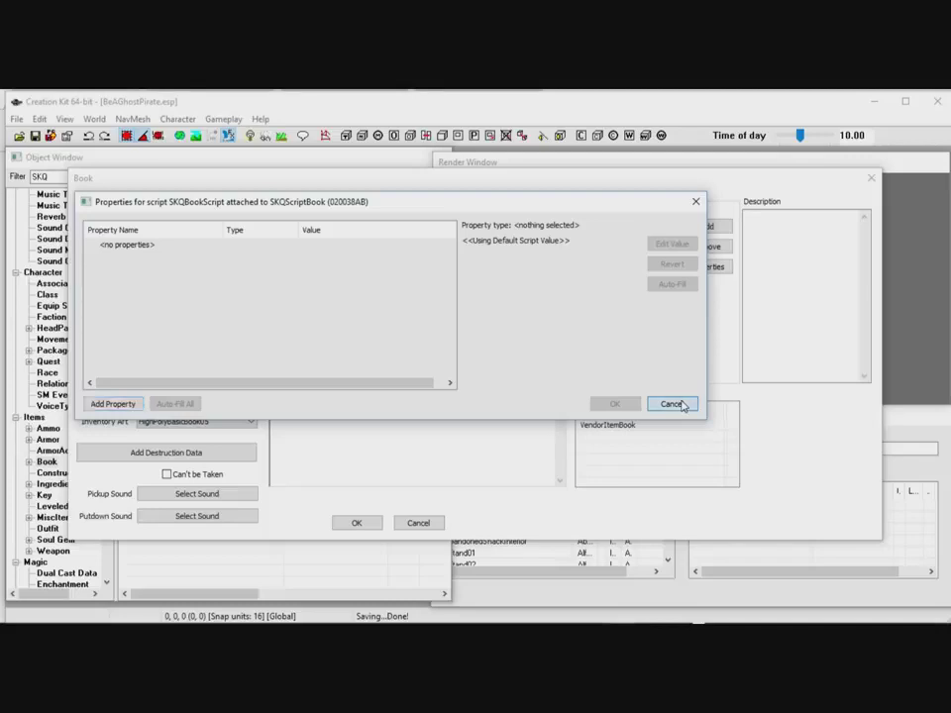
{"action": "left_click", "coordinate": [673, 405]}
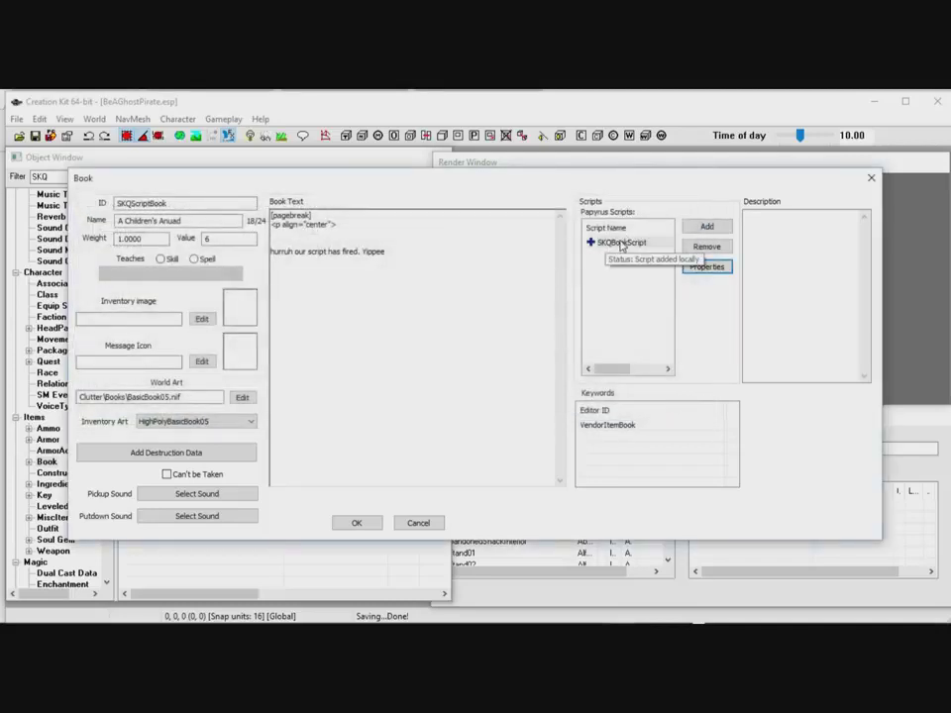
{"action": "right_click", "coordinate": [619, 243]}
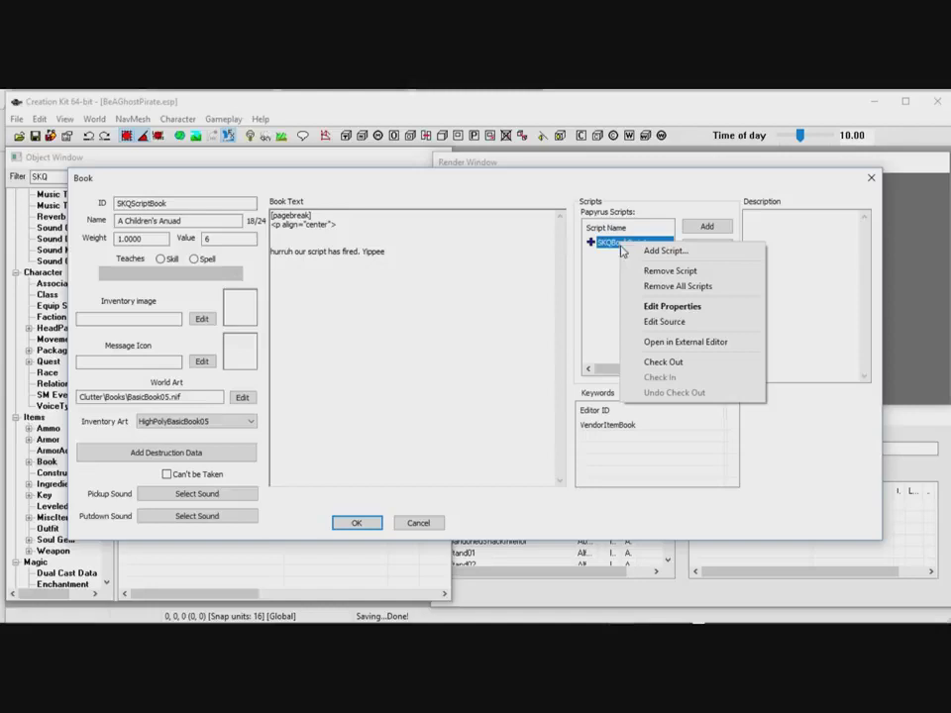
{"action": "left_click", "coordinate": [663, 321]}
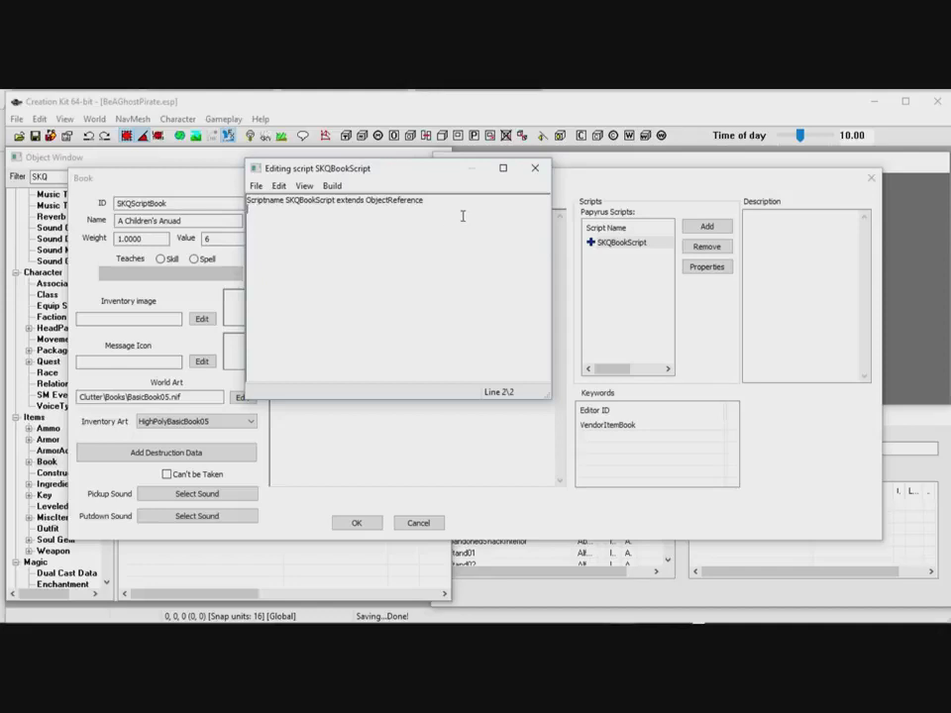
{"action": "mouse_move", "coordinate": [612, 247]}
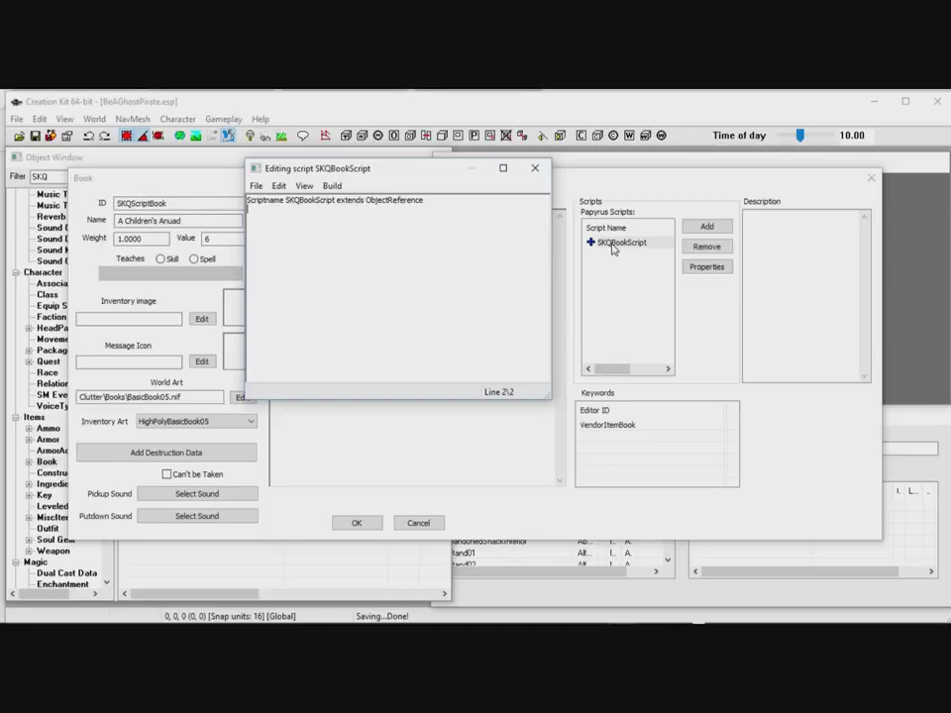
{"action": "mouse_move", "coordinate": [212, 208]}
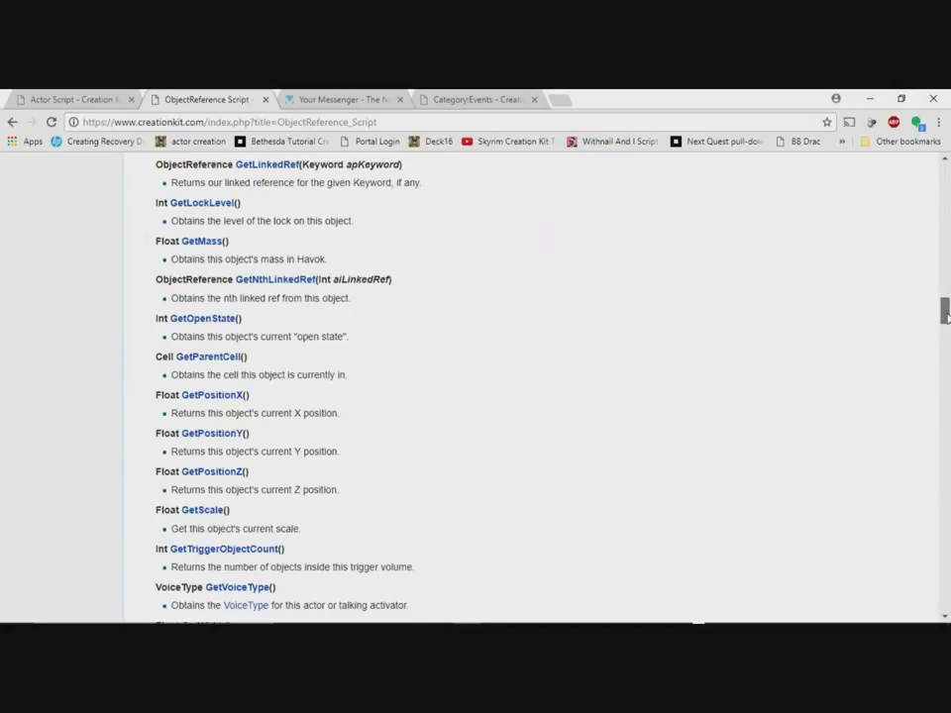
Search the wiki for OnRead to reach the ObjectReference OnRead event page
{"action": "scroll", "scroll_direction": "down", "scroll_amount": 3}
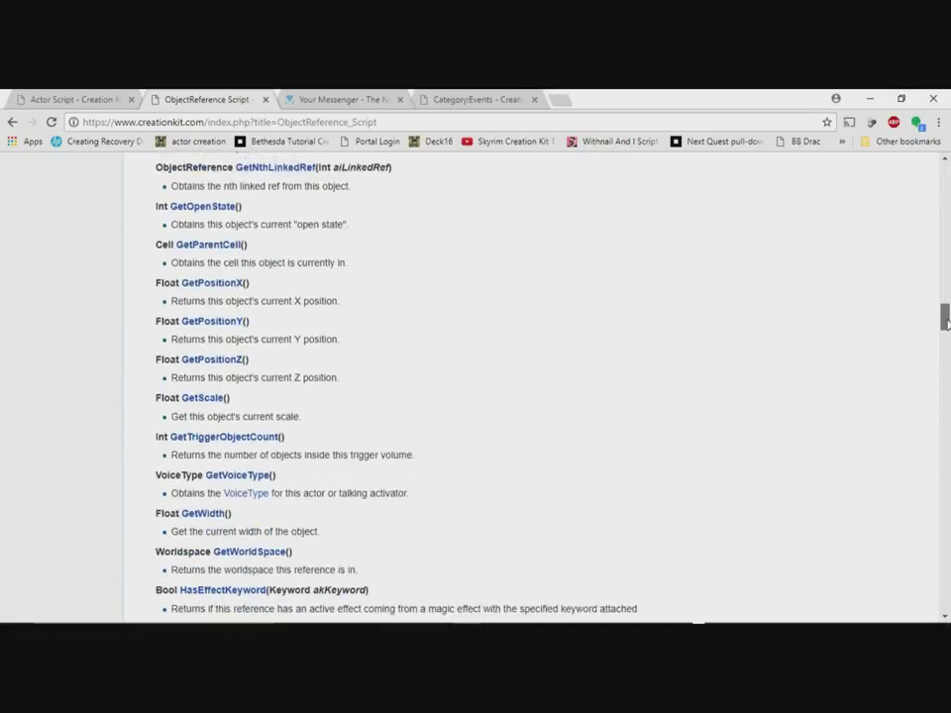
{"action": "scroll", "scroll_direction": "down", "scroll_amount": 3}
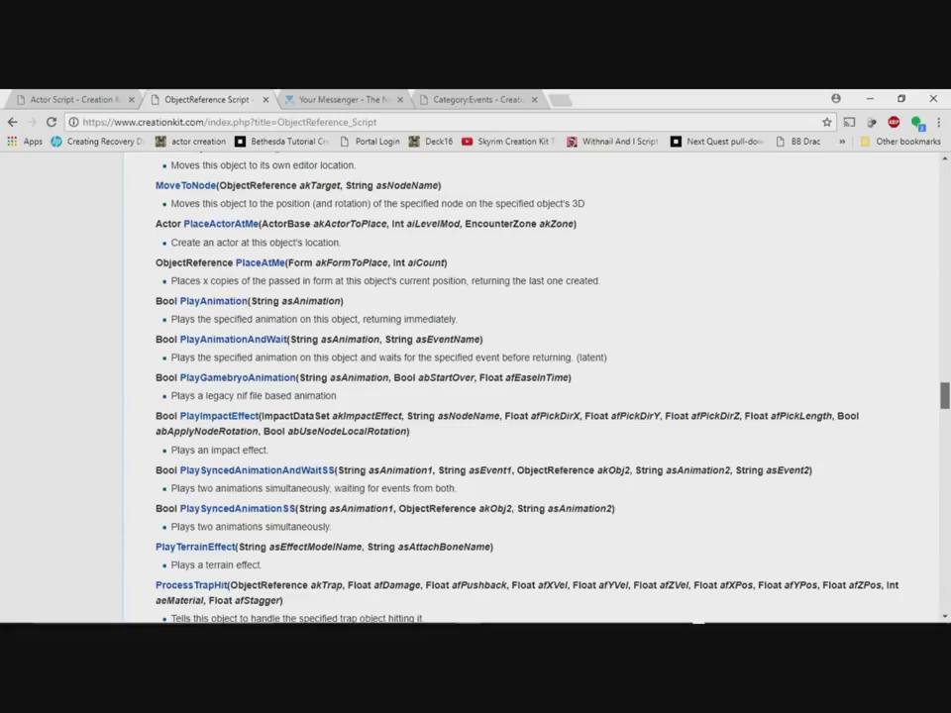
{"action": "scroll", "scroll_direction": "down", "scroll_amount": 3}
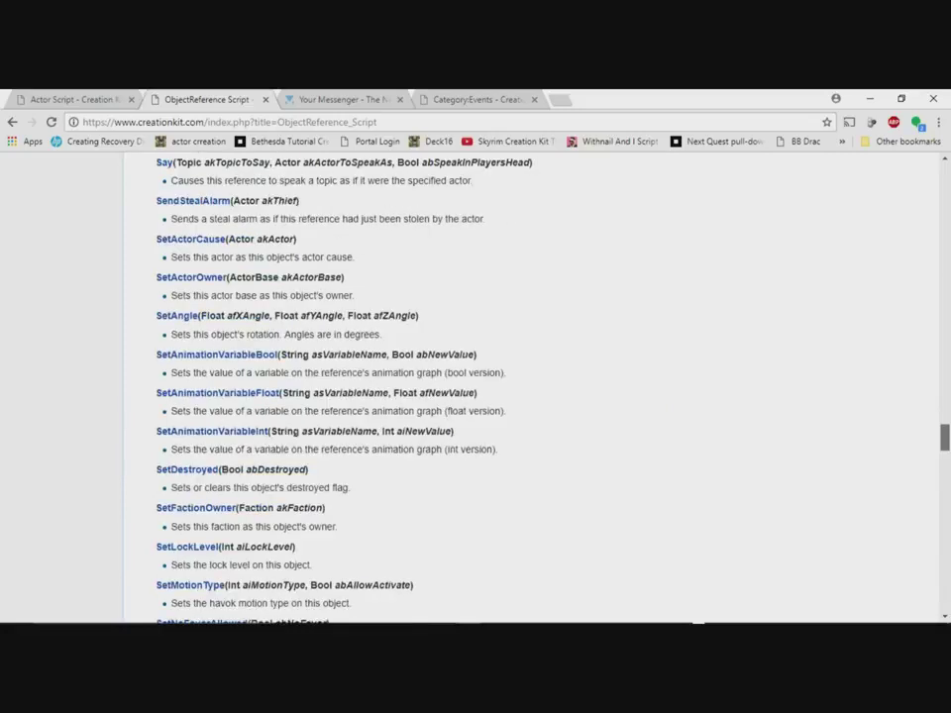
{"action": "scroll", "scroll_direction": "up", "scroll_amount": 3}
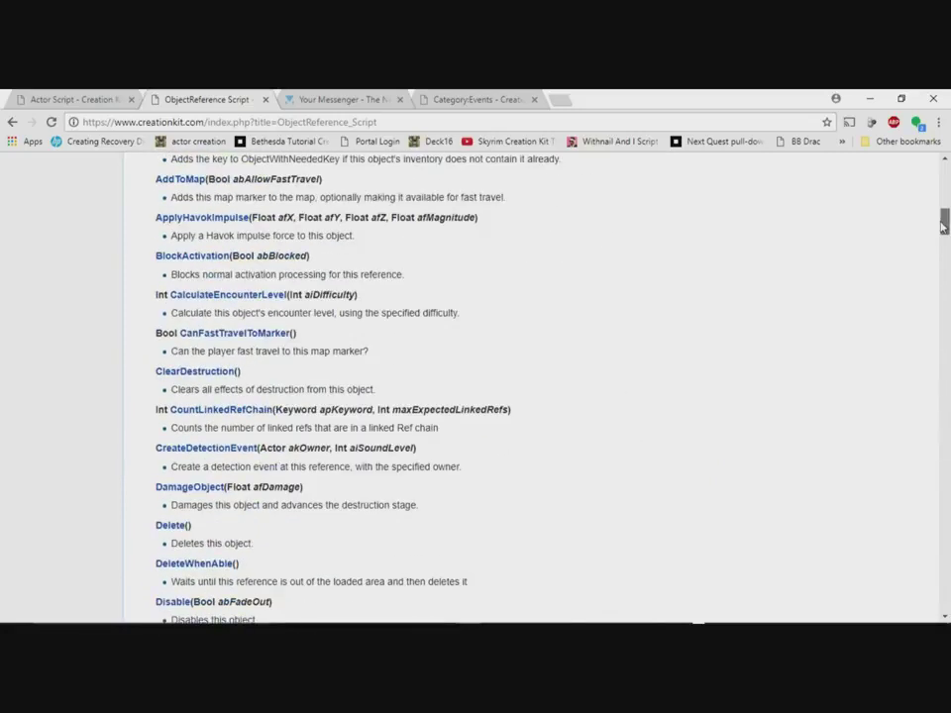
{"action": "scroll", "scroll_direction": "up", "scroll_amount": 3}
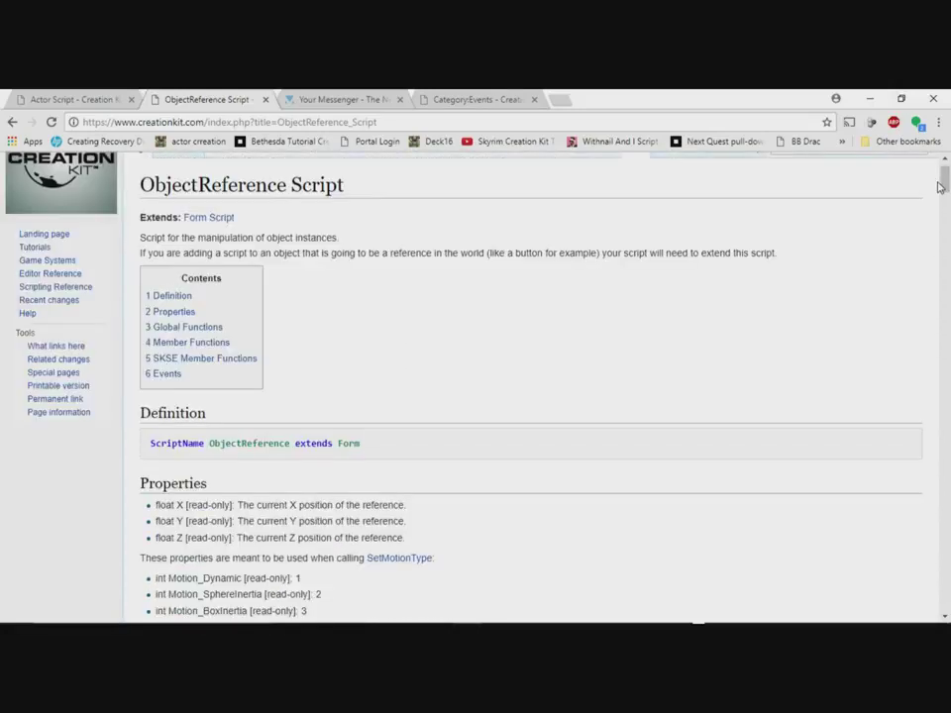
{"action": "scroll", "scroll_direction": "up", "scroll_amount": 3}
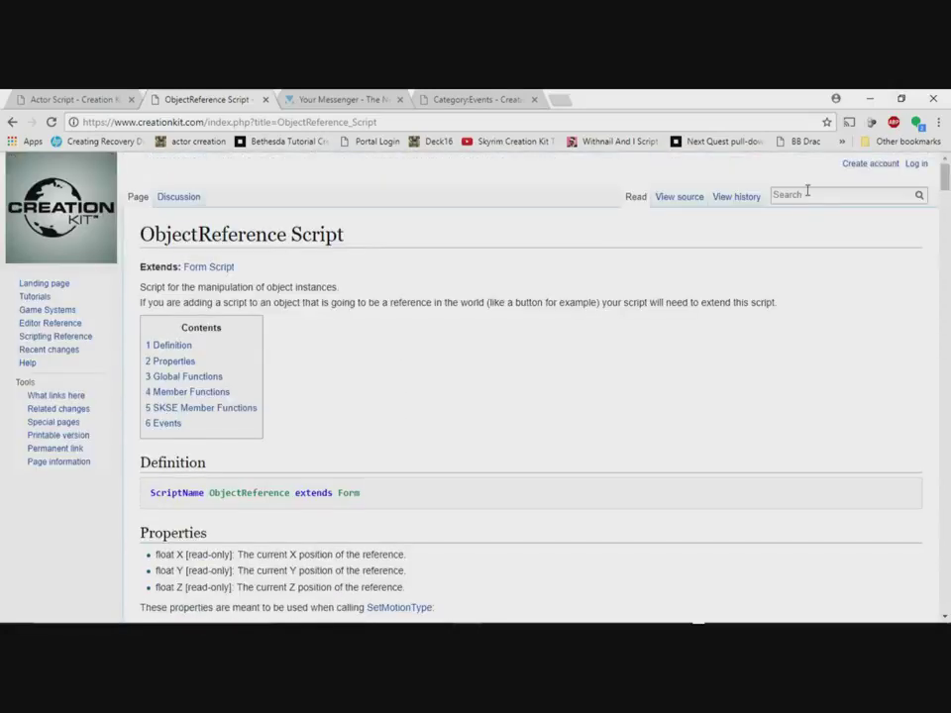
{"action": "type", "text": "On"}
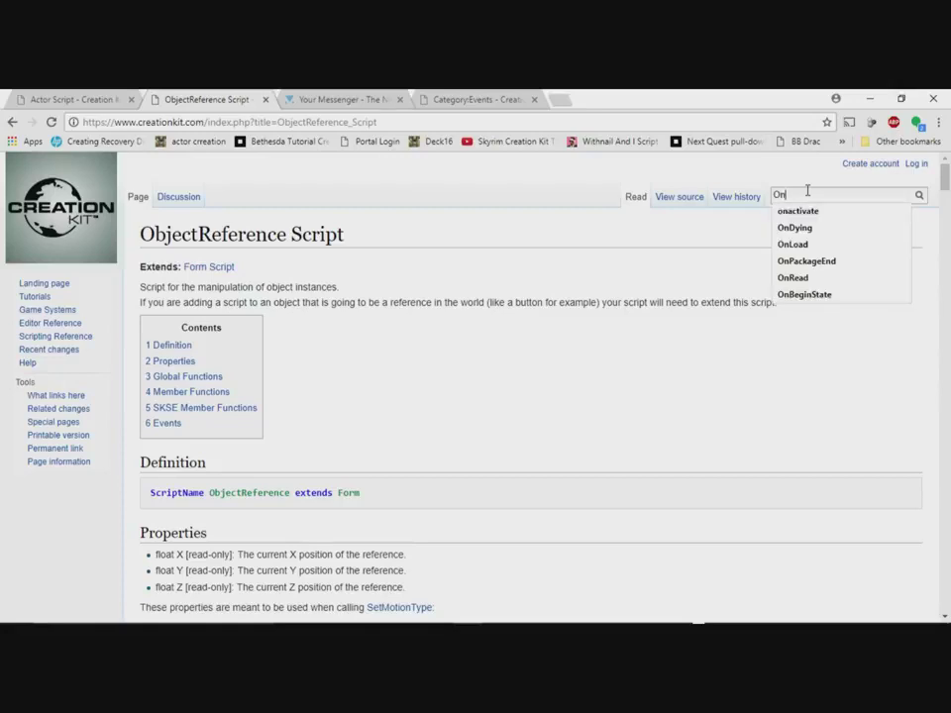
{"action": "type", "text": "Read"}
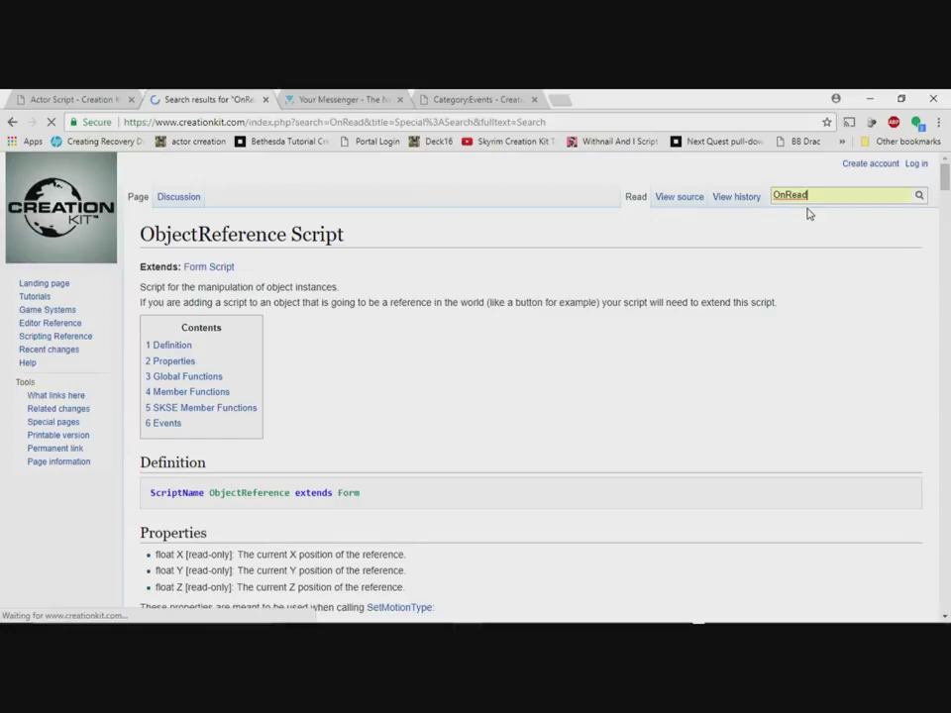
{"action": "key", "text": "Return"}
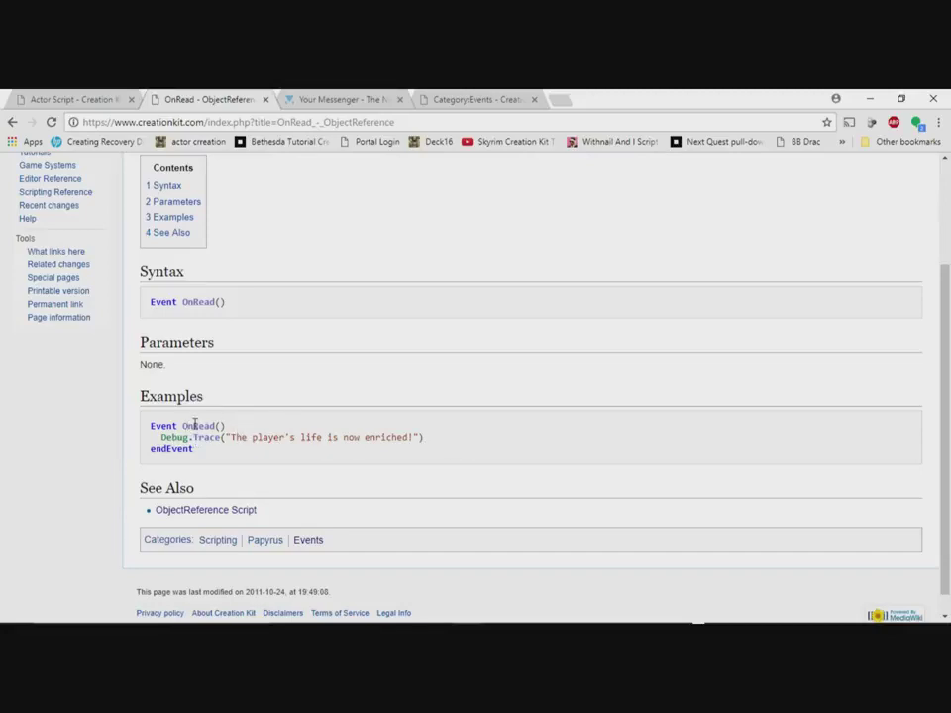
{"action": "mouse_move", "coordinate": [237, 498]}
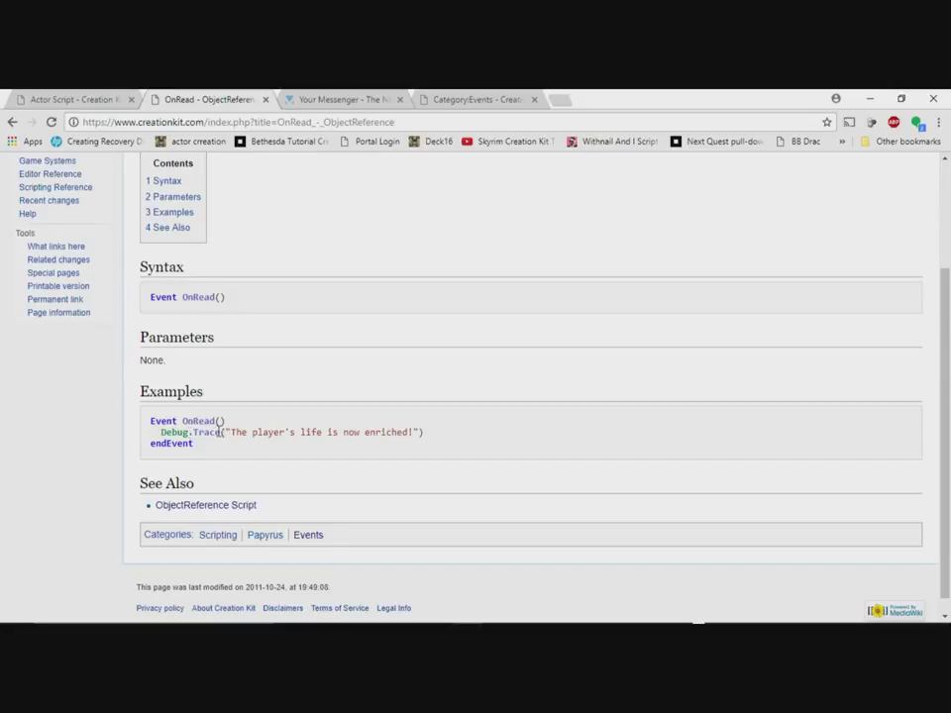
{"action": "mouse_move", "coordinate": [566, 430]}
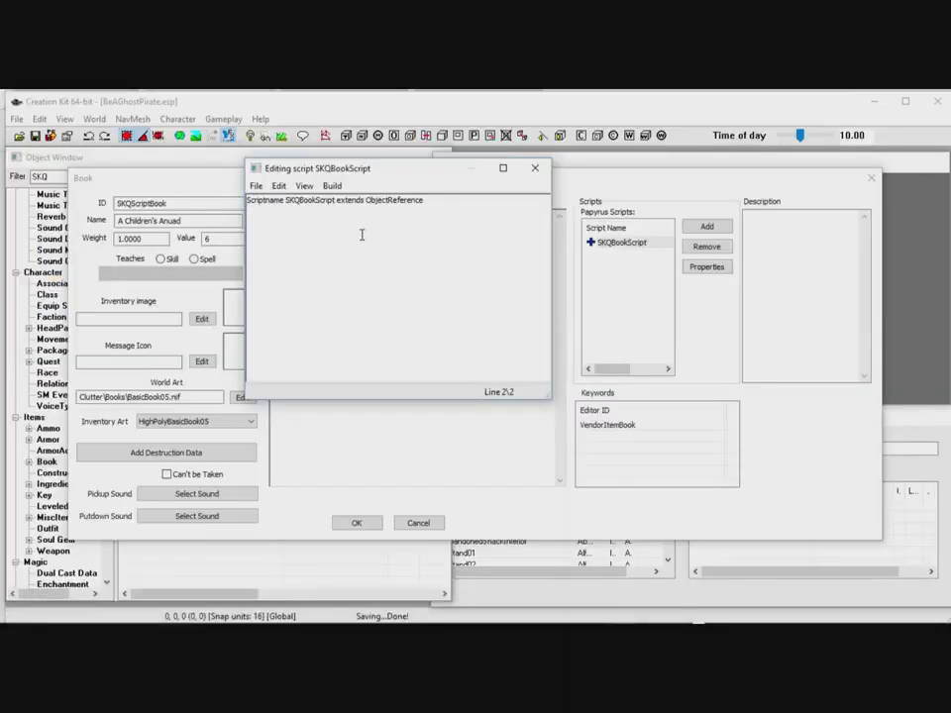
Write an Event OnRead() block holding a ';put code in here' comment and EndEvent
{"action": "type", "text": "Event OnRead()"}
{"action": "type", "text": "EndEvent"}
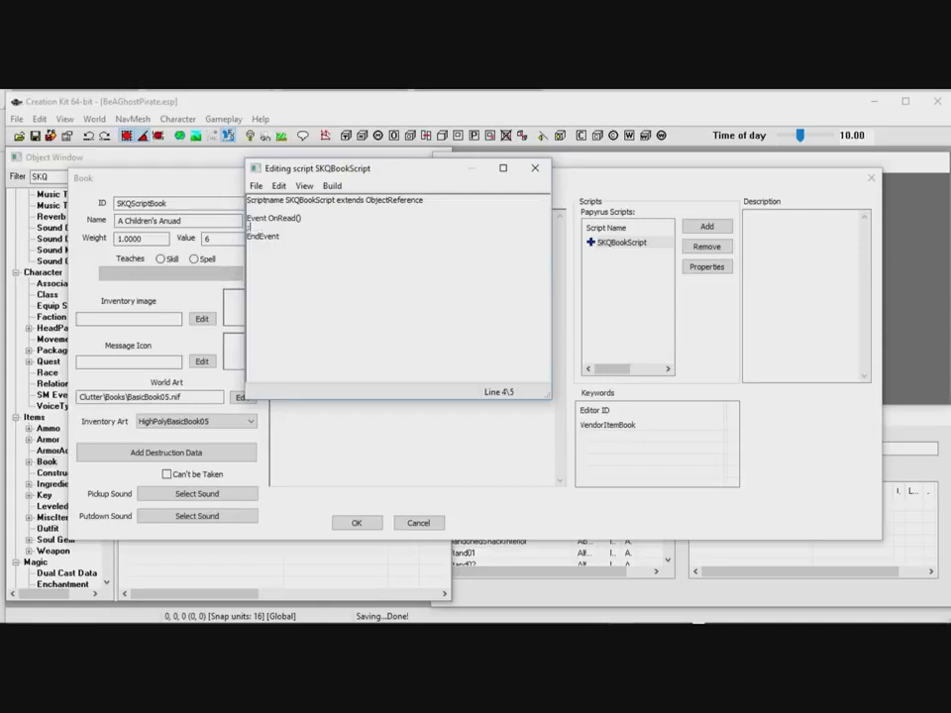
{"action": "type", "text": "pull"}
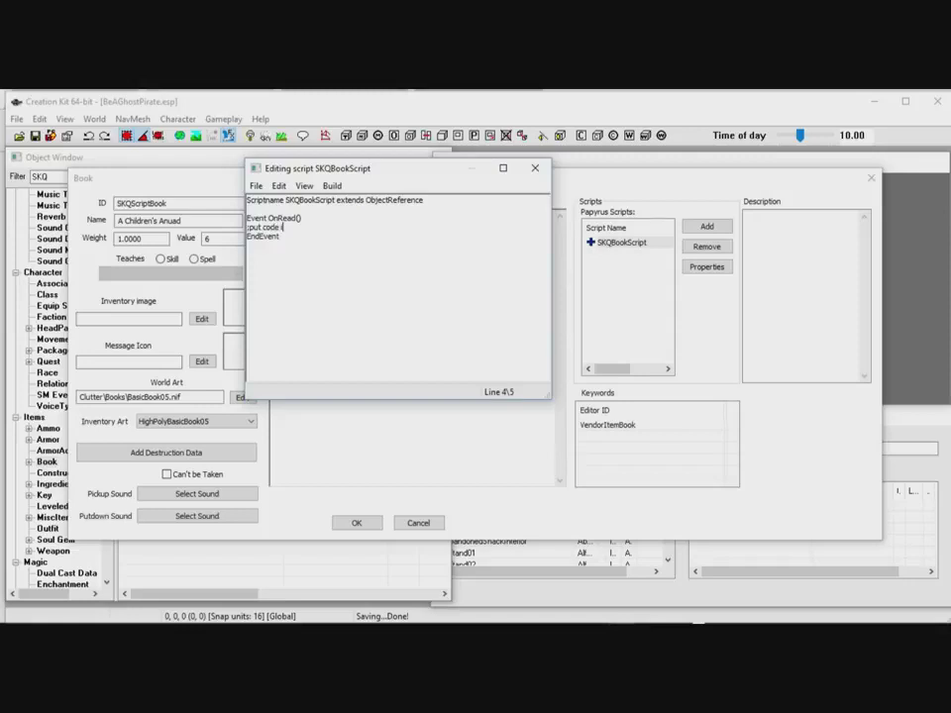
{"action": "type", "text": "in here"}
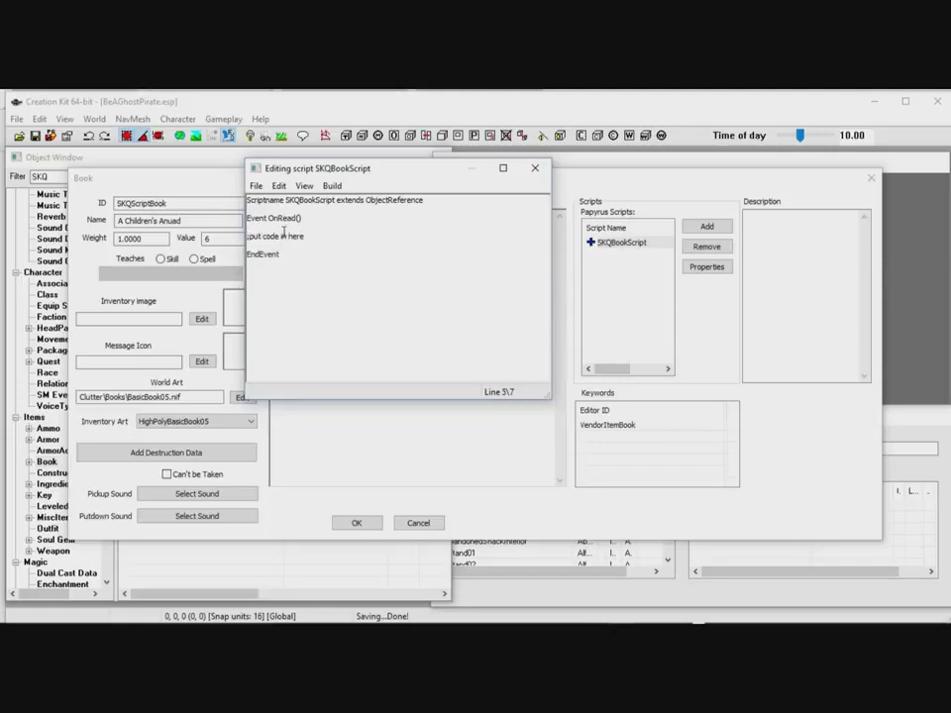
{"action": "mouse_move", "coordinate": [387, 248]}
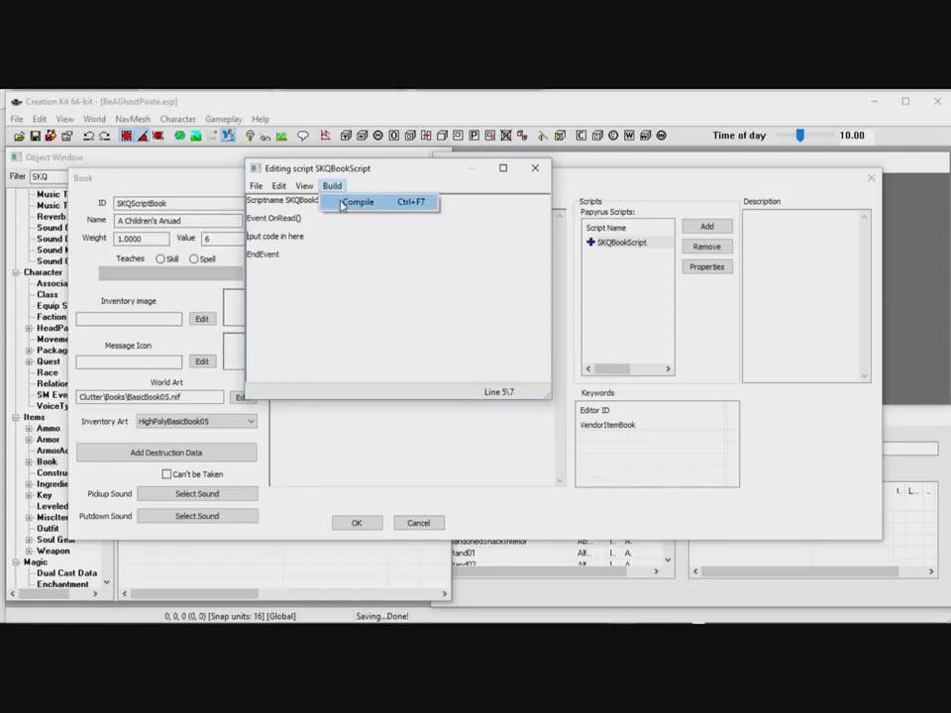
Compile SKQBookScript with no errors, close the script editor and return to the Object Window
{"action": "left_click", "coordinate": [357, 203]}
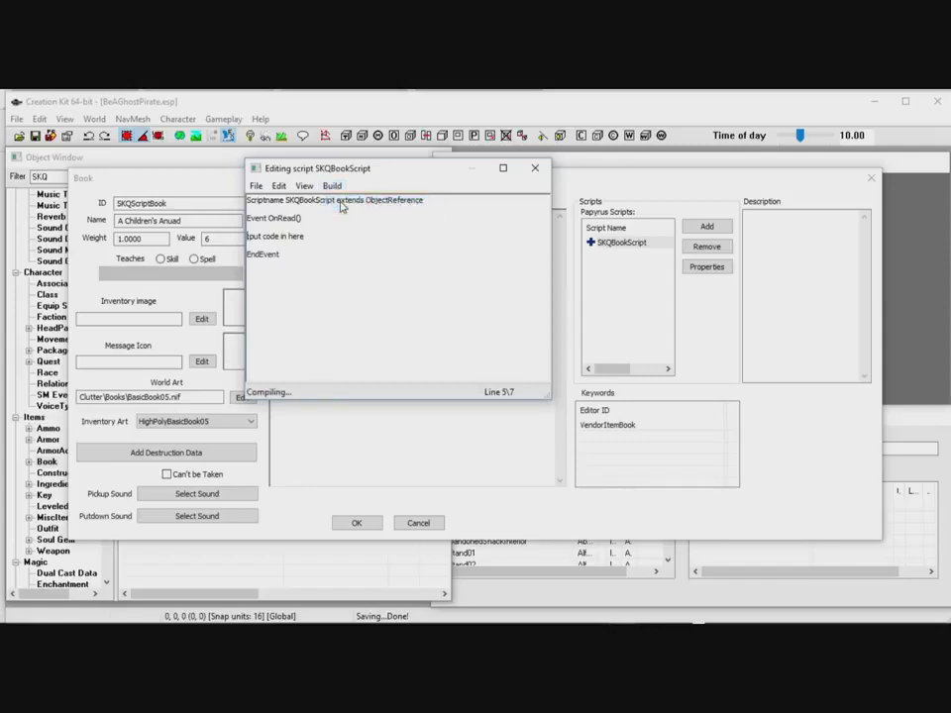
{"action": "left_click", "coordinate": [331, 186]}
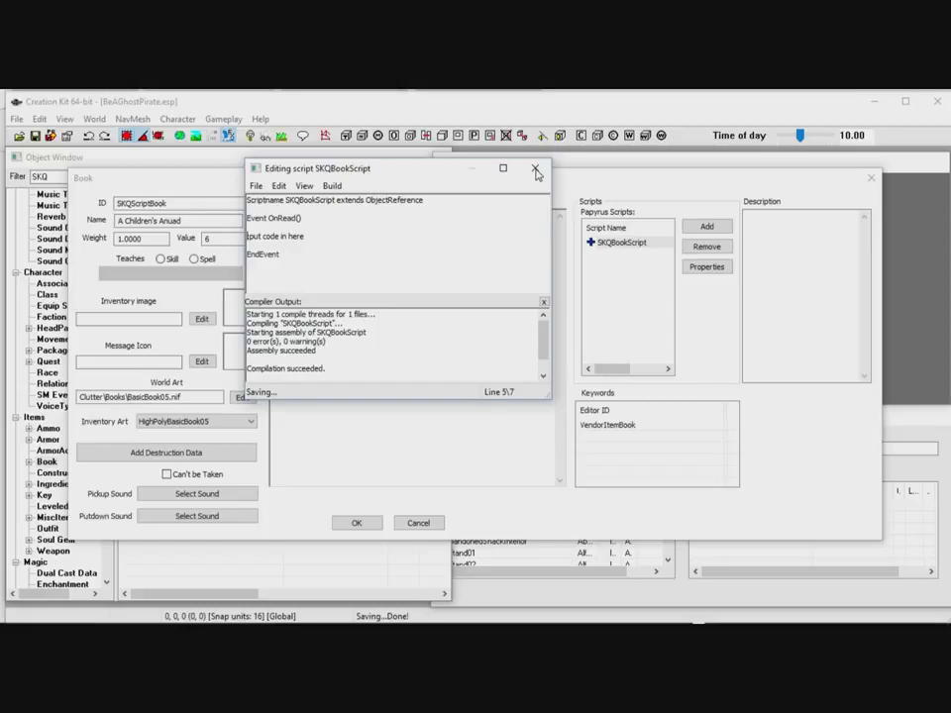
{"action": "left_click", "coordinate": [535, 169]}
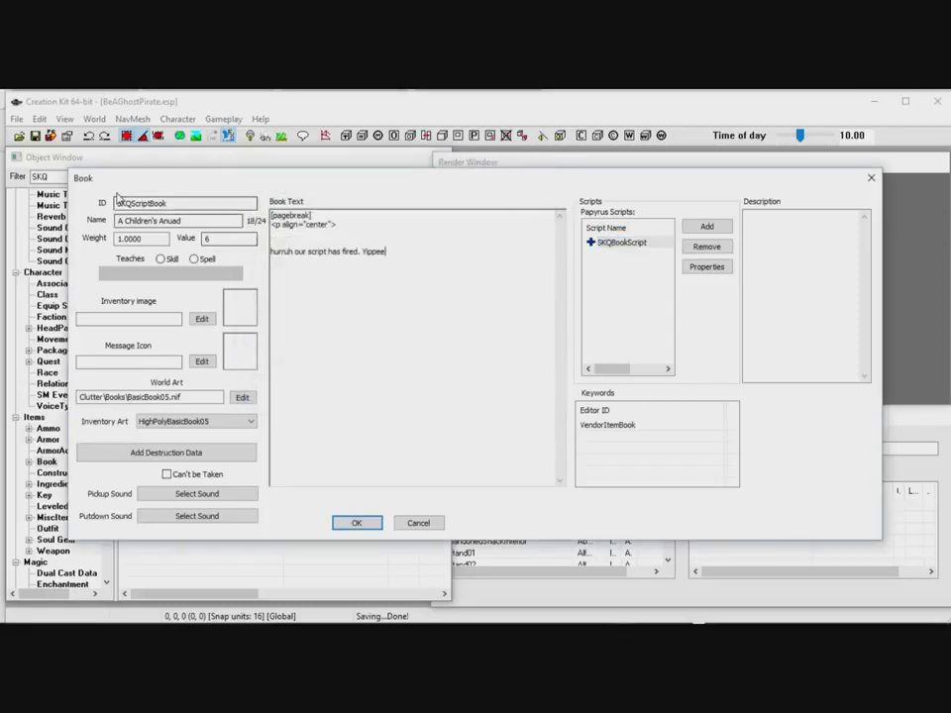
{"action": "left_click", "coordinate": [357, 523]}
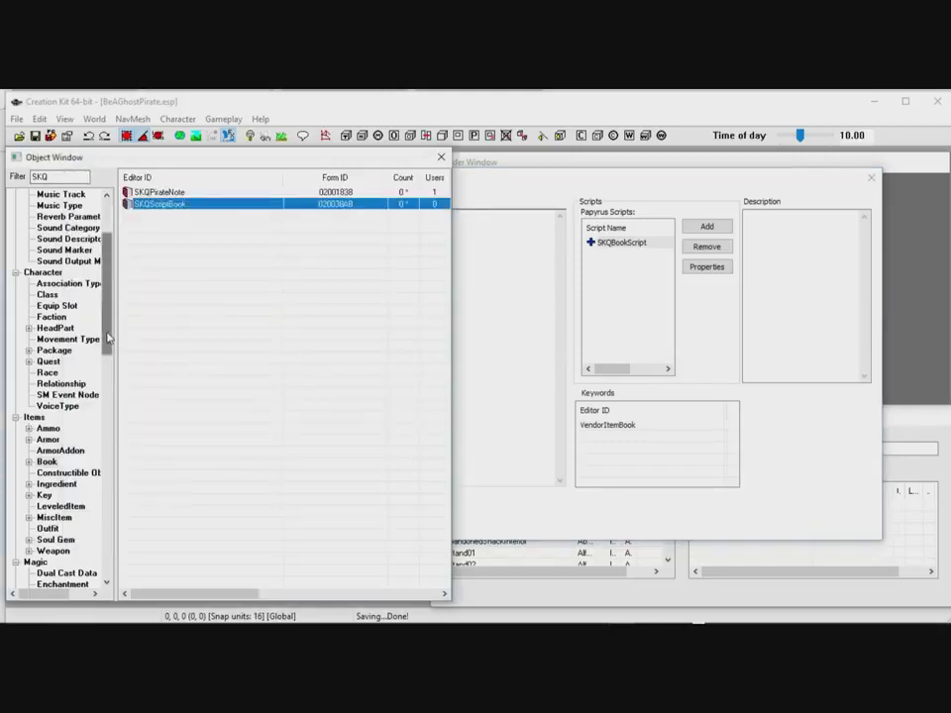
{"action": "scroll", "scroll_direction": "up", "scroll_amount": 3}
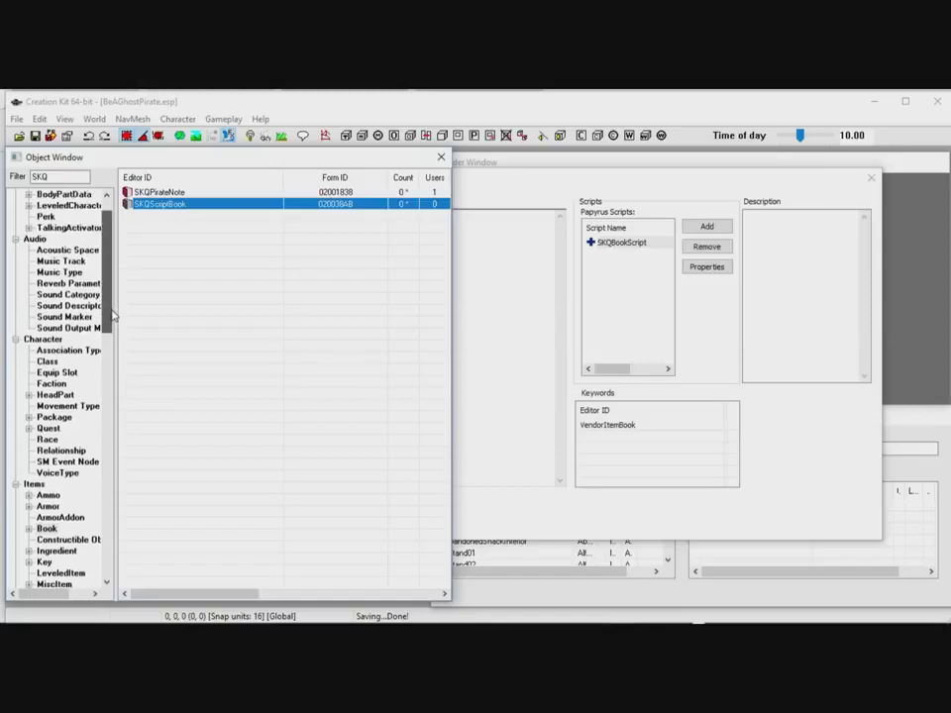
{"action": "scroll", "scroll_direction": "down", "scroll_amount": 3}
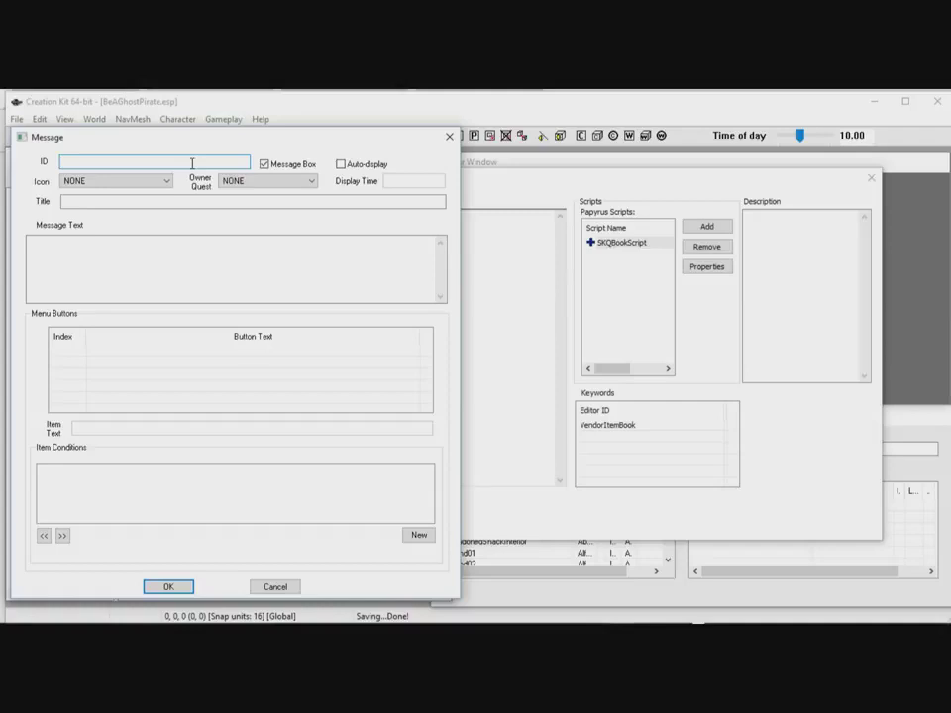
Give the new message ID SKQMyMessage and title 'Hurrah Our script works'
{"action": "type", "text": "SKQMyMe"}
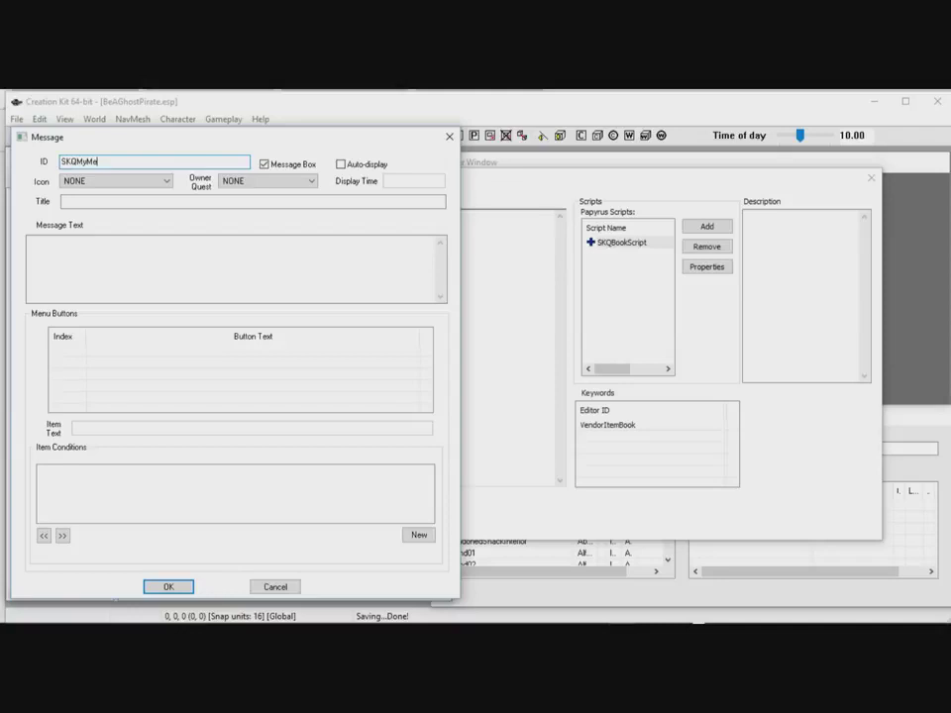
{"action": "type", "text": "ssage"}
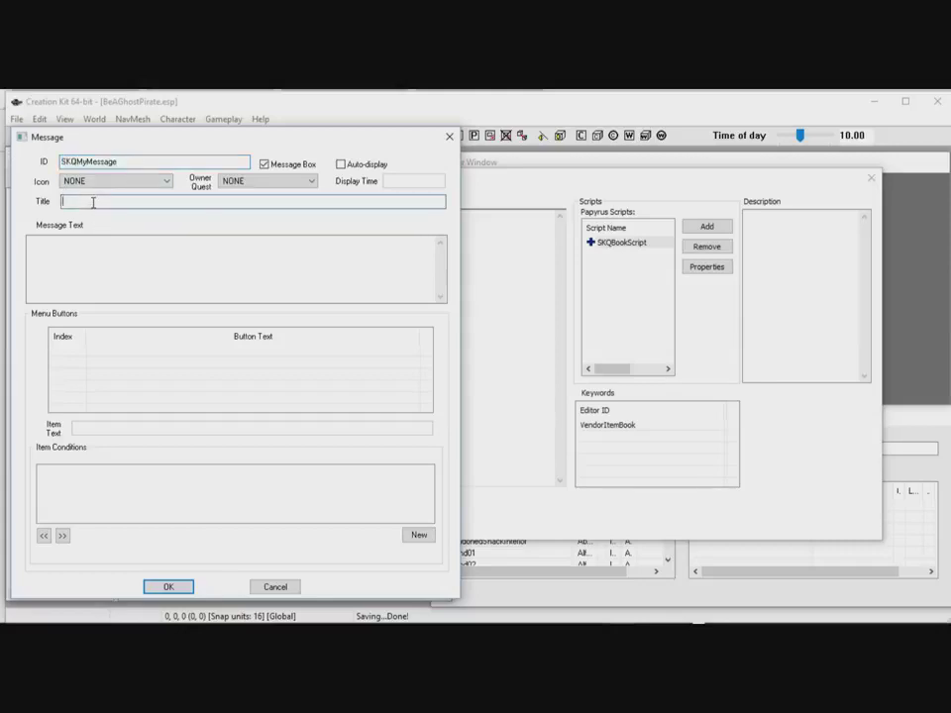
{"action": "type", "text": "Hu"}
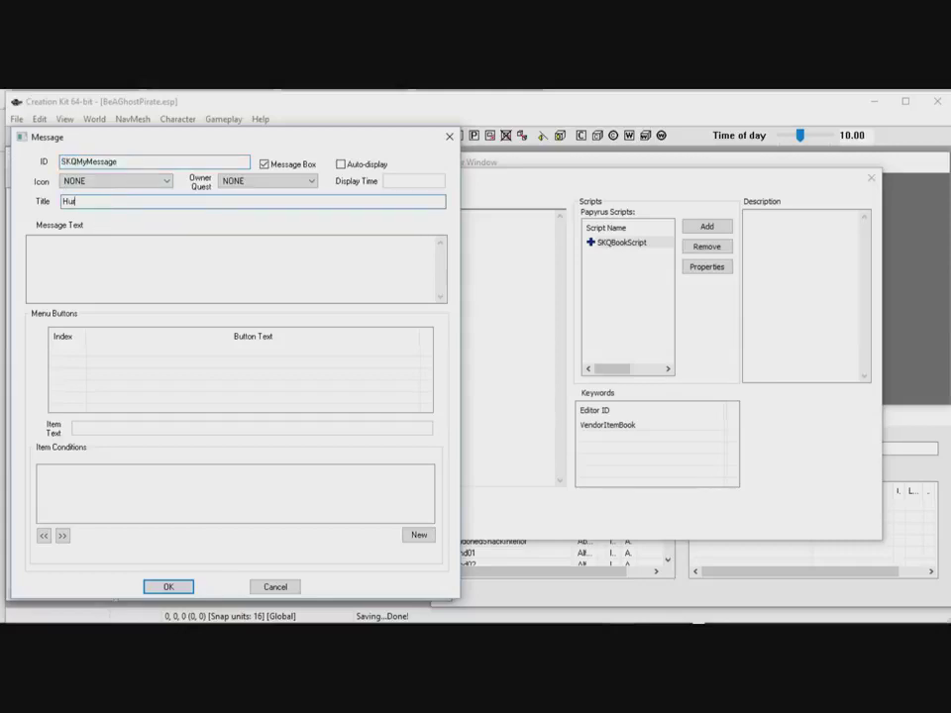
{"action": "type", "text": "r"}
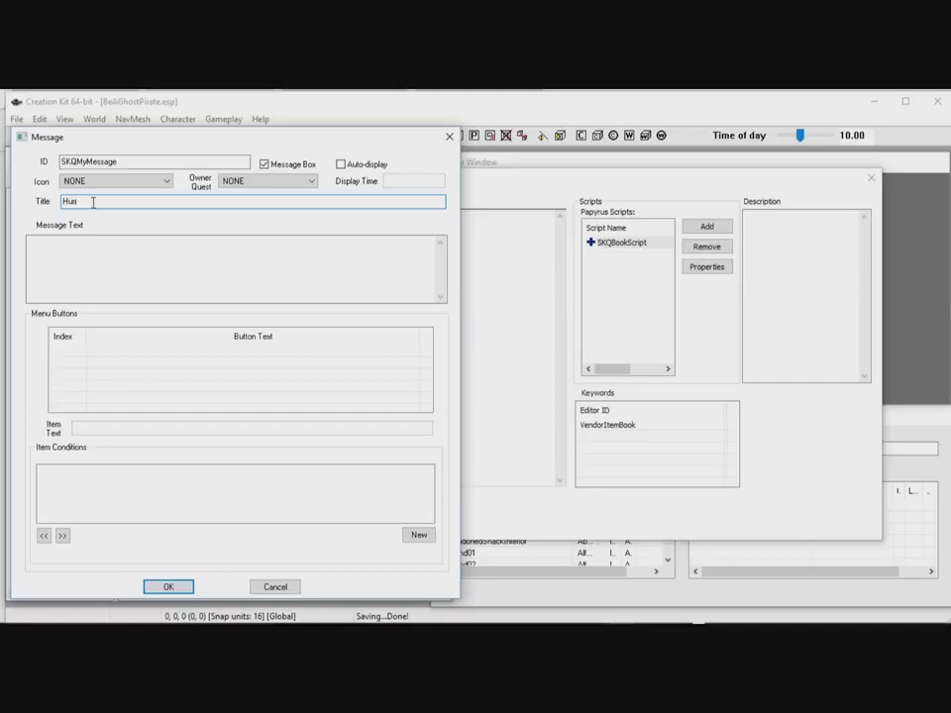
{"action": "type", "text": "ah Our script"}
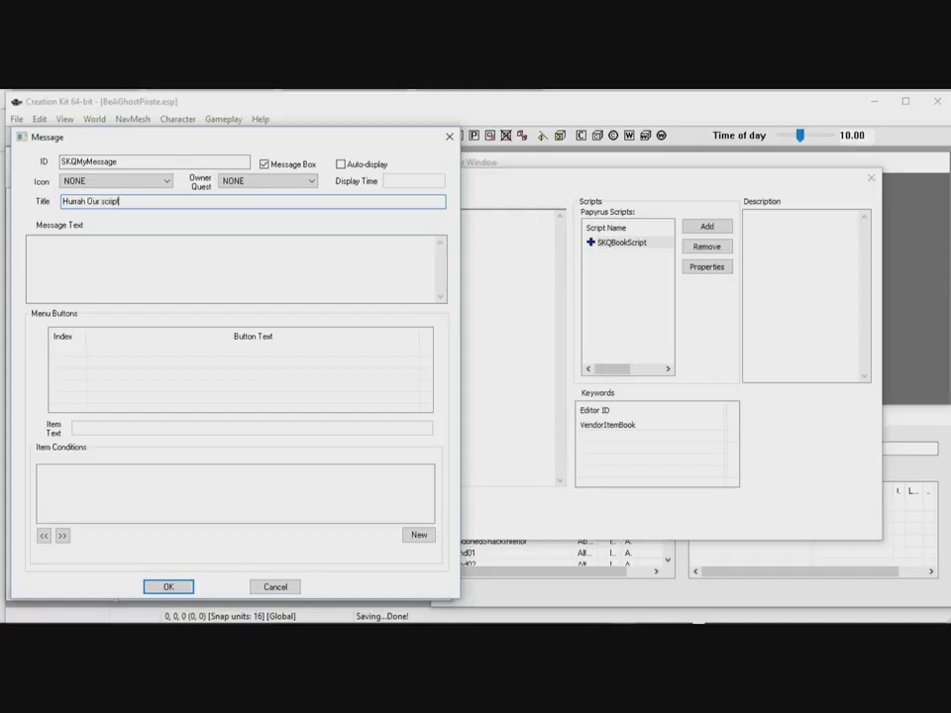
{"action": "type", "text": "works"}
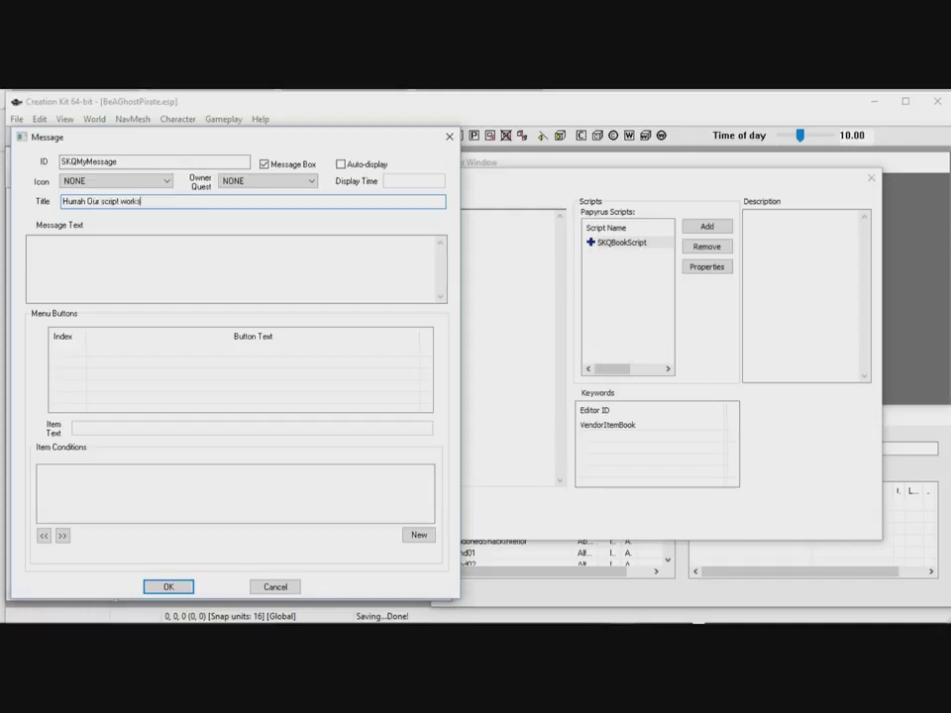
{"action": "triple_click", "coordinate": [253, 201]}
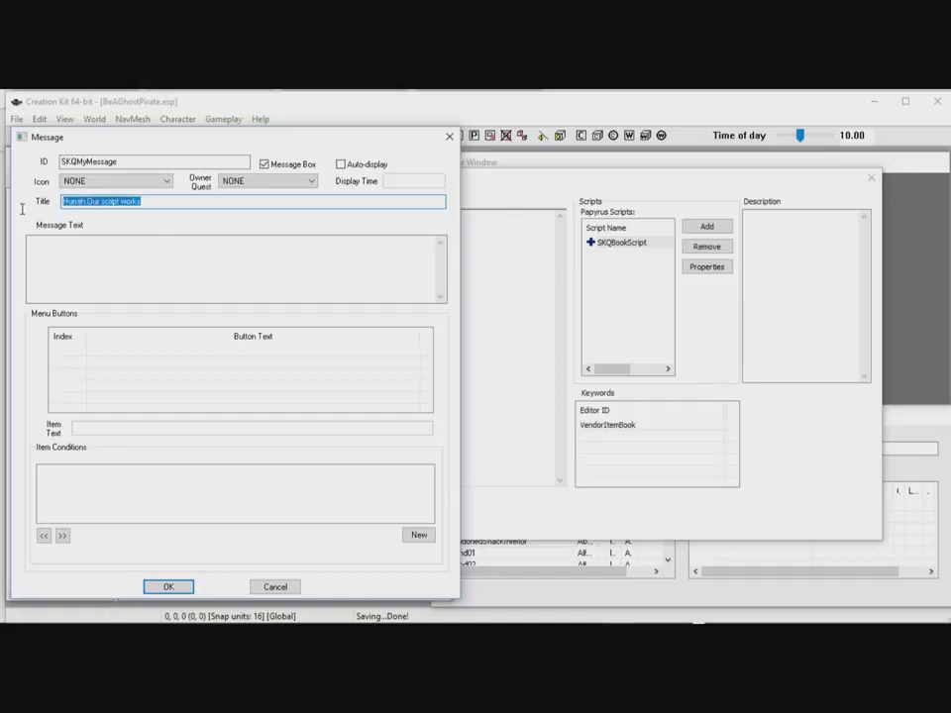
Fill SKQMyMessage's message text with 'Hurrah Our script works', Message Box on, Auto-display off
{"action": "left_click", "coordinate": [238, 267]}
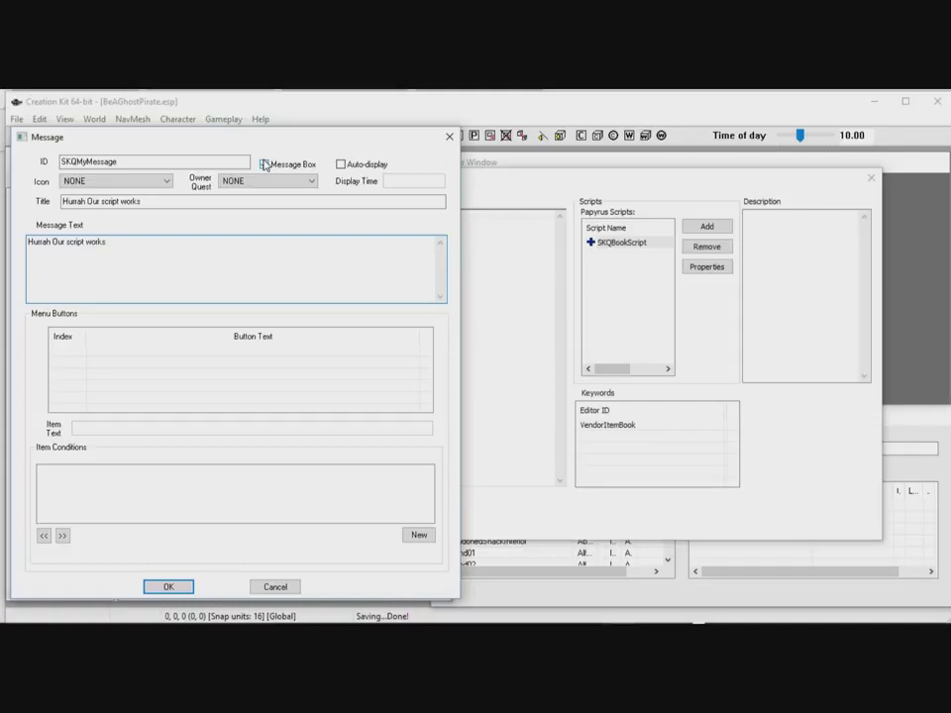
{"action": "left_click", "coordinate": [104, 242]}
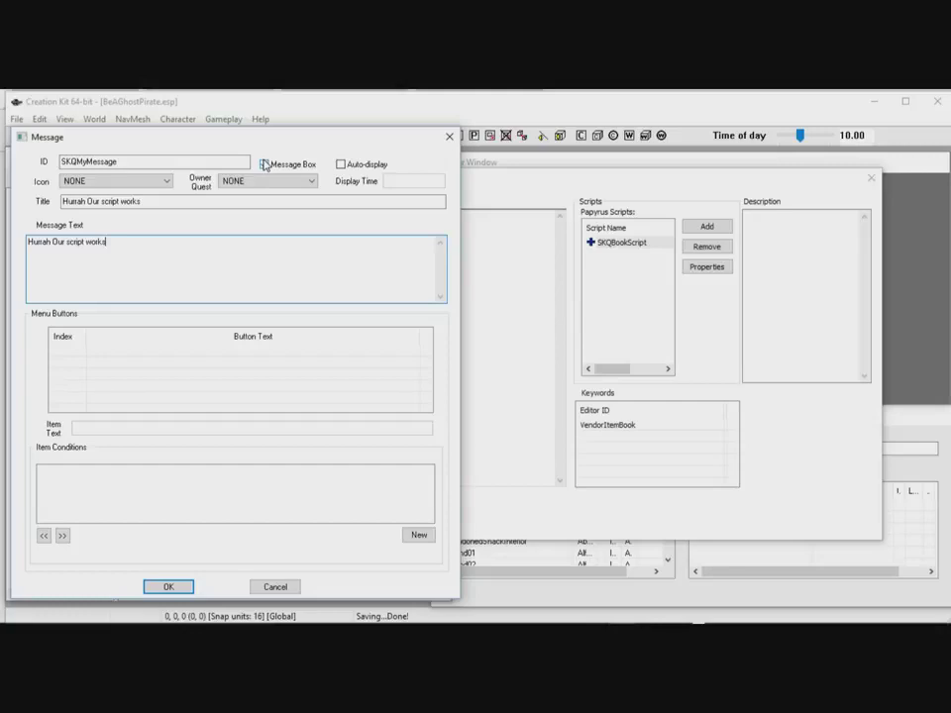
{"action": "left_click", "coordinate": [263, 164]}
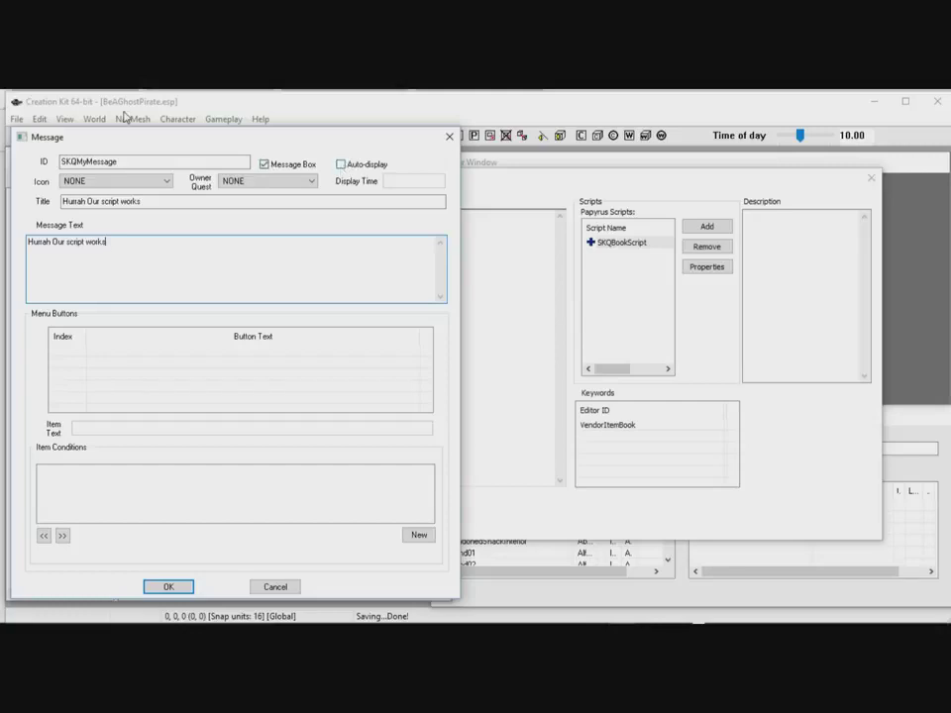
{"action": "mouse_move", "coordinate": [350, 197]}
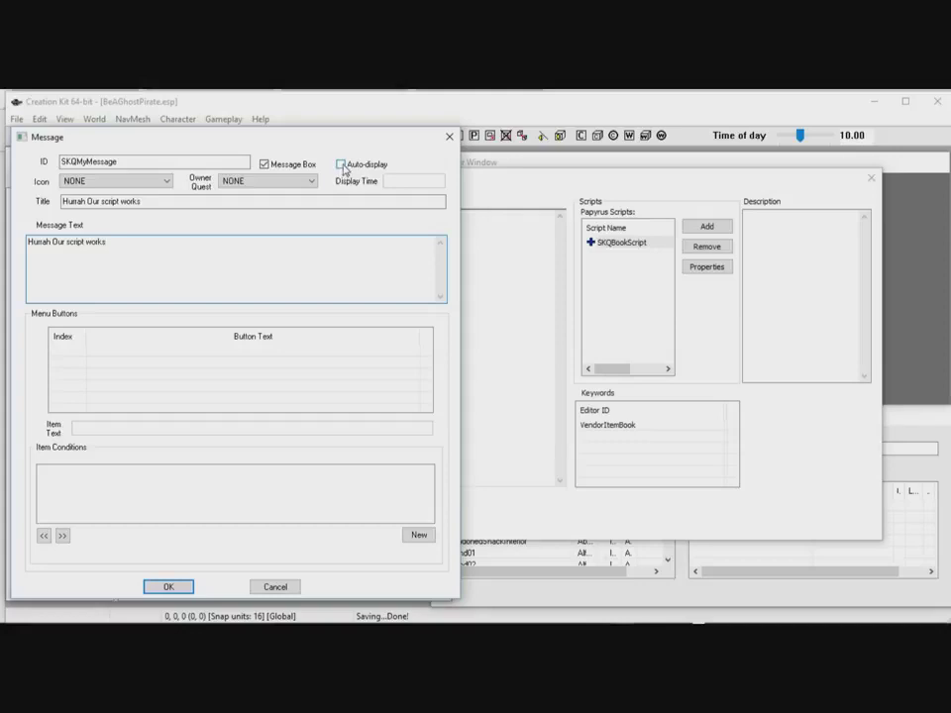
{"action": "left_click", "coordinate": [341, 164]}
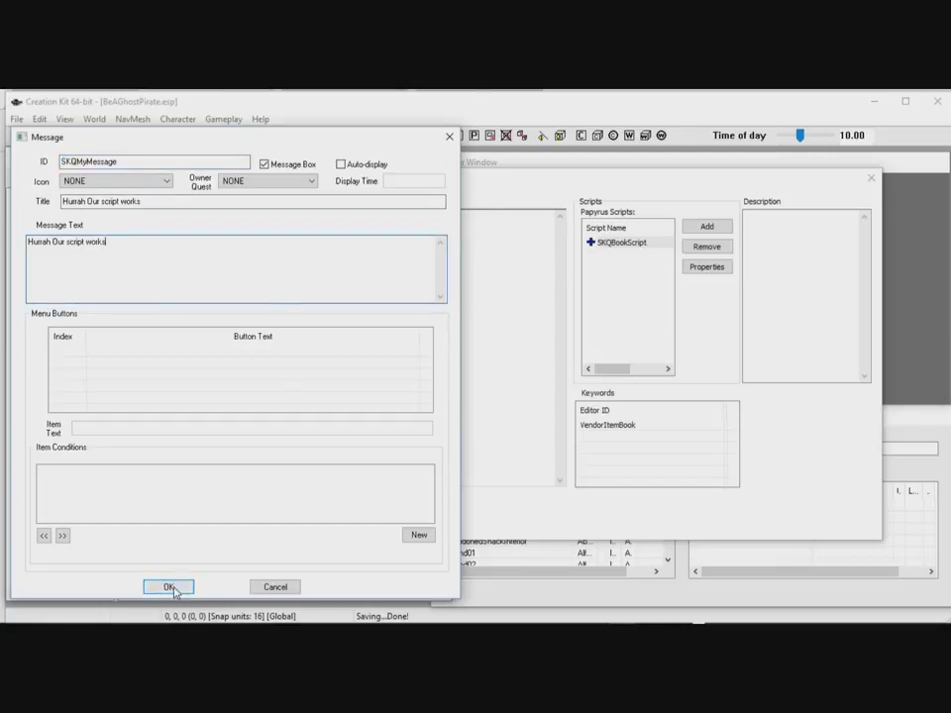
{"action": "left_click", "coordinate": [168, 586]}
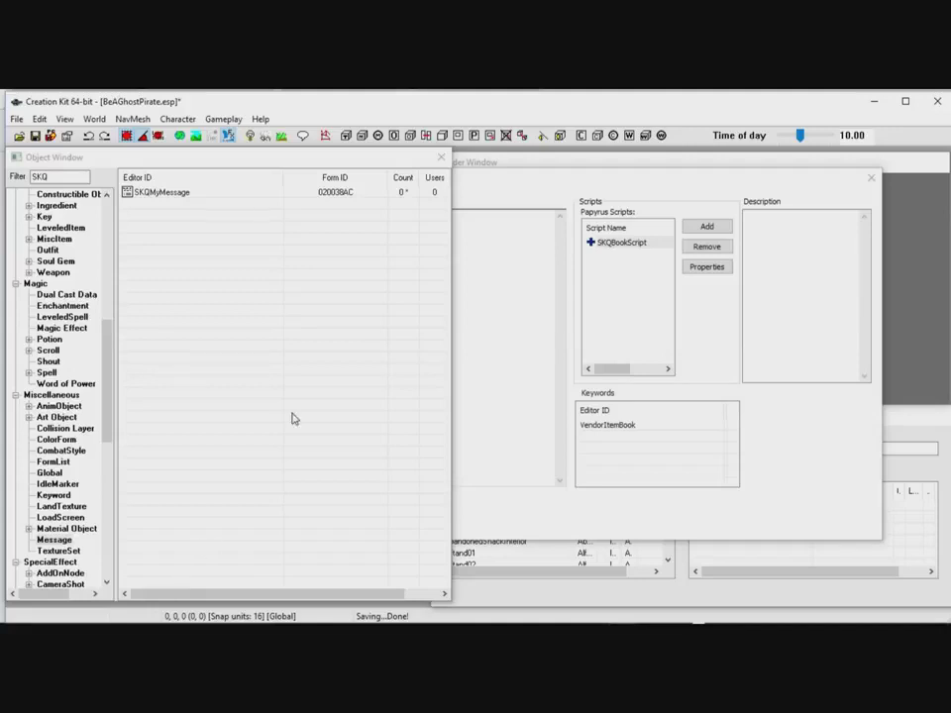
{"action": "mouse_move", "coordinate": [577, 256]}
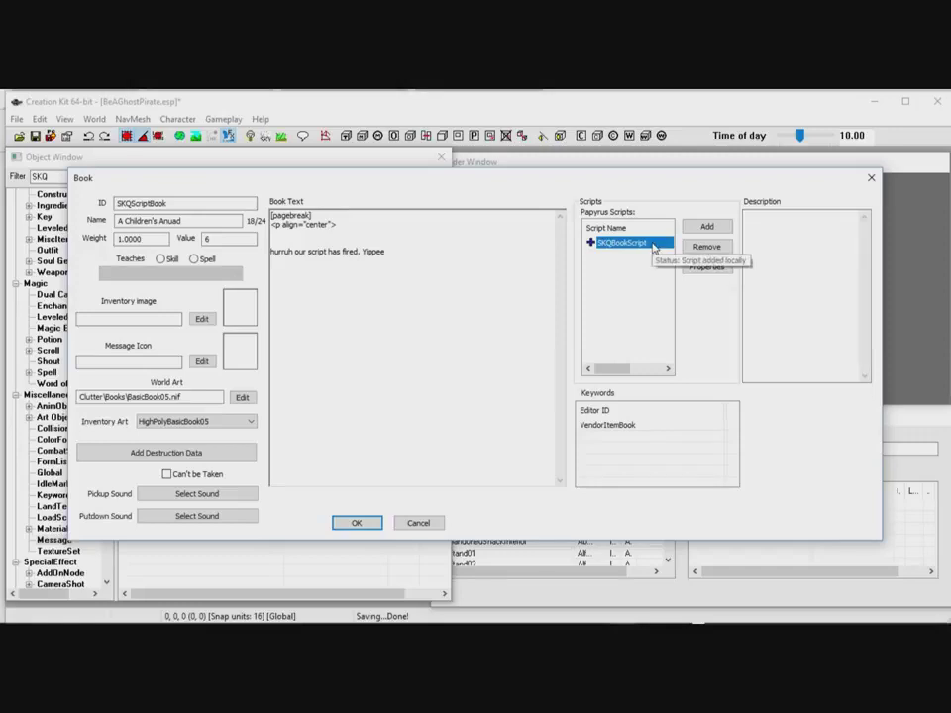
{"action": "mouse_move", "coordinate": [706, 267]}
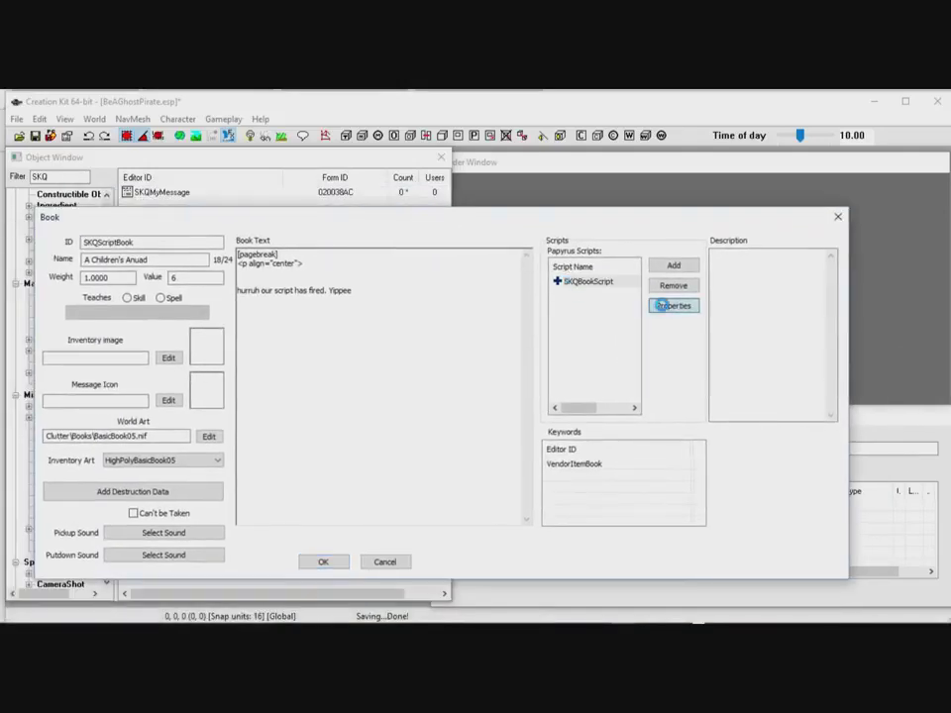
Open the Properties window for SKQBookScript attached to SKQScriptBook
{"action": "left_click", "coordinate": [673, 305]}
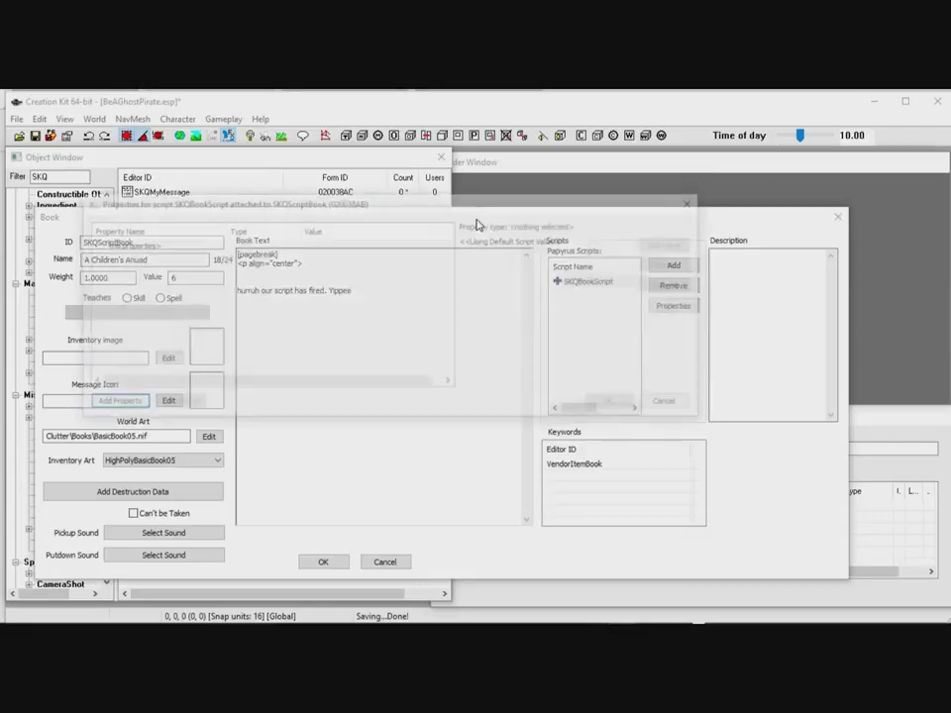
{"action": "left_click", "coordinate": [672, 305]}
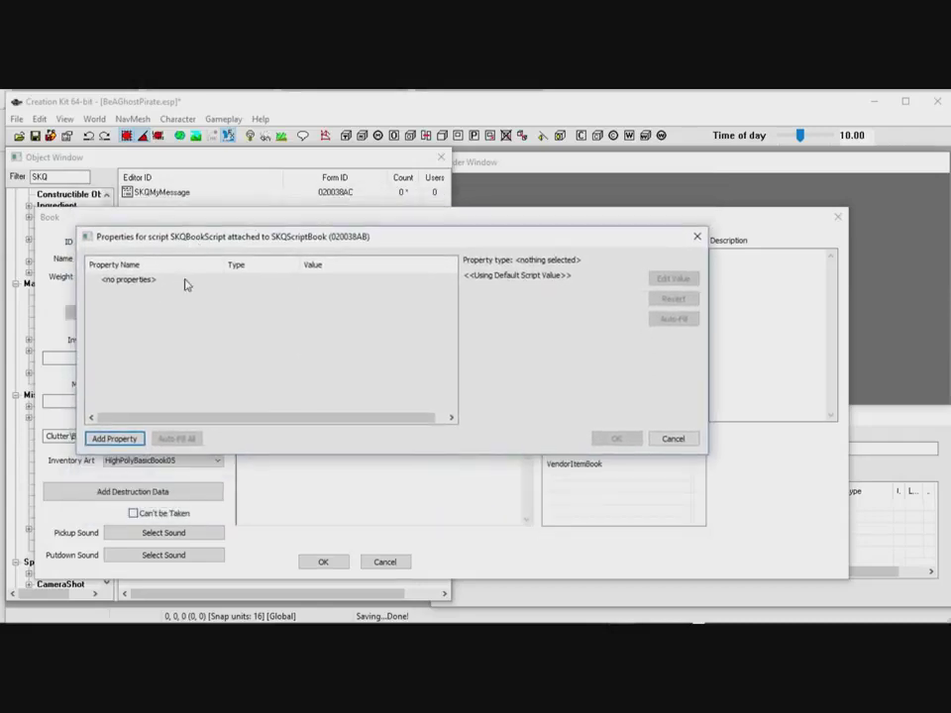
{"action": "mouse_move", "coordinate": [459, 303]}
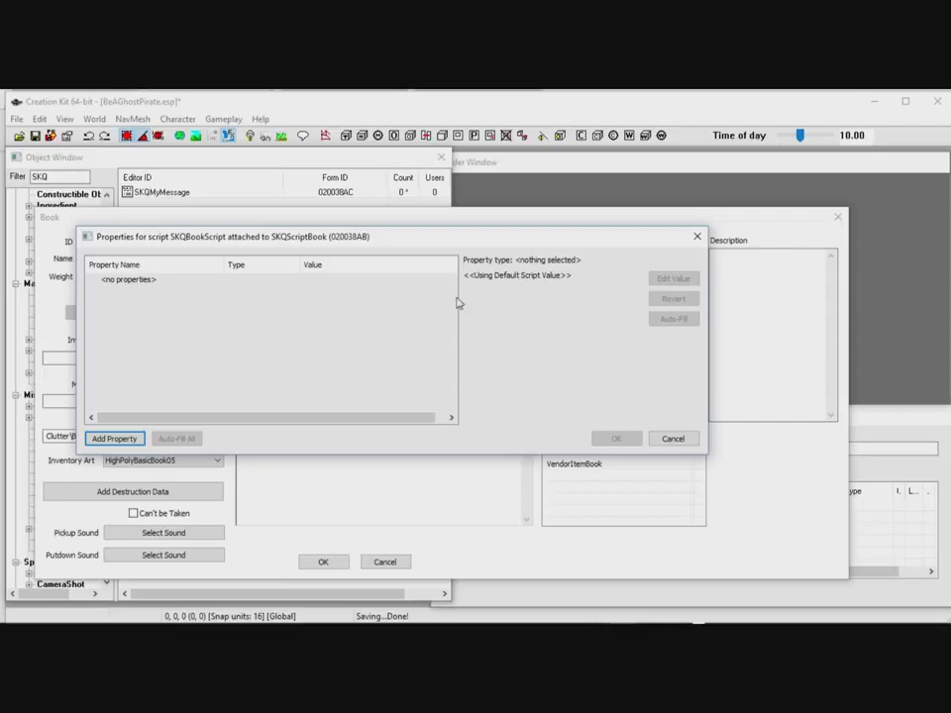
{"action": "mouse_move", "coordinate": [205, 372]}
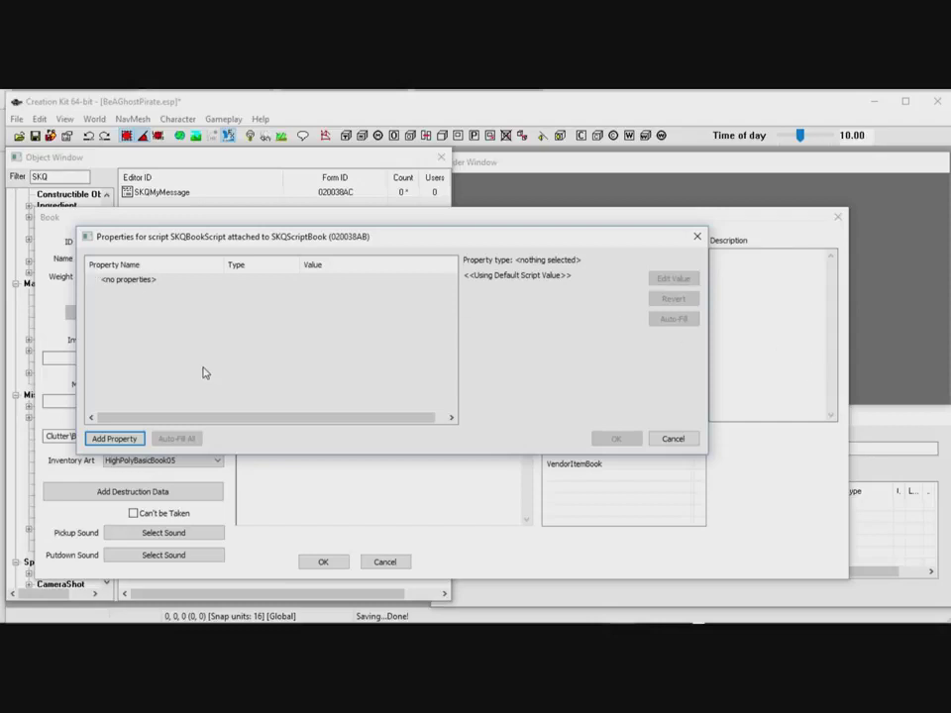
{"action": "mouse_move", "coordinate": [291, 339]}
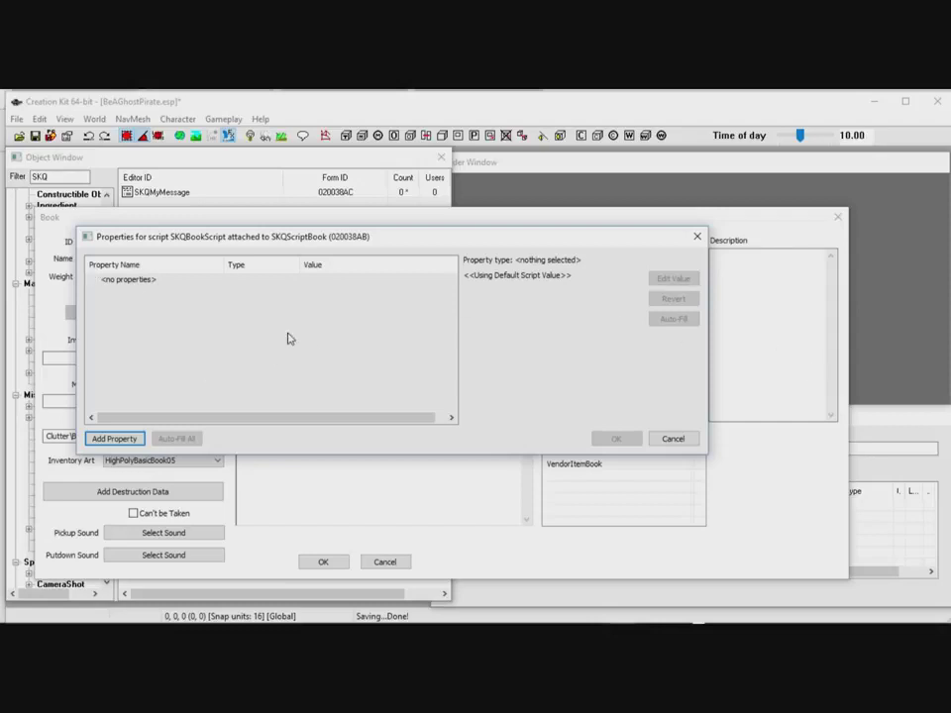
{"action": "mouse_move", "coordinate": [285, 243]}
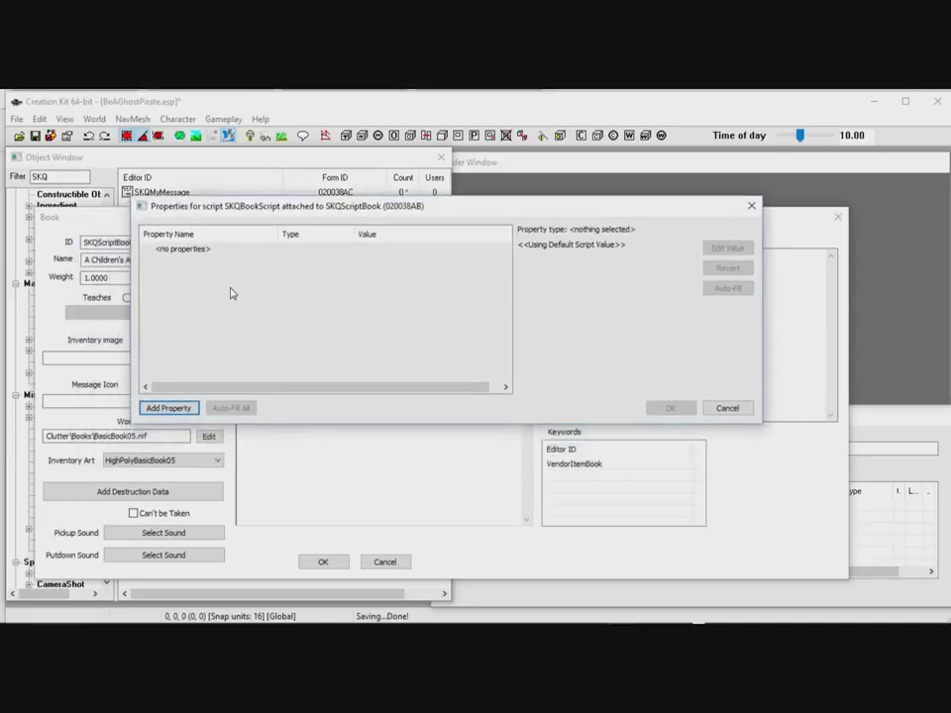
{"action": "mouse_move", "coordinate": [214, 275]}
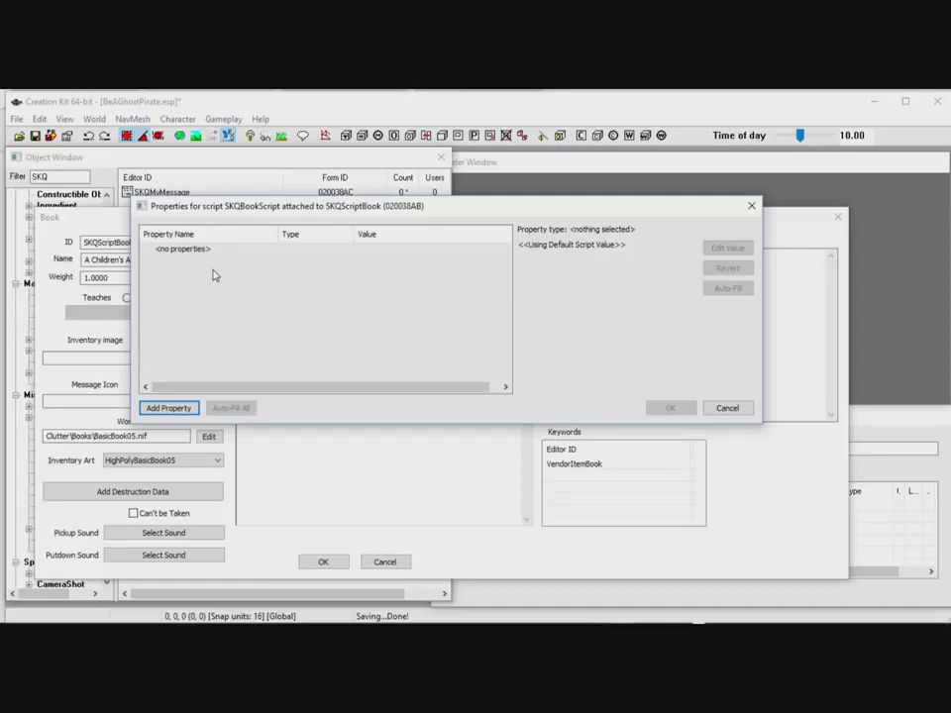
{"action": "mouse_move", "coordinate": [181, 372]}
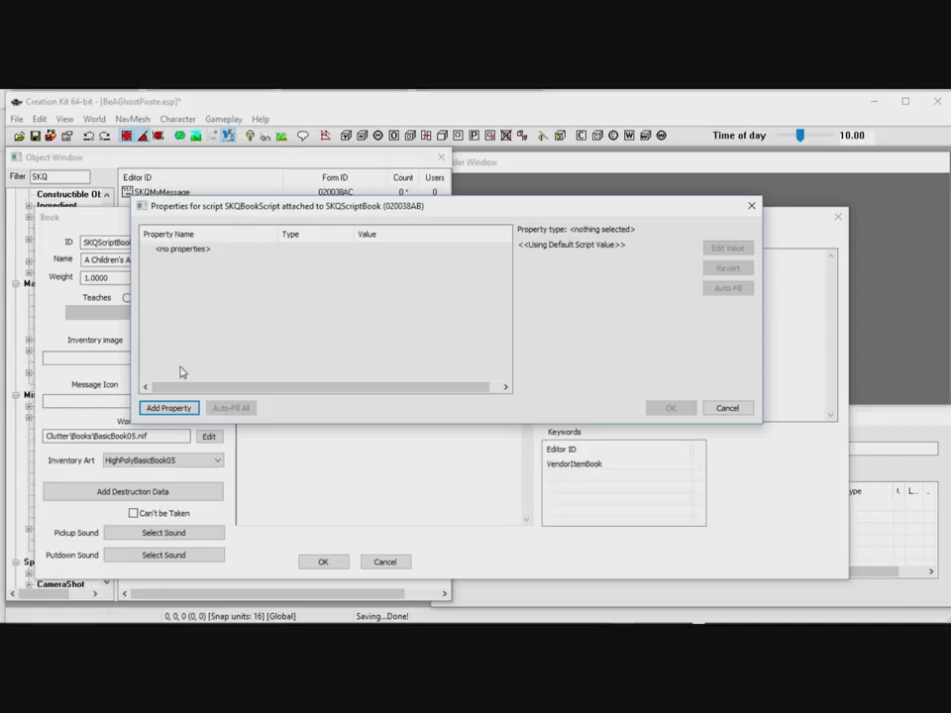
Add a Message-type script property named SKQMyMessage
{"action": "left_click", "coordinate": [169, 407]}
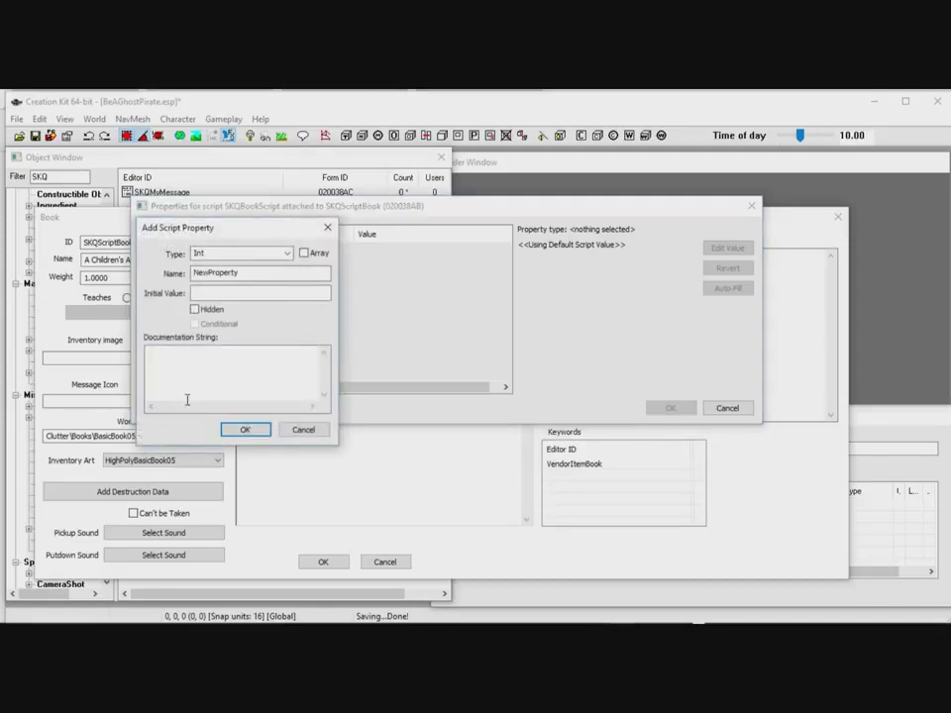
{"action": "left_click", "coordinate": [287, 254]}
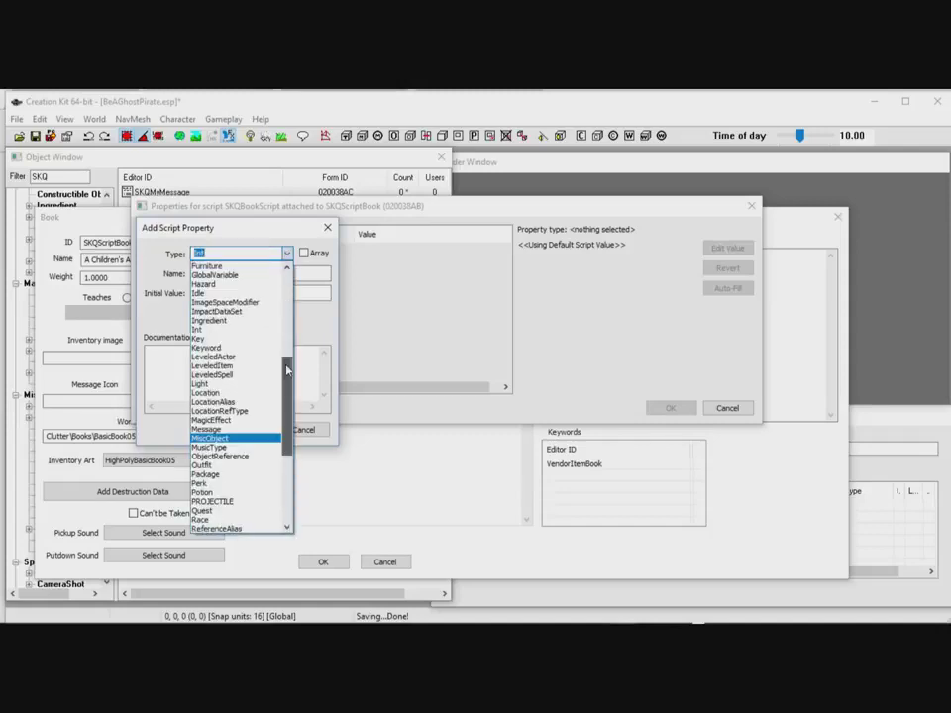
{"action": "scroll", "scroll_direction": "up", "scroll_amount": 3}
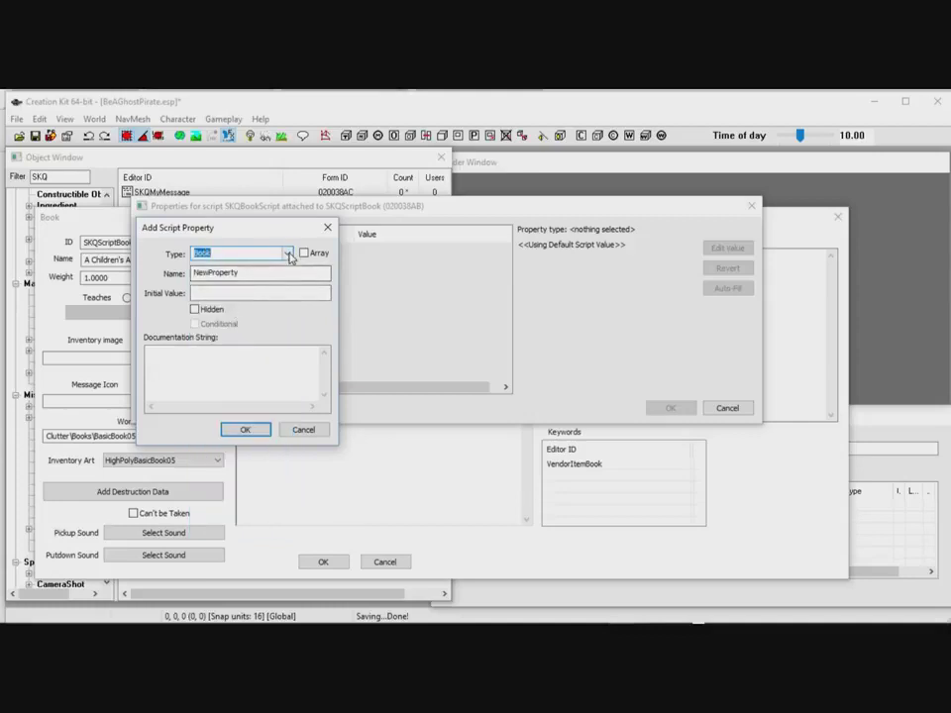
{"action": "left_click", "coordinate": [287, 253]}
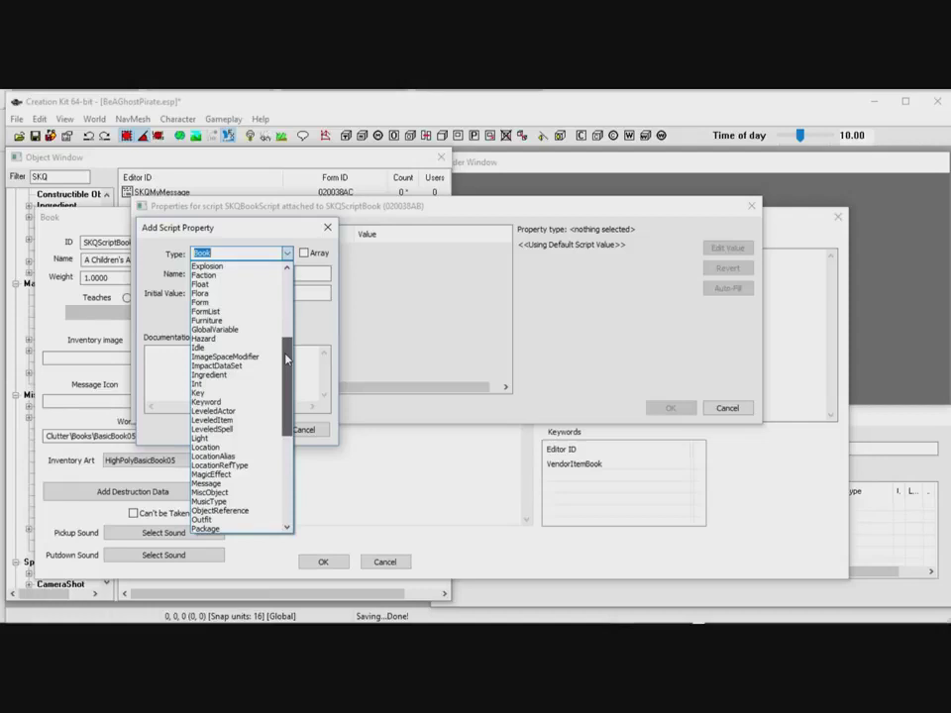
{"action": "left_click", "coordinate": [206, 484]}
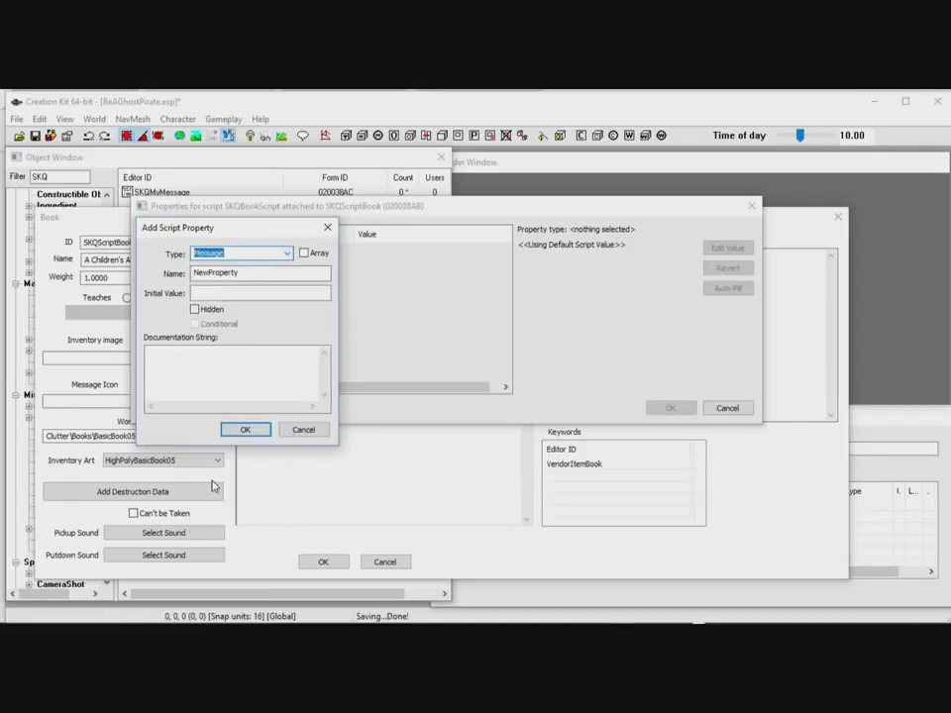
{"action": "triple_click", "coordinate": [260, 273]}
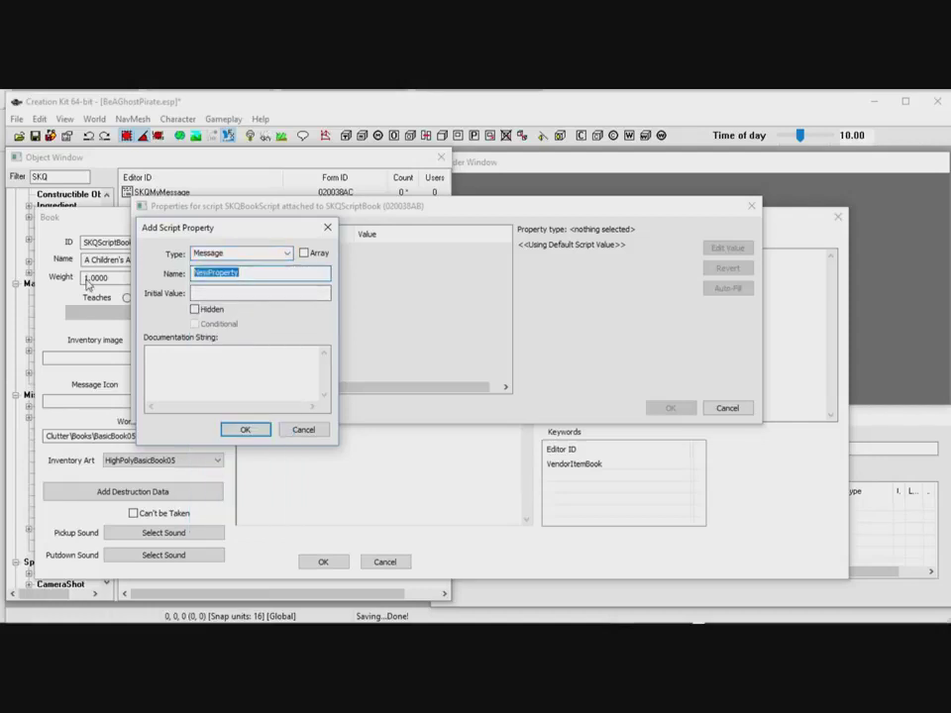
{"action": "type", "text": "SKQMyMessage"}
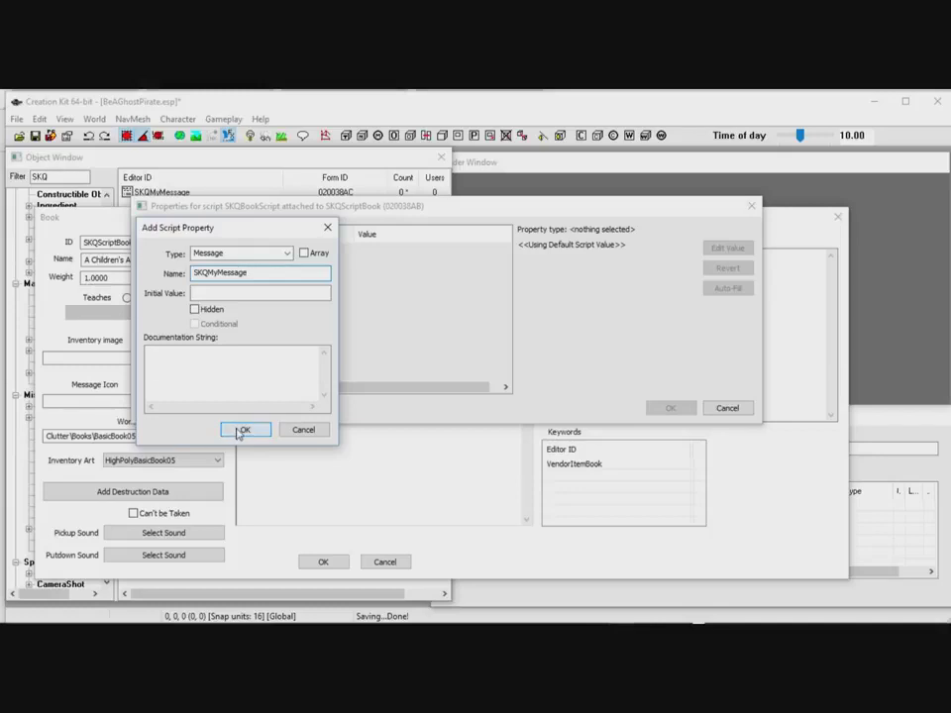
{"action": "left_click", "coordinate": [244, 429]}
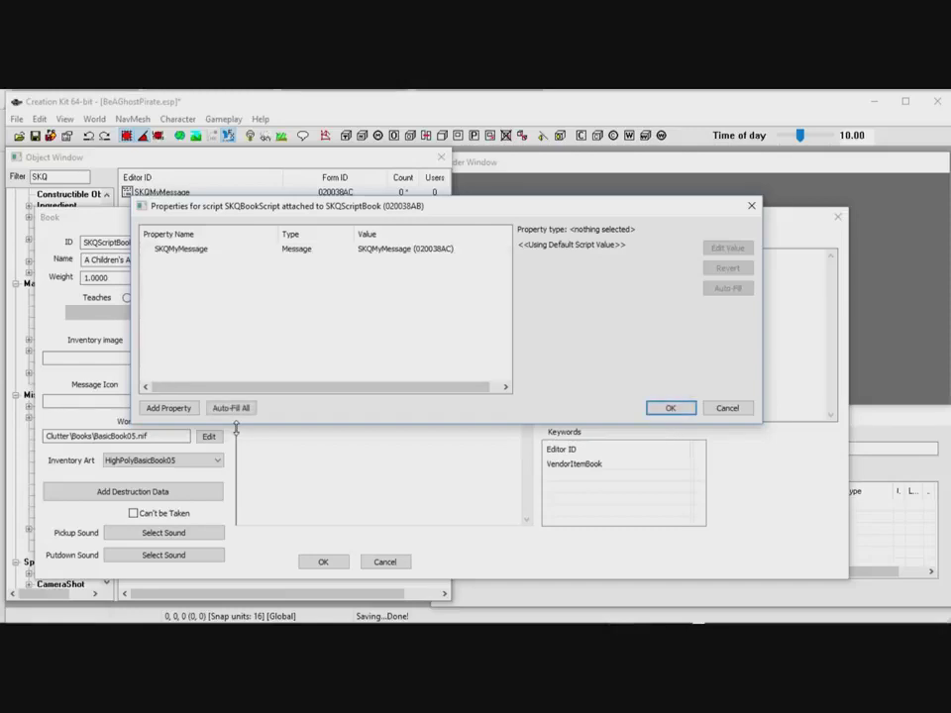
Accept the script property settings and return to the SKQScriptBook book form
{"action": "left_click", "coordinate": [670, 407]}
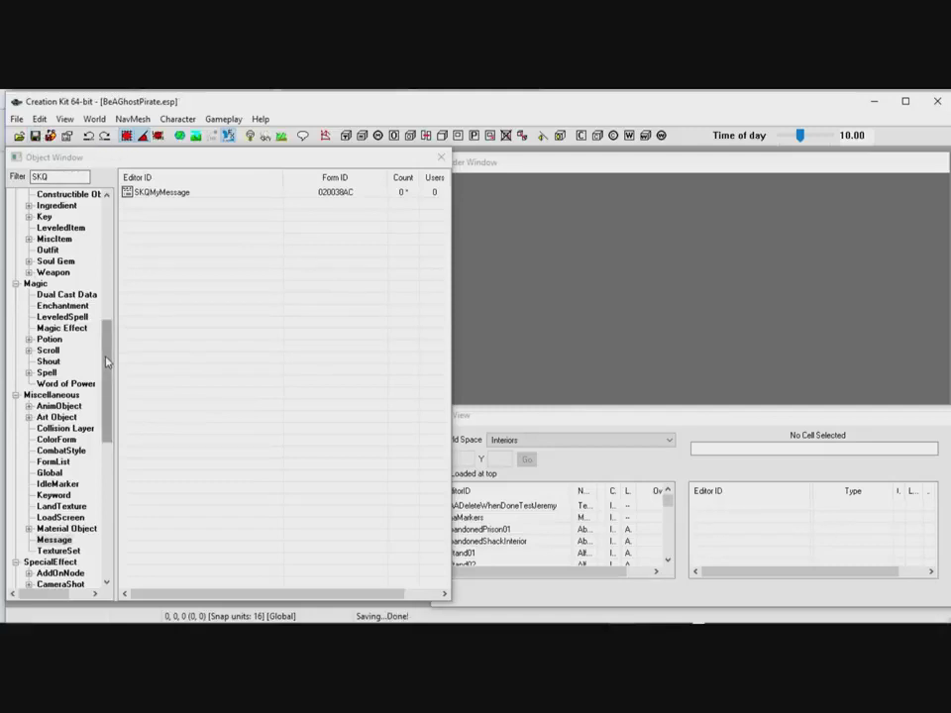
{"action": "scroll", "scroll_direction": "up", "scroll_amount": 3}
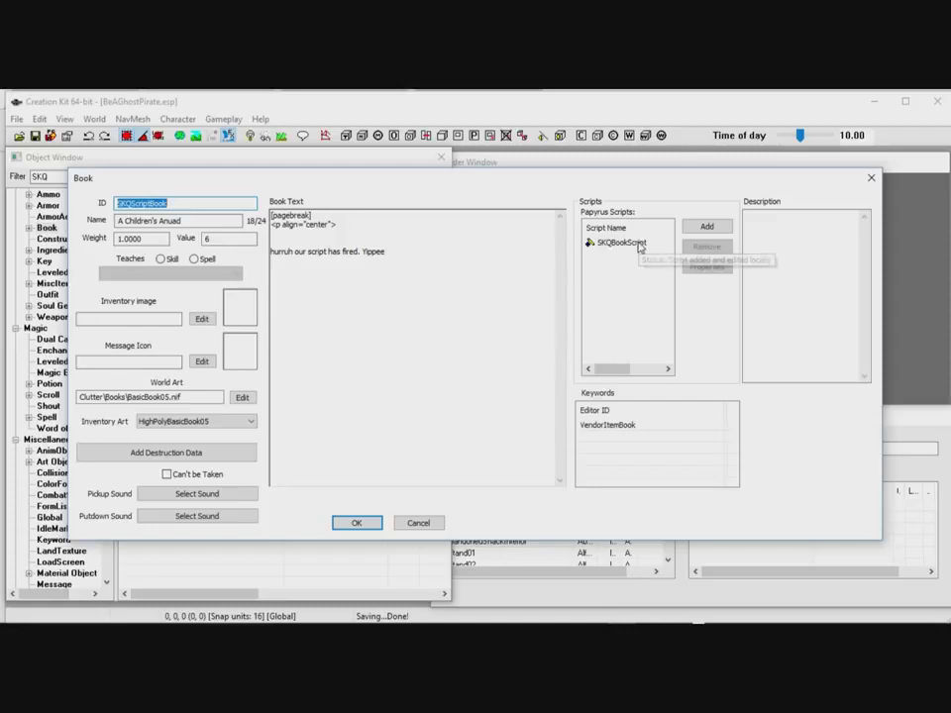
Open SKQBookScript's source code through Edit Source
{"action": "right_click", "coordinate": [622, 243]}
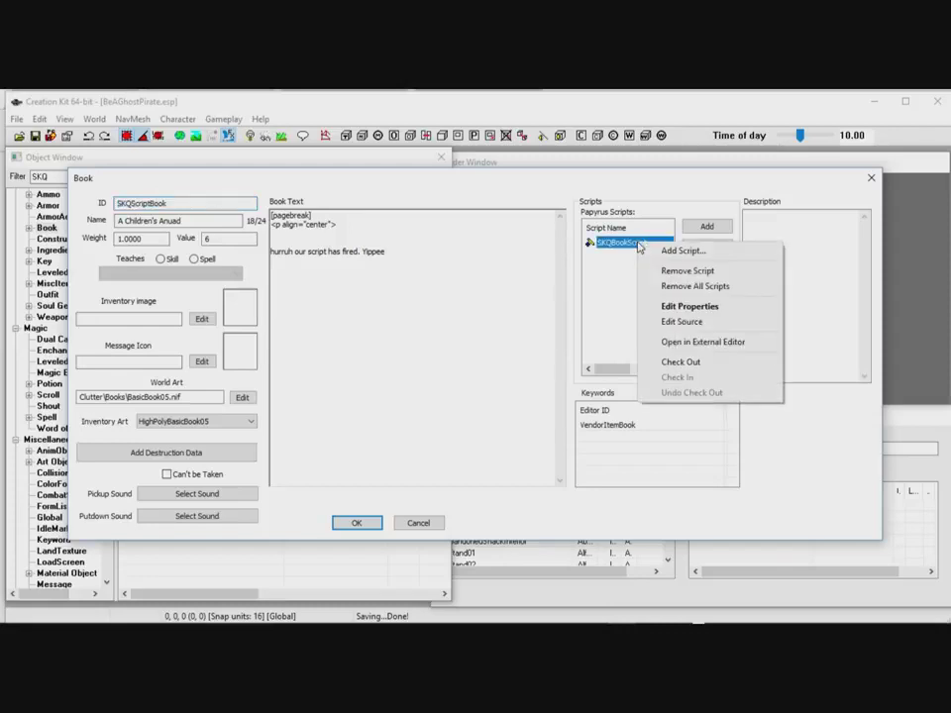
{"action": "left_click", "coordinate": [681, 321]}
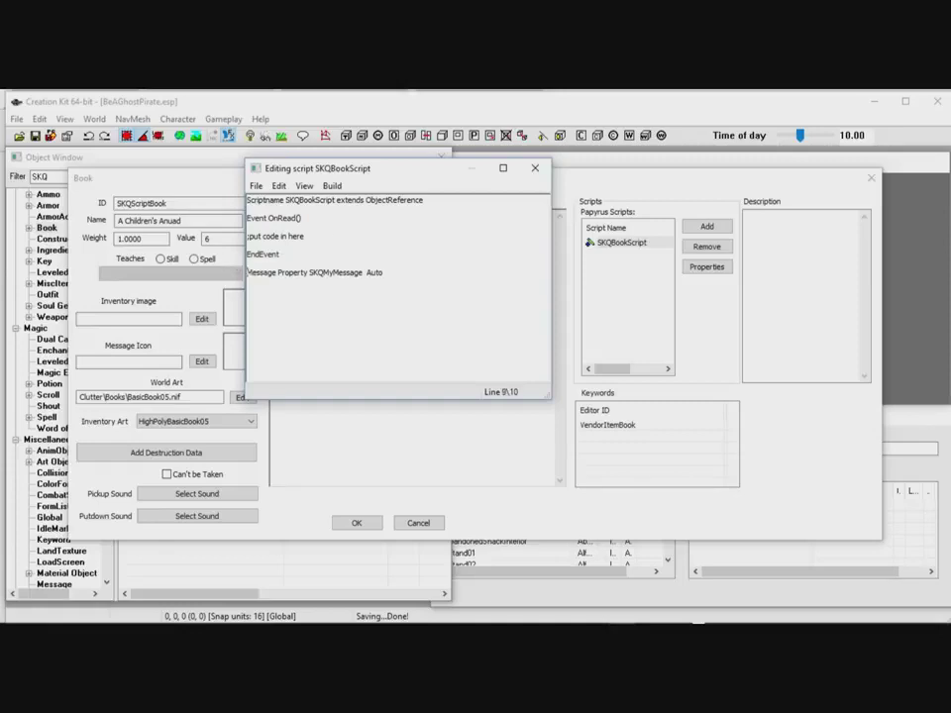
{"action": "double_click", "coordinate": [275, 235]}
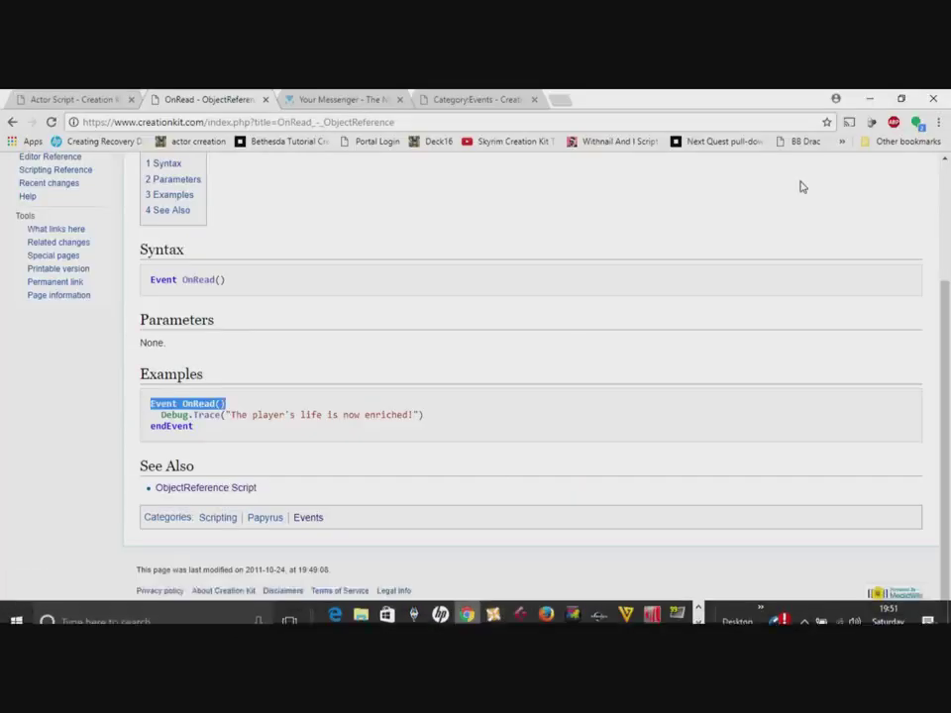
Search the wiki for 'message script' and read the Message Script page's Show() entry
{"action": "scroll", "scroll_direction": "up", "scroll_amount": 3}
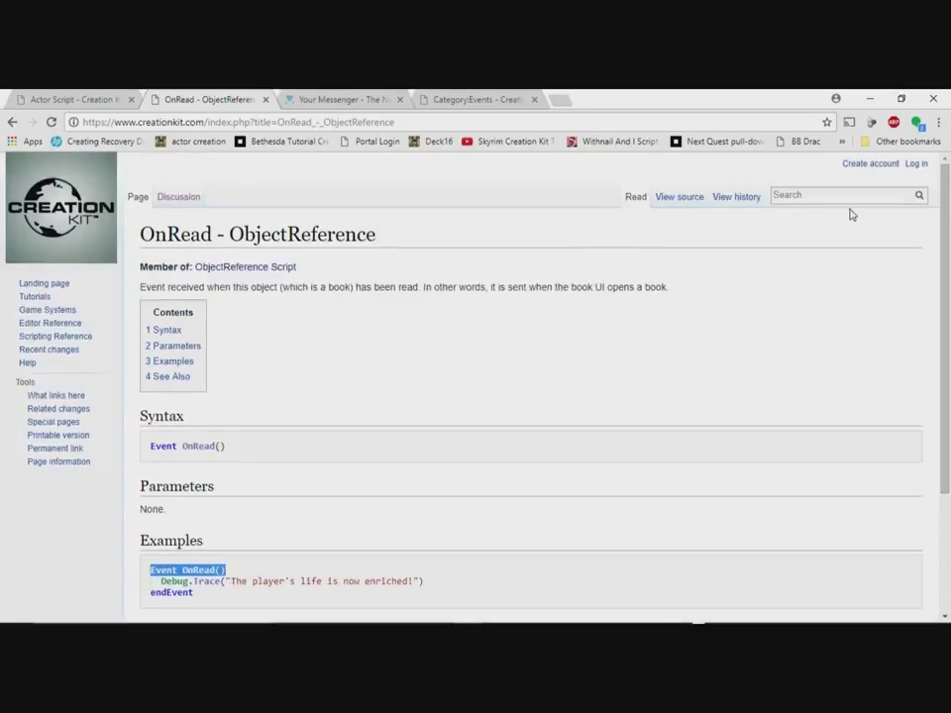
{"action": "type", "text": "message"}
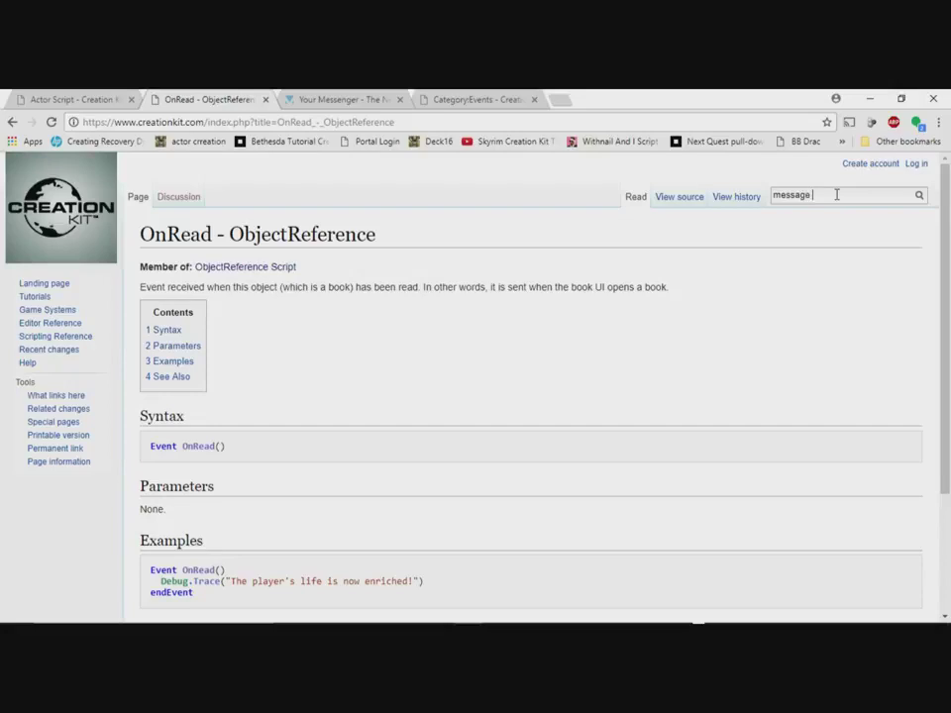
{"action": "type", "text": "script"}
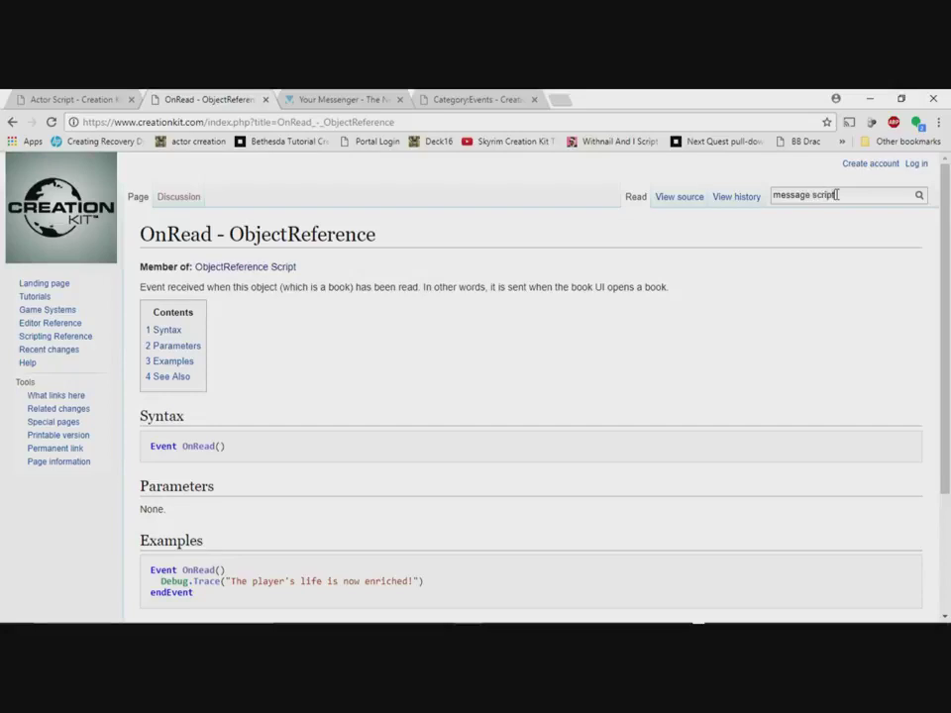
{"action": "key", "text": "Return"}
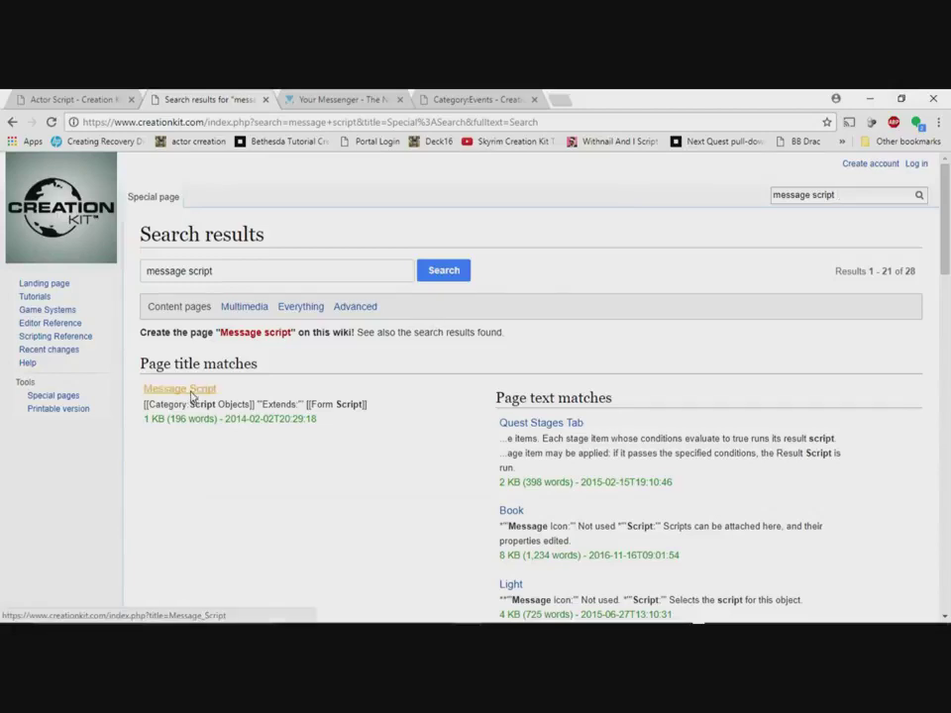
{"action": "left_click", "coordinate": [178, 389]}
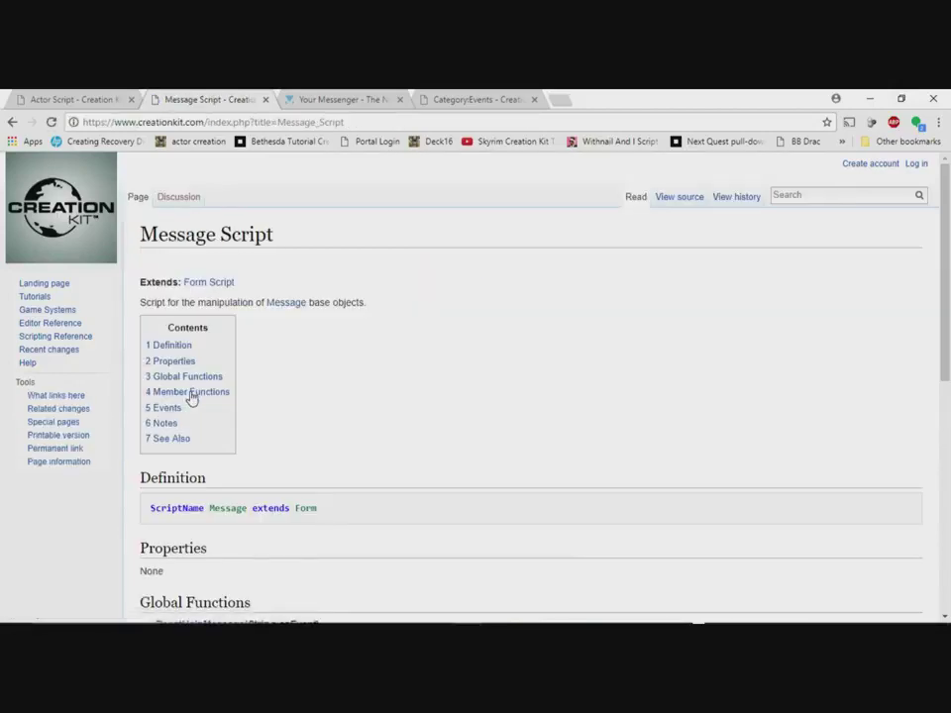
{"action": "mouse_move", "coordinate": [946, 213]}
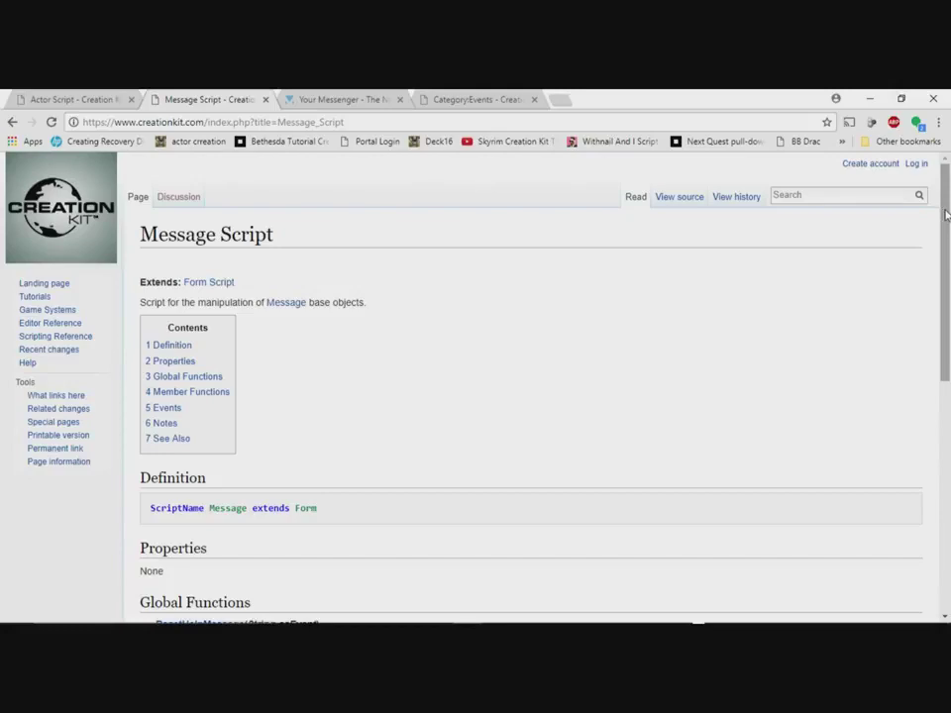
{"action": "scroll", "scroll_direction": "down", "scroll_amount": 3}
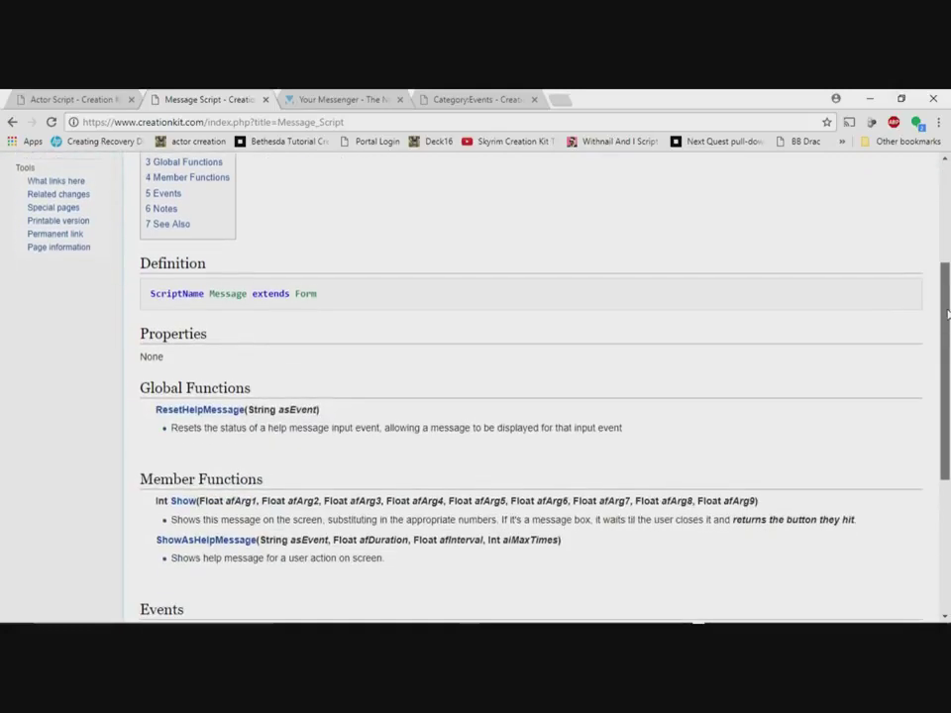
{"action": "scroll", "scroll_direction": "down", "scroll_amount": 3}
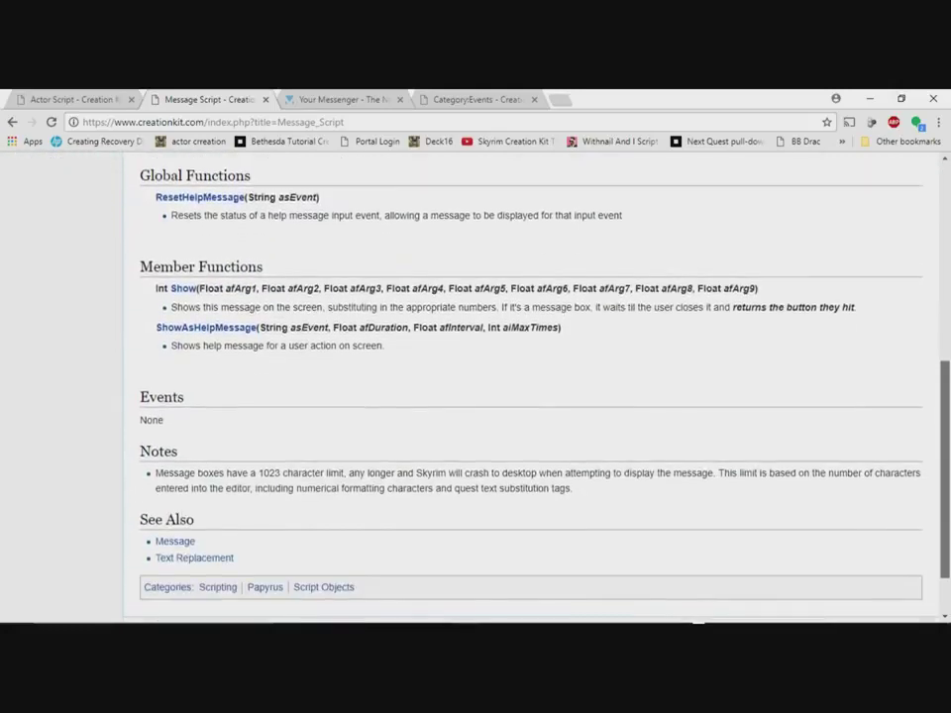
{"action": "scroll", "scroll_direction": "up", "scroll_amount": 3}
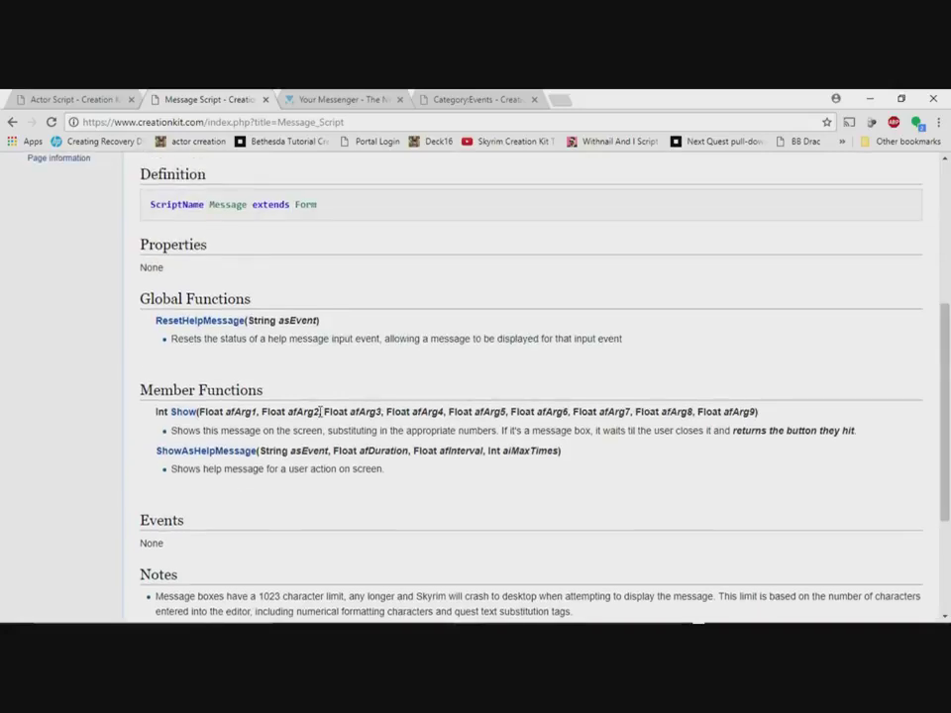
{"action": "mouse_move", "coordinate": [611, 351]}
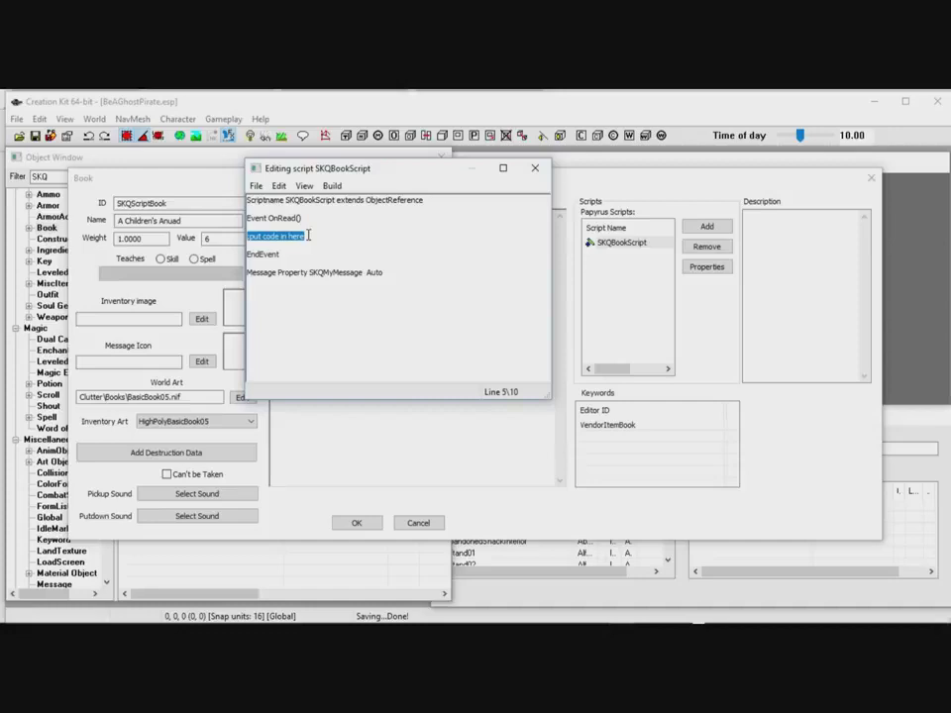
Type SKQMyMessage.Show() inside OnRead, replacing the placeholder comment
{"action": "type", "text": "SKQMyMessage"}
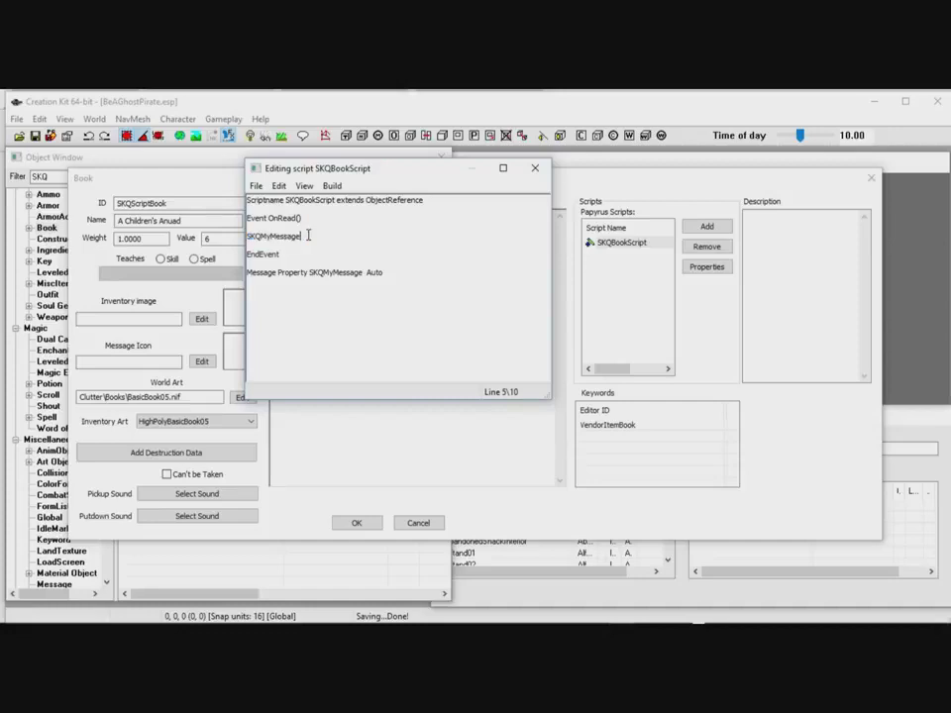
{"action": "type", "text": ".Show("}
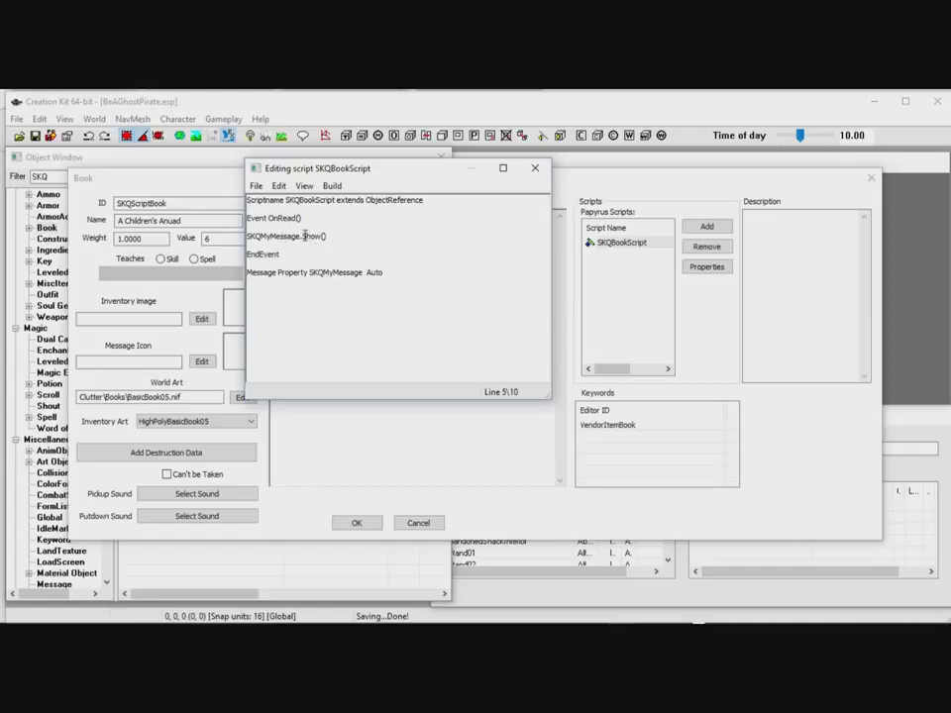
{"action": "double_click", "coordinate": [313, 236]}
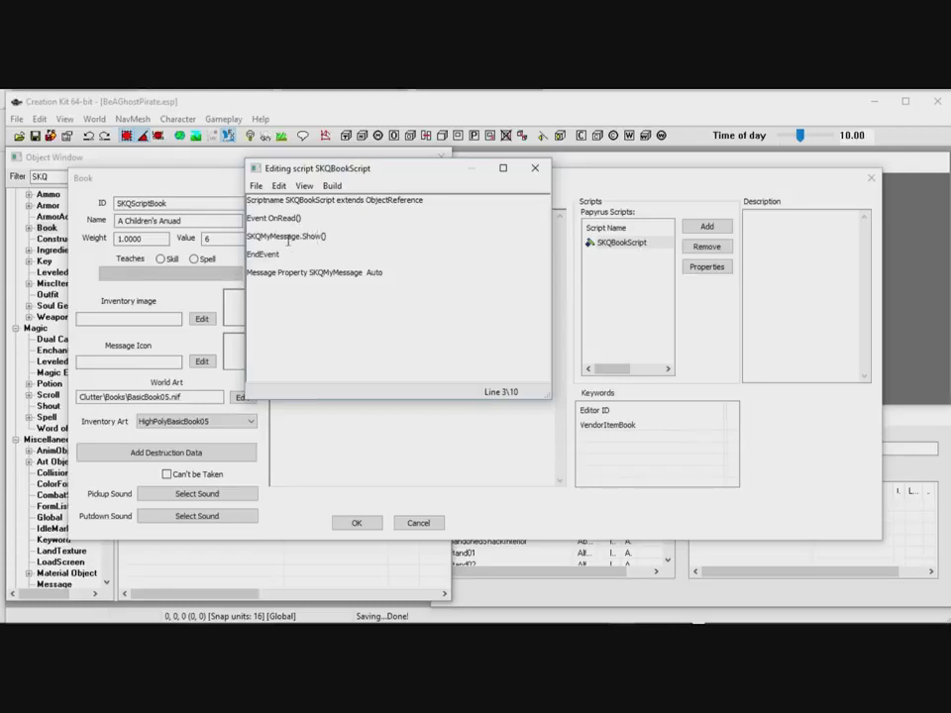
Compile SKQBookScript without errors and close the script editor
{"action": "left_click", "coordinate": [332, 186]}
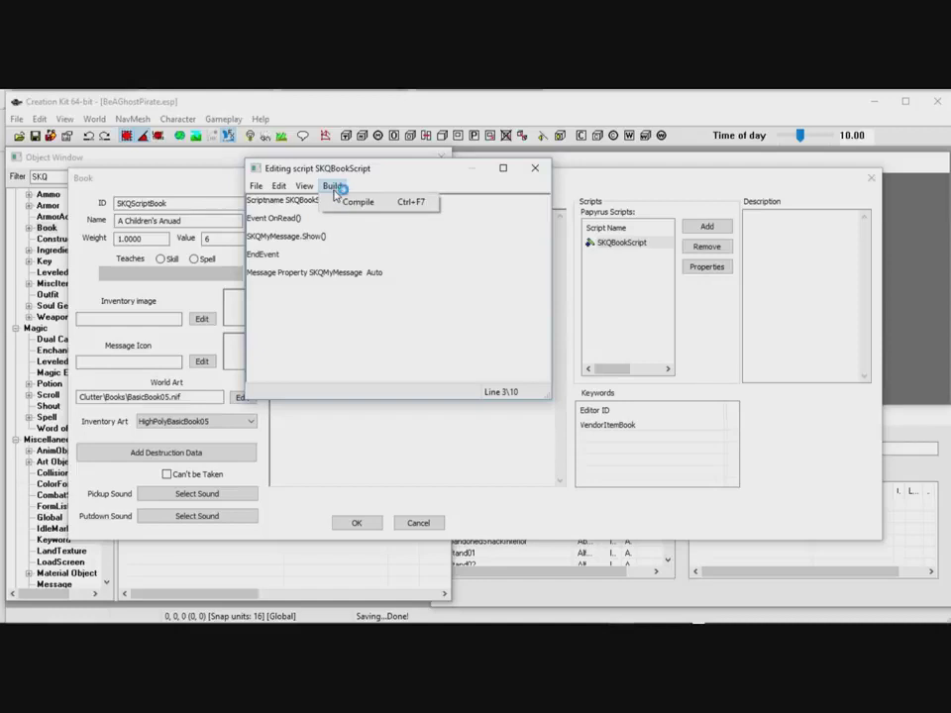
{"action": "left_click", "coordinate": [357, 202]}
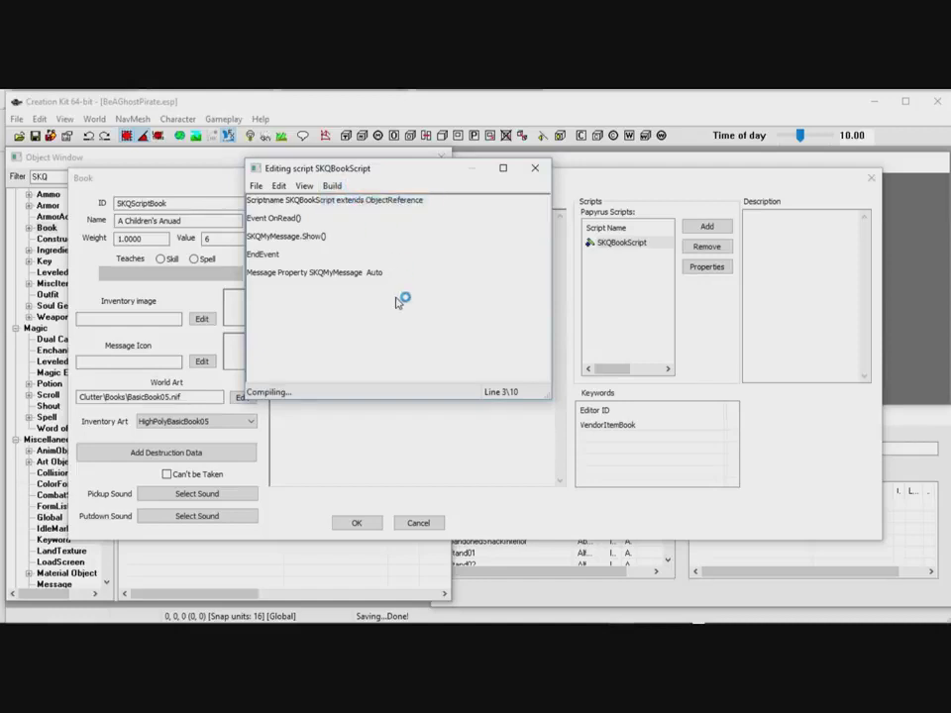
{"action": "mouse_move", "coordinate": [396, 302]}
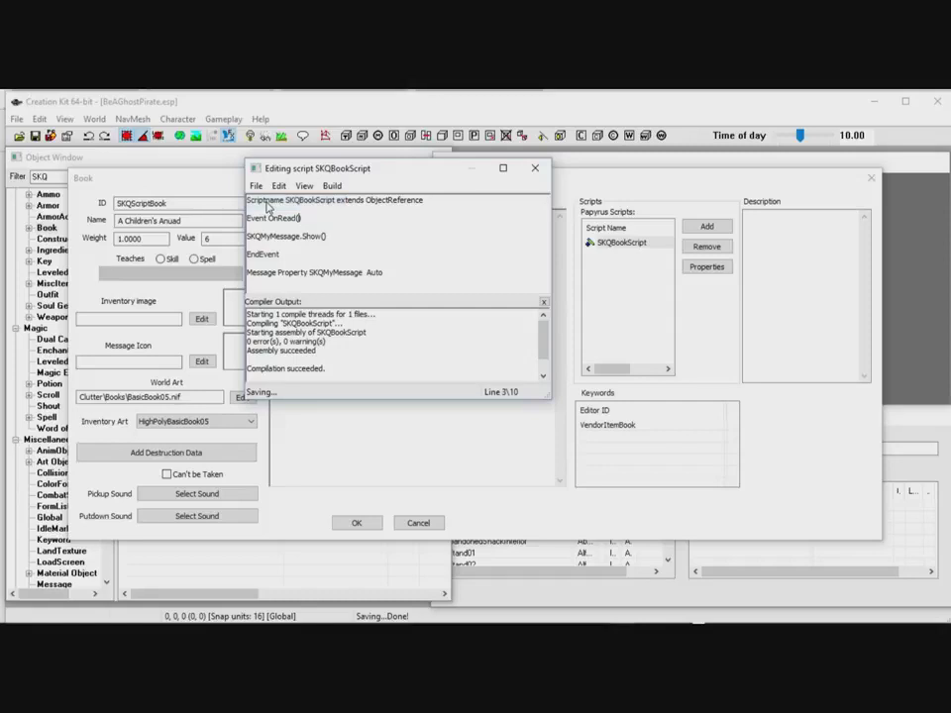
{"action": "mouse_move", "coordinate": [394, 340]}
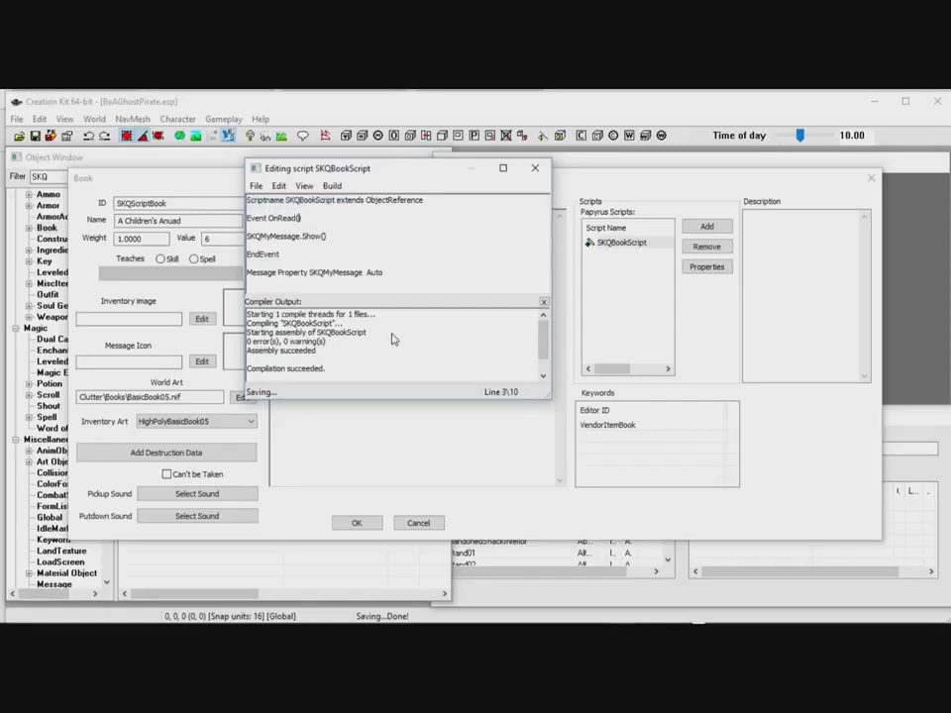
{"action": "mouse_move", "coordinate": [421, 259]}
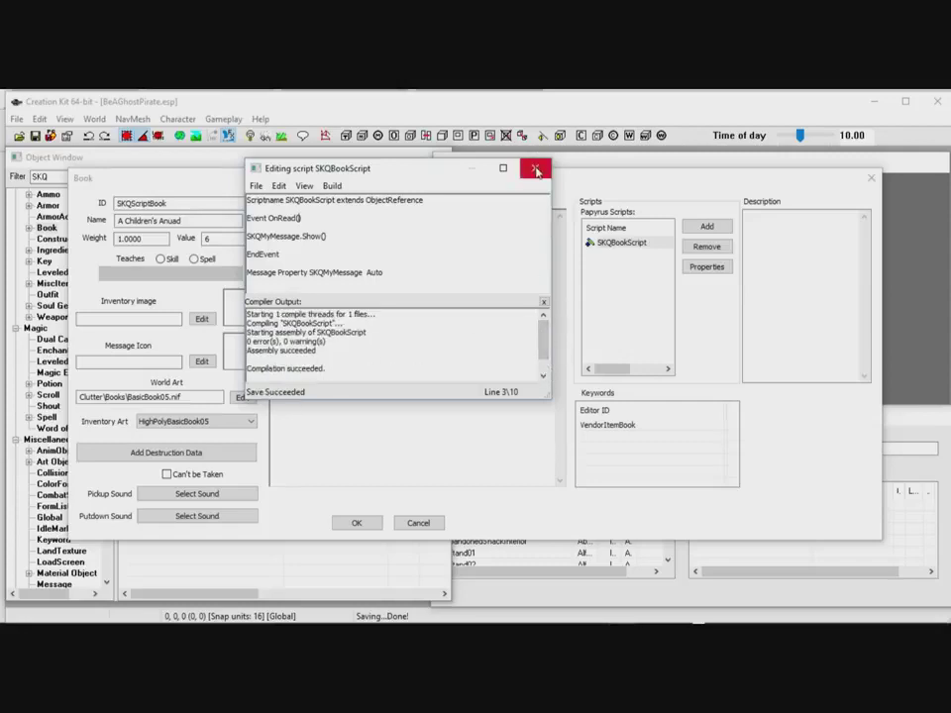
{"action": "left_click", "coordinate": [536, 168]}
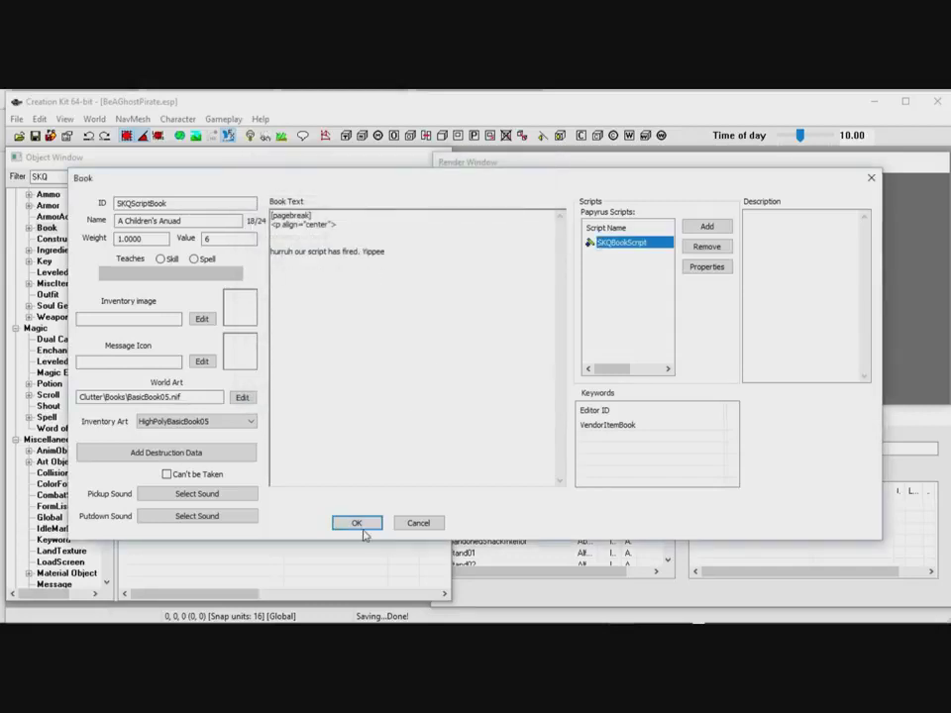
Name the book 'Skinnytecboy's script book', give it value 2000000, and confirm
{"action": "left_click", "coordinate": [357, 523]}
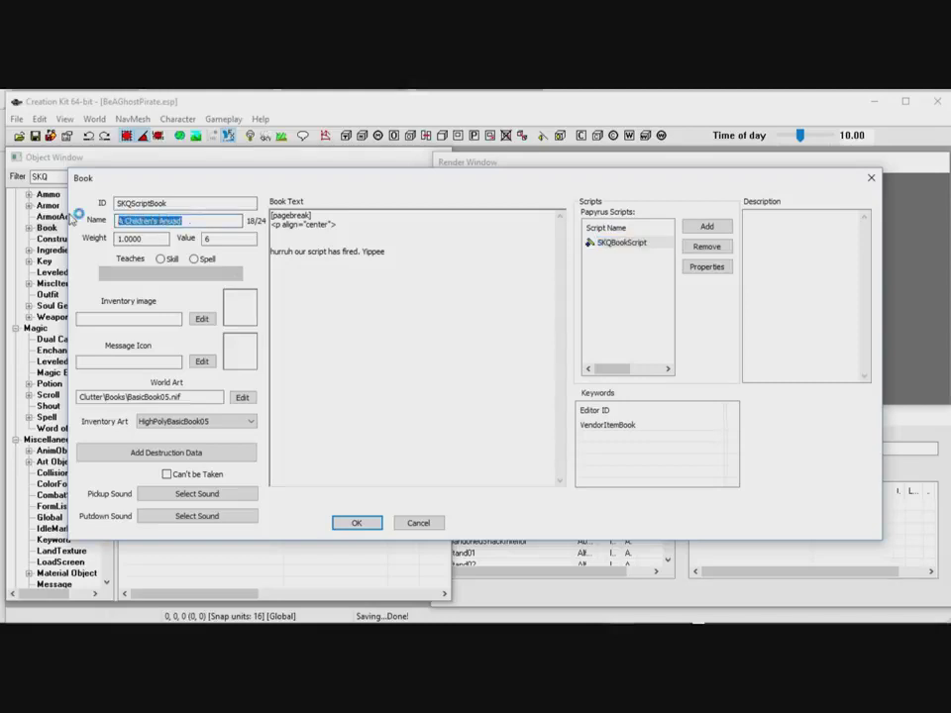
{"action": "type", "text": "Skinnytecboy's script b"}
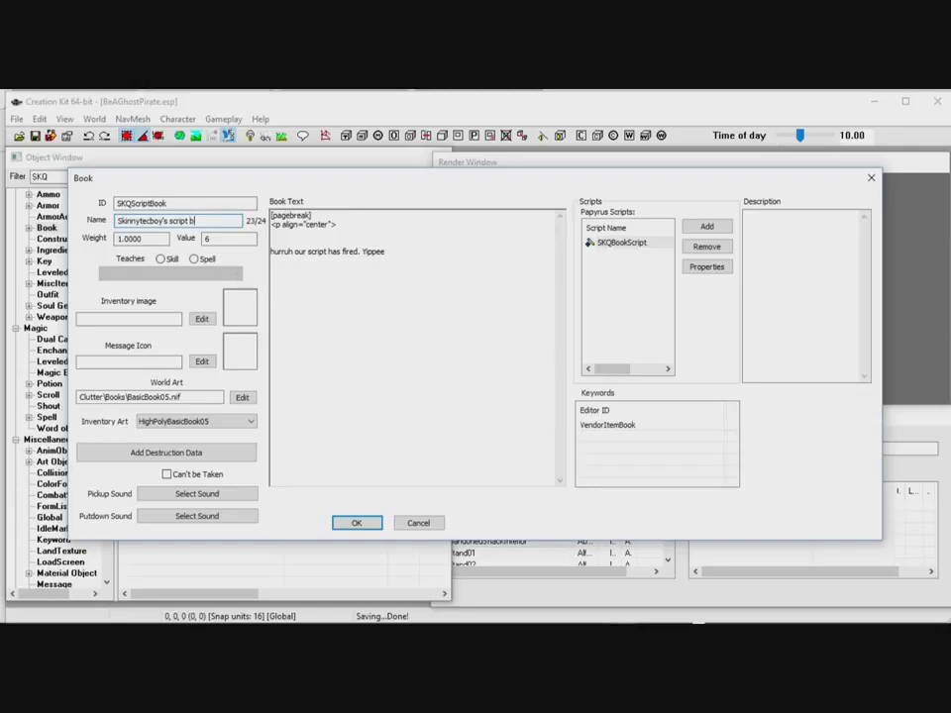
{"action": "type", "text": "ook"}
{"action": "left_click", "coordinate": [228, 238]}
{"action": "type", "text": "2000000"}
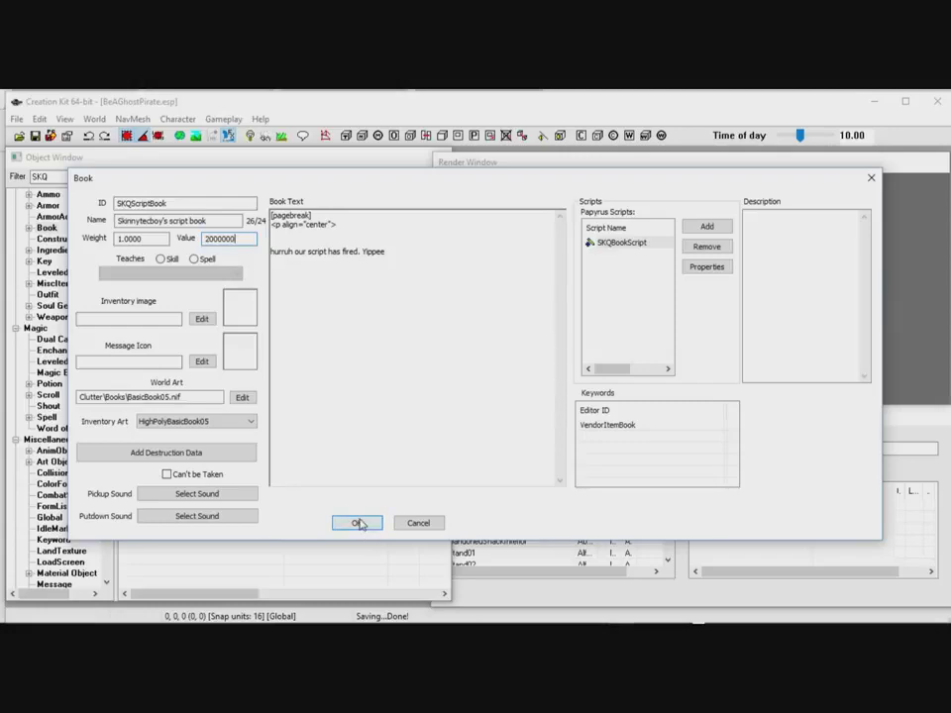
{"action": "left_click", "coordinate": [357, 523]}
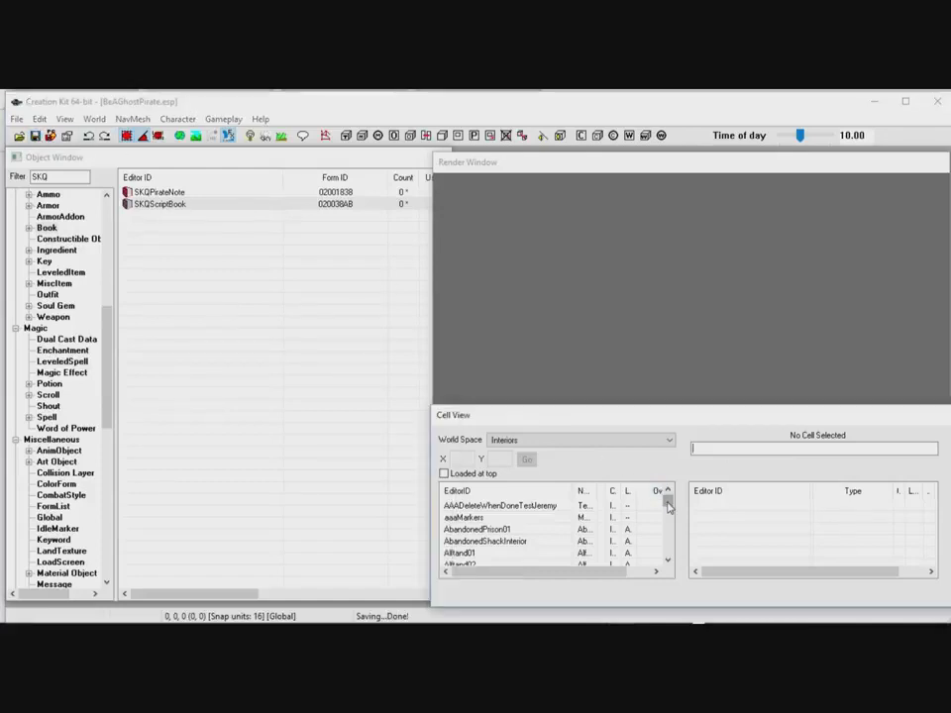
Browse the interior cell list past WhiterunJail02 and load WhiterunDrunkenHuntsman
{"action": "scroll", "scroll_direction": "down", "scroll_amount": 3}
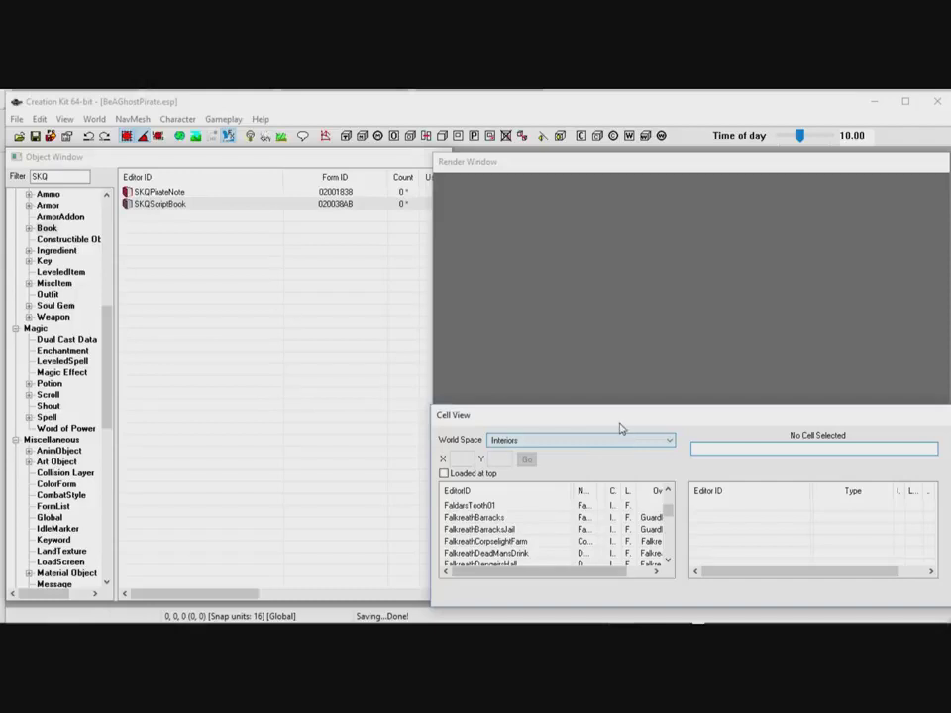
{"action": "left_click_drag", "start_coordinate": [619, 415], "coordinate": [619, 349]}
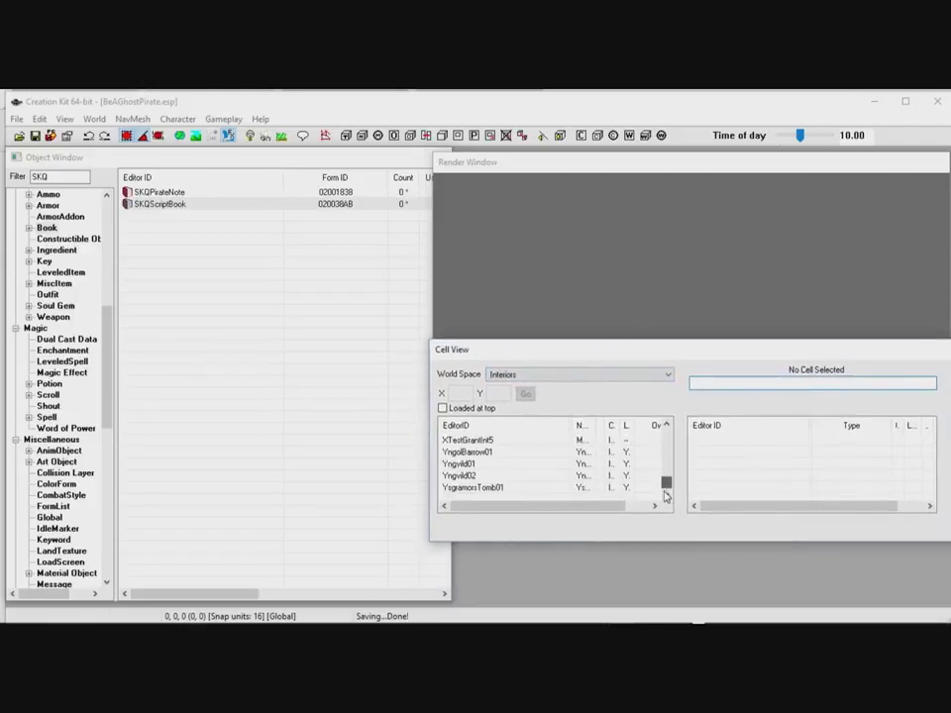
{"action": "scroll", "scroll_direction": "down", "scroll_amount": 3}
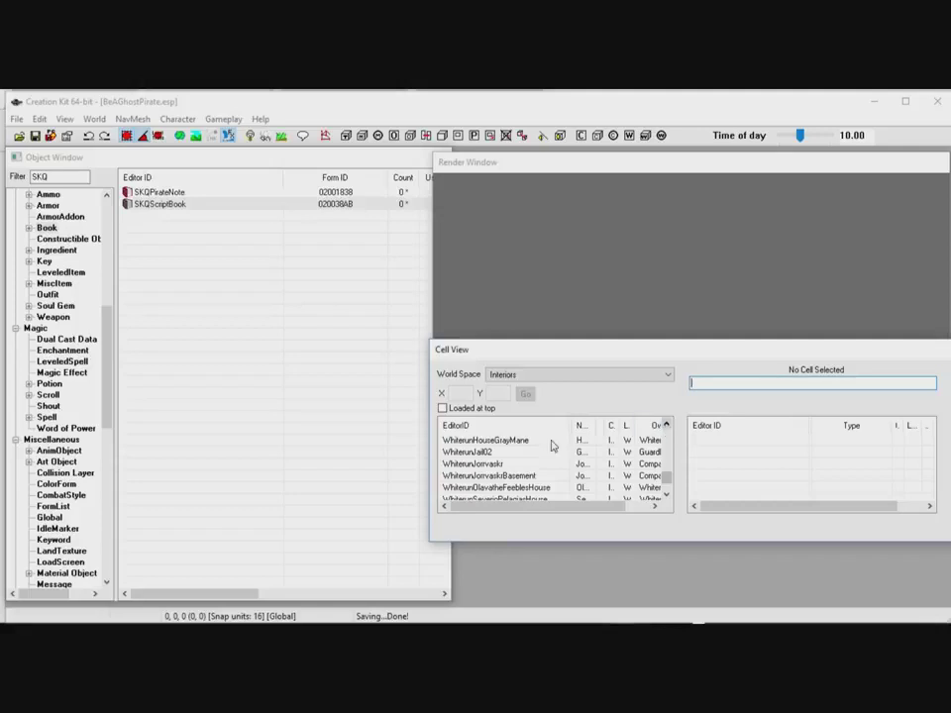
{"action": "mouse_move", "coordinate": [485, 478]}
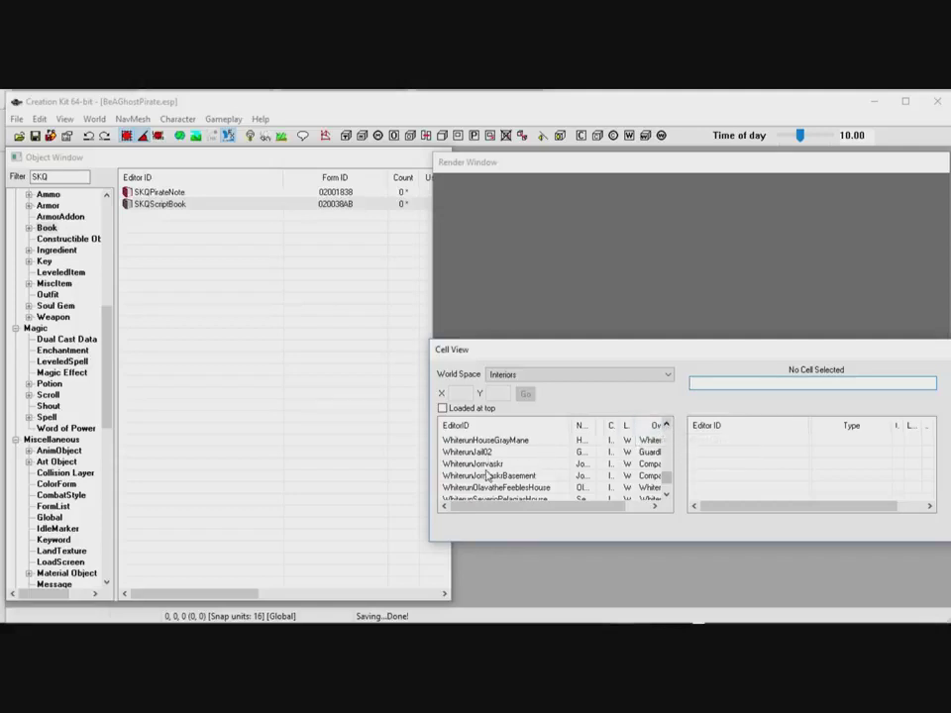
{"action": "mouse_move", "coordinate": [475, 452]}
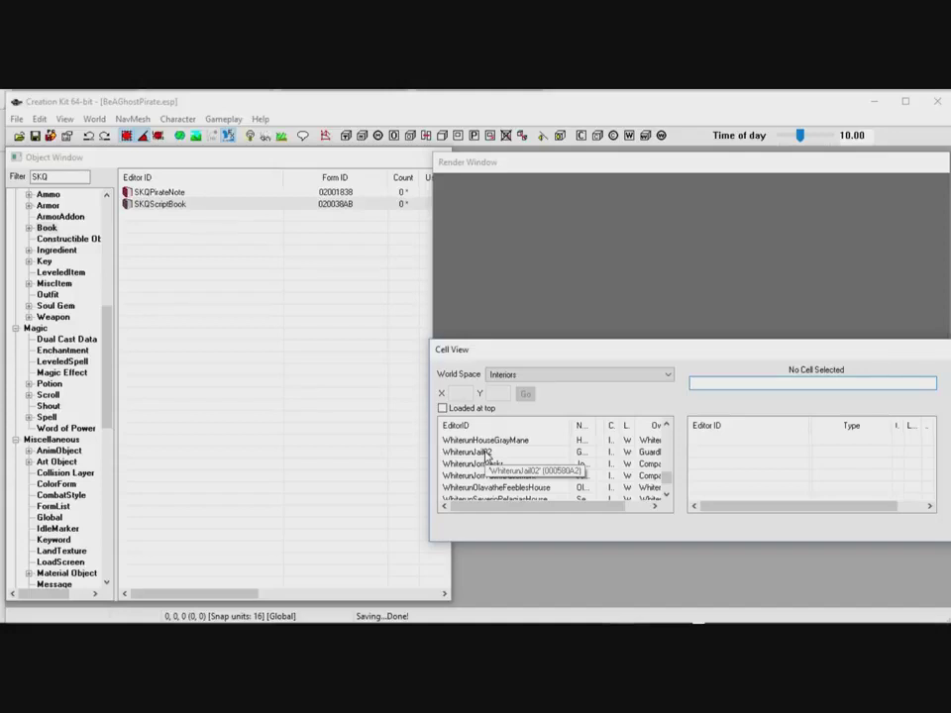
{"action": "left_click", "coordinate": [473, 452]}
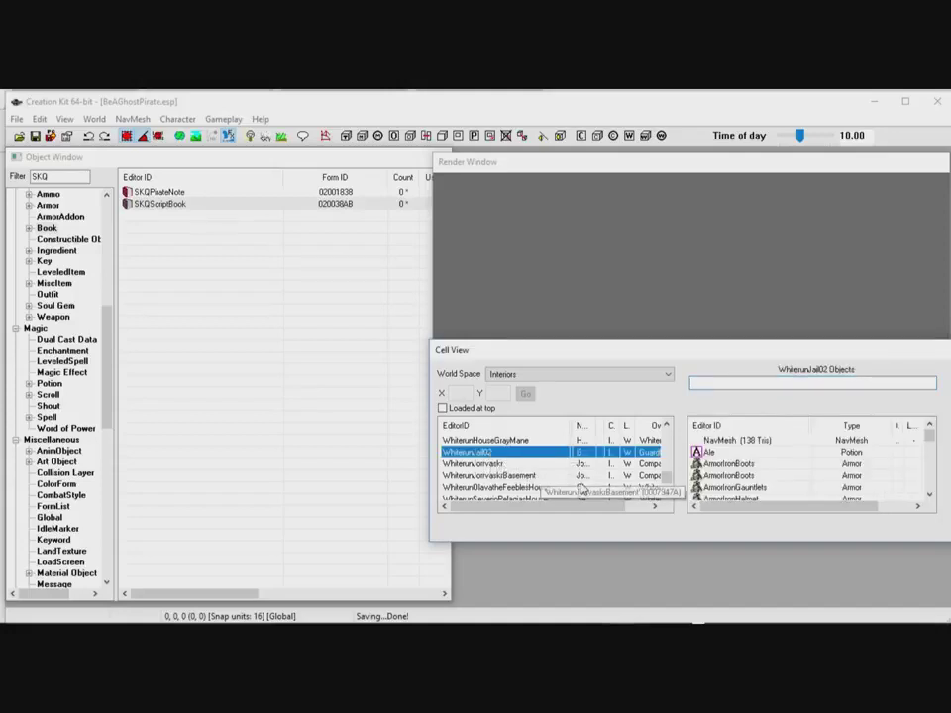
{"action": "scroll", "scroll_direction": "down", "scroll_amount": 3}
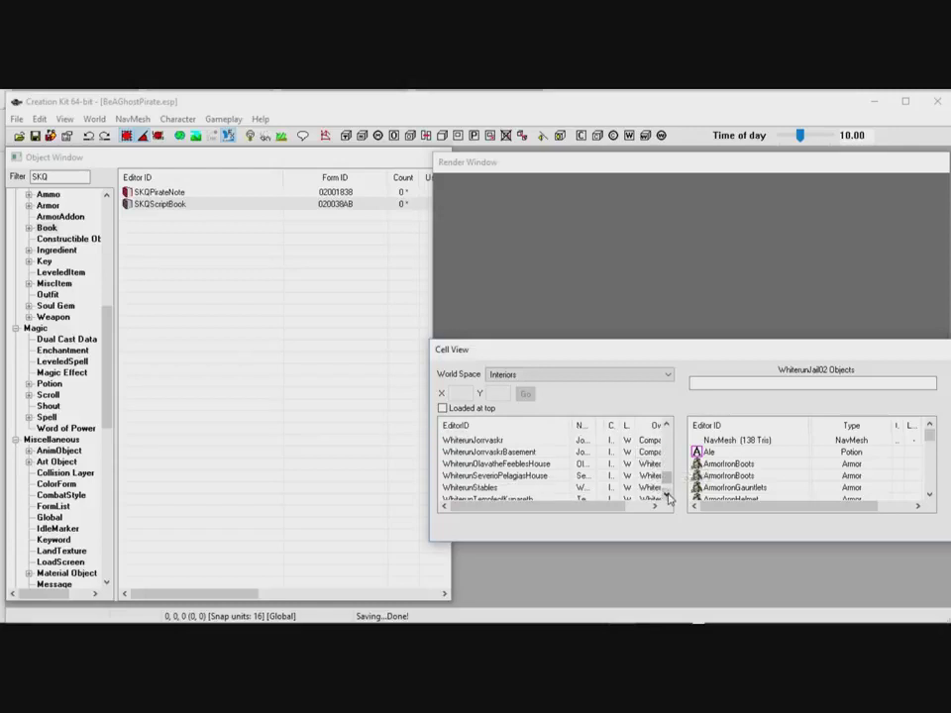
{"action": "mouse_move", "coordinate": [481, 487]}
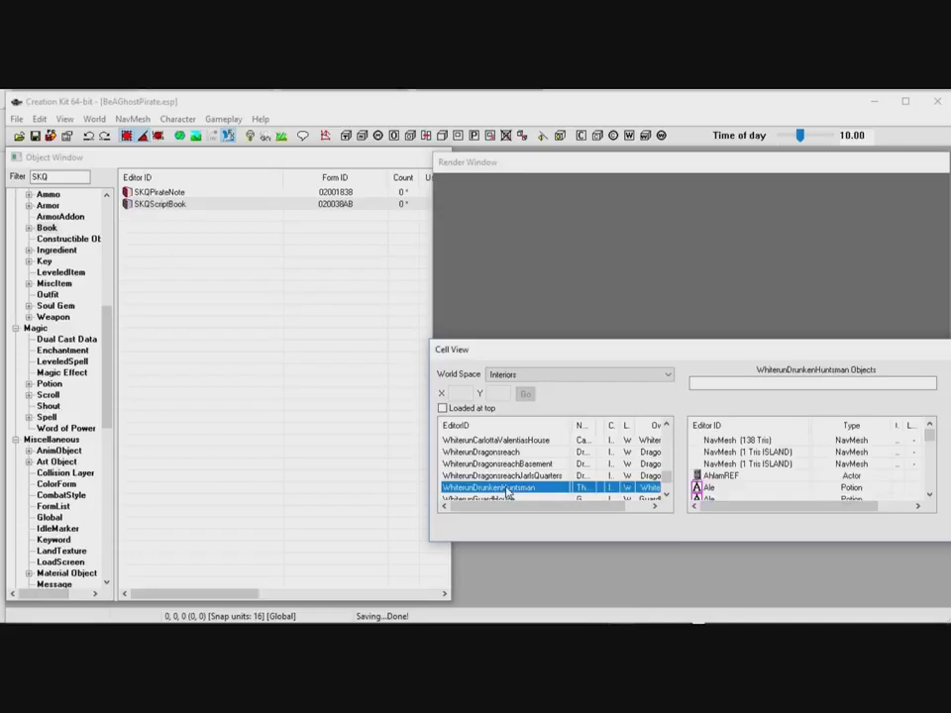
{"action": "double_click", "coordinate": [493, 486]}
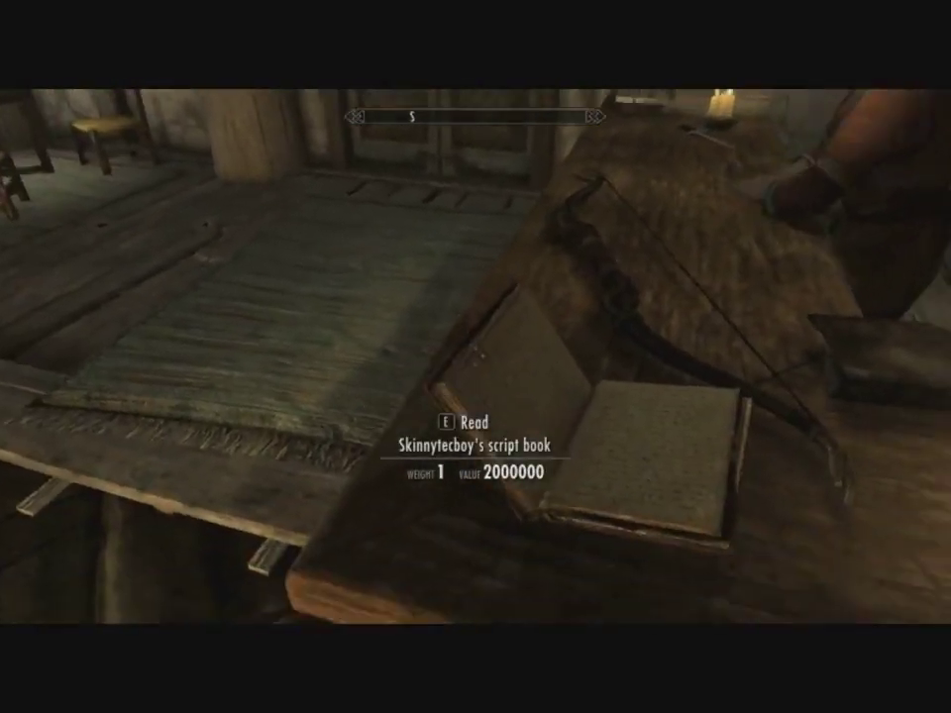
{"action": "mouse_move", "coordinate": [475, 357]}
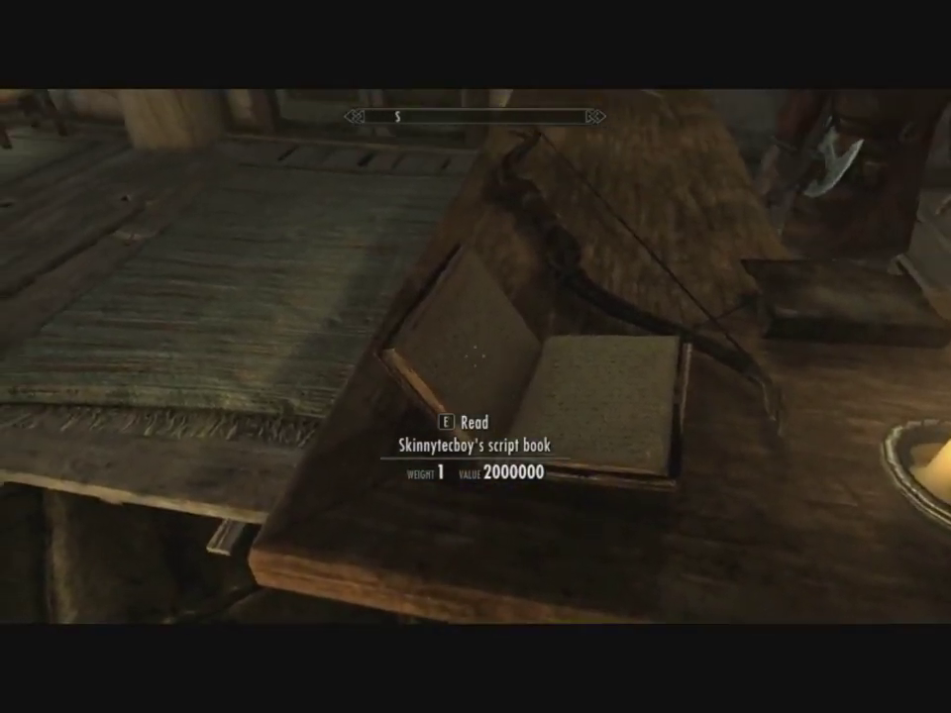
Read Skinnytecboy's book on the table to trigger the 'Hurrah Our script works' message box
{"action": "key", "text": "e"}
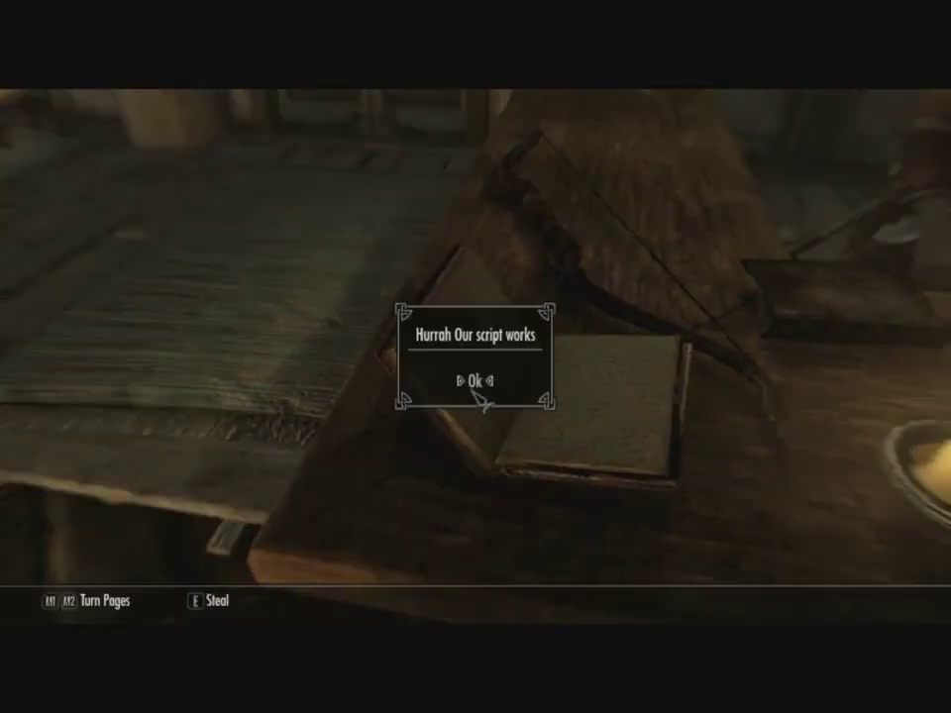